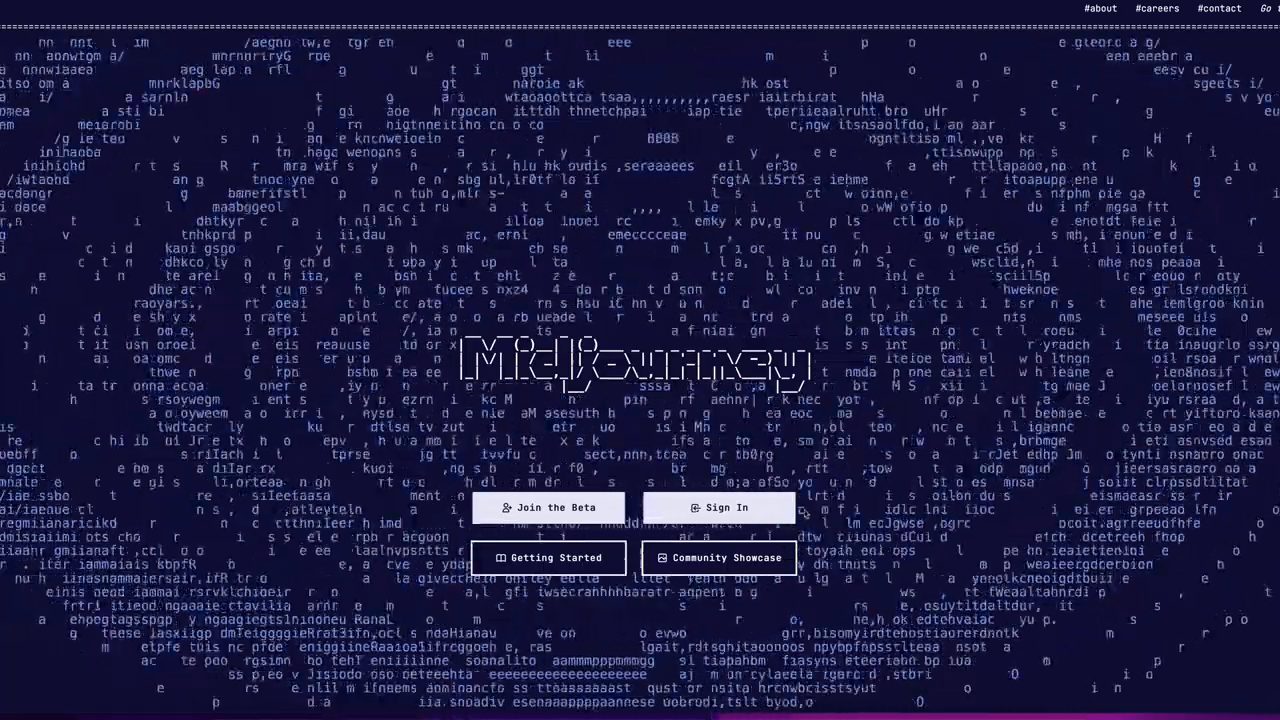
# Join the Midjourney beta to land in the Midjourney Discord server.
pyautogui.click(724, 508)
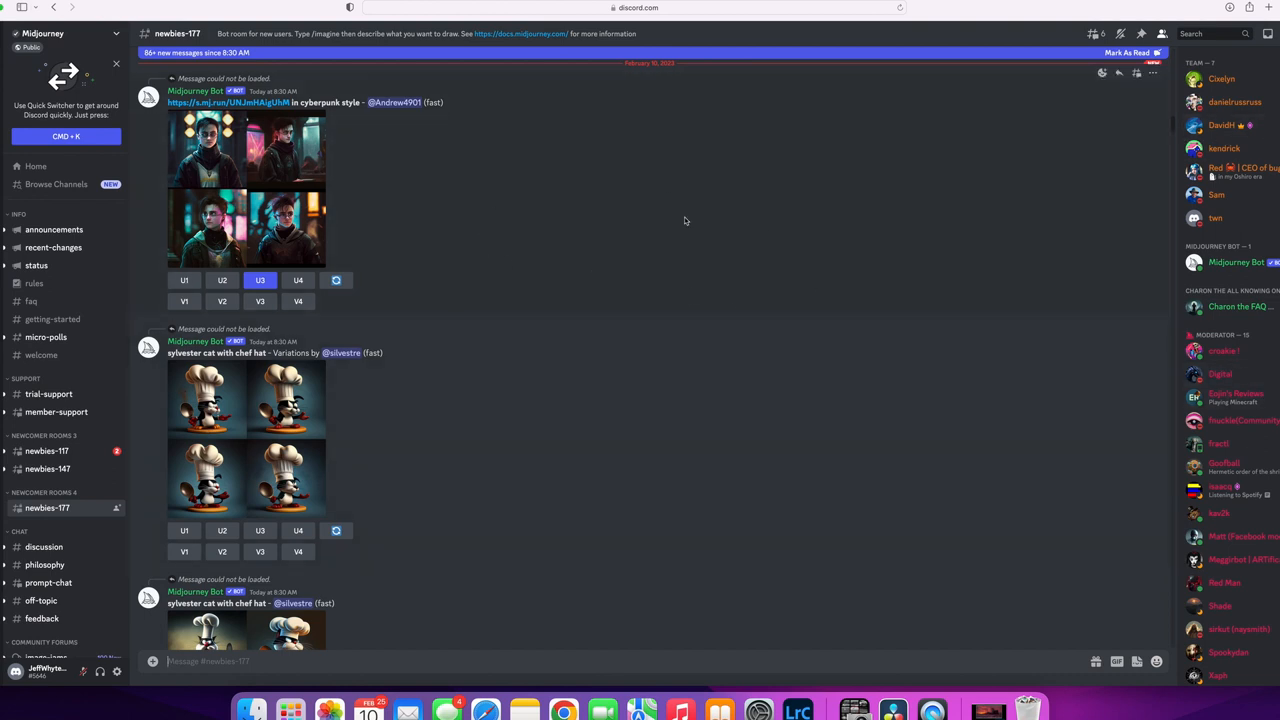
pyautogui.moveTo(688, 216)
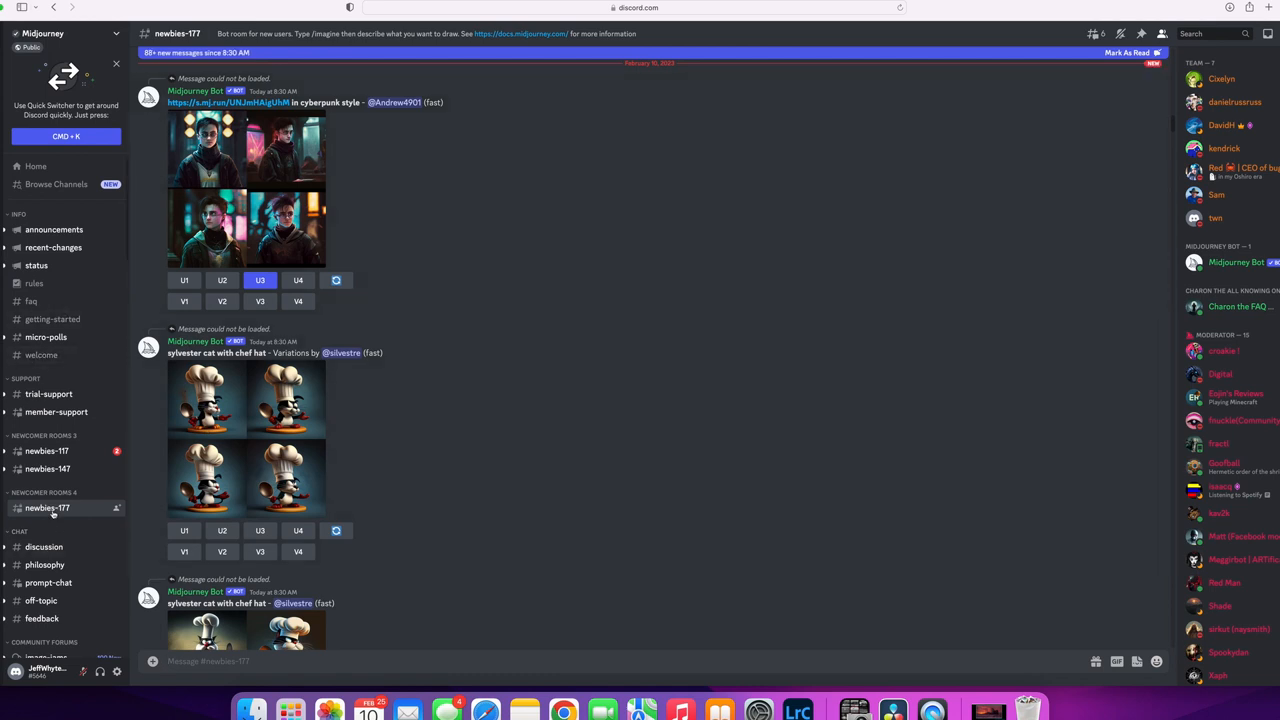
pyautogui.moveTo(48, 468)
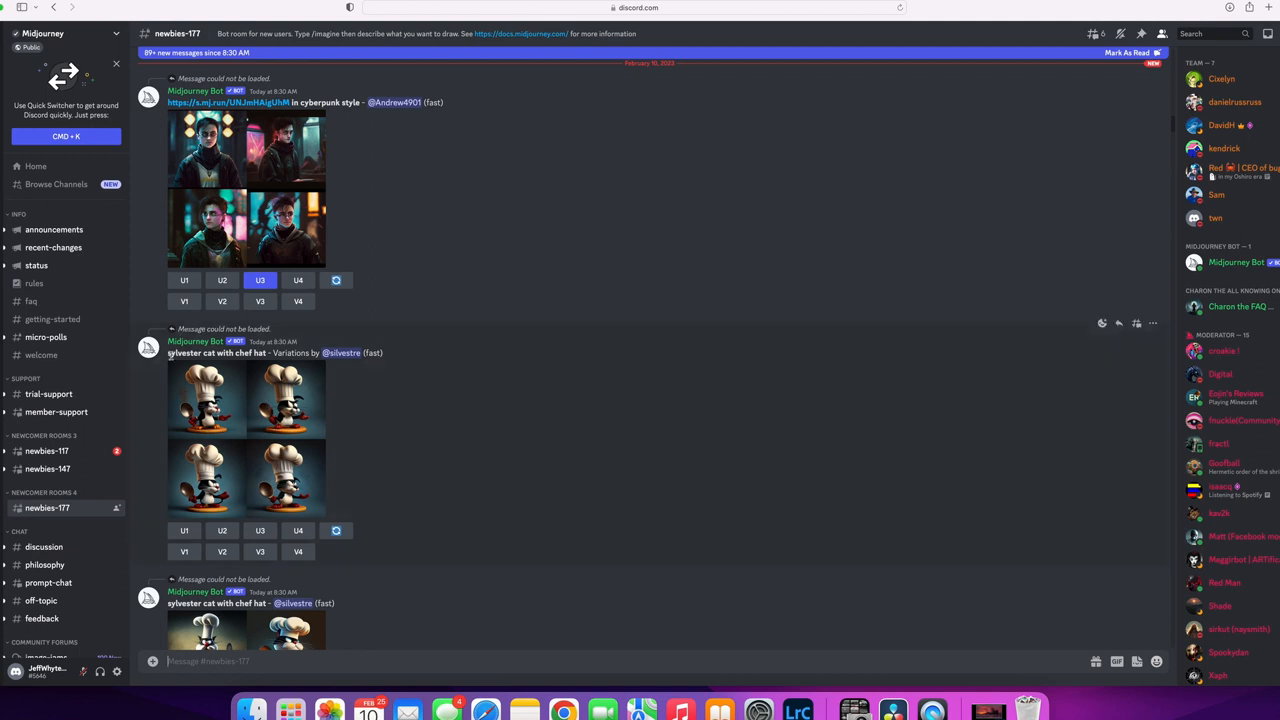
pyautogui.scroll(-3)
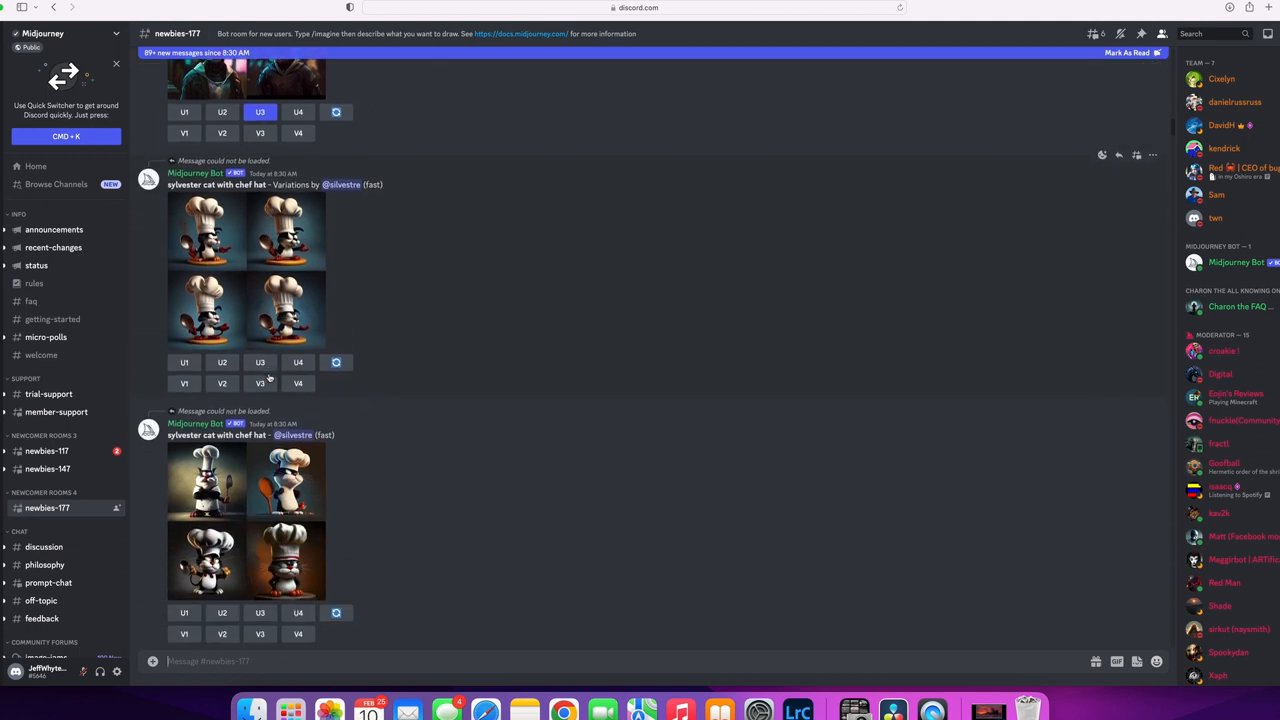
pyautogui.scroll(-3)
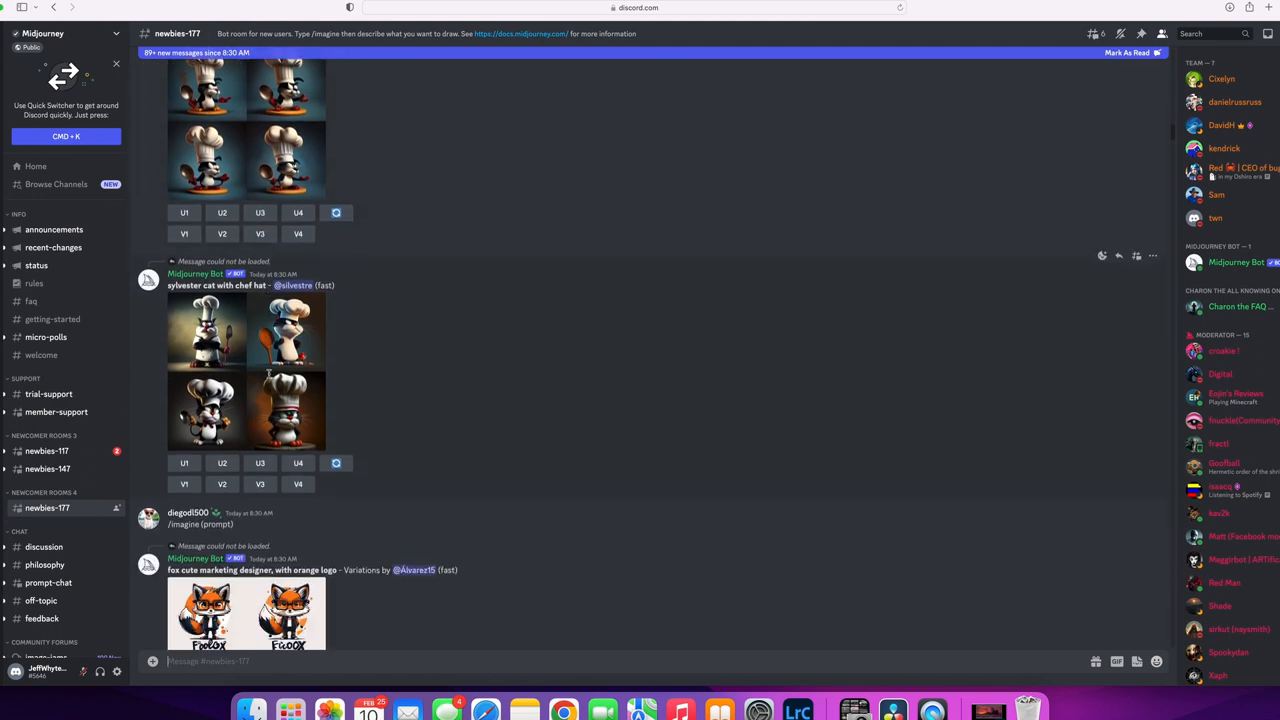
pyautogui.scroll(-3)
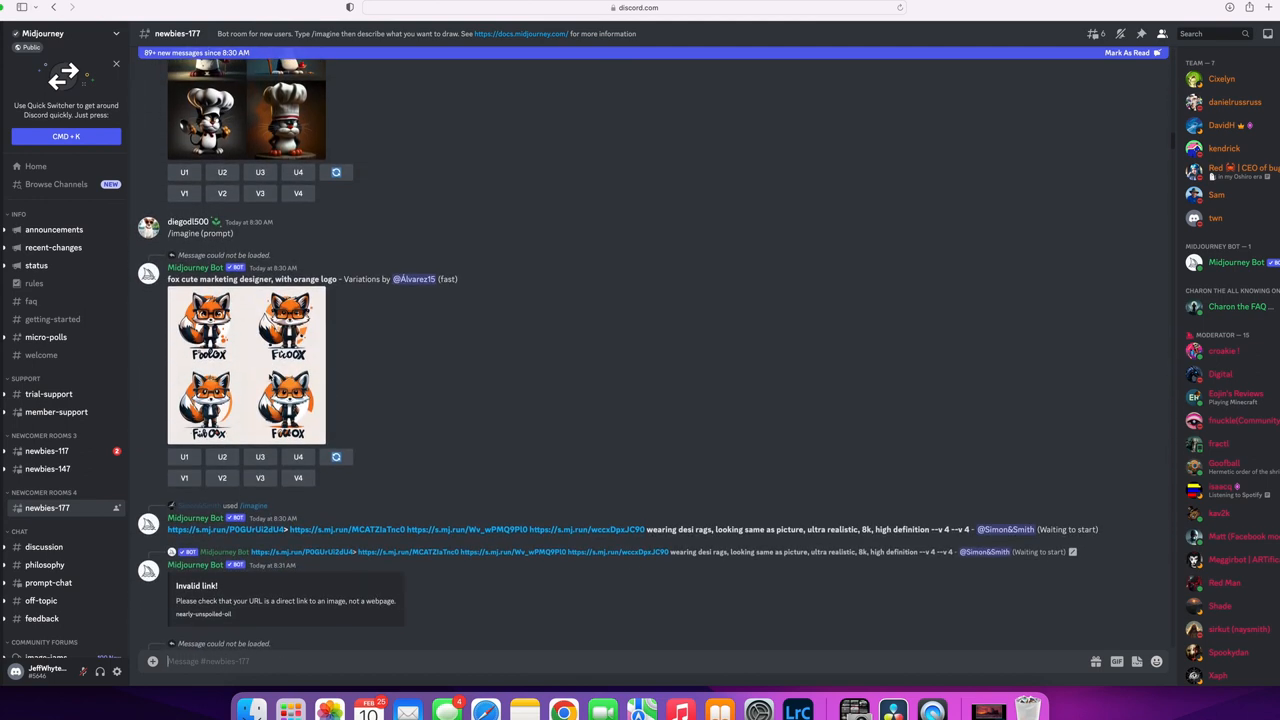
pyautogui.scroll(-3)
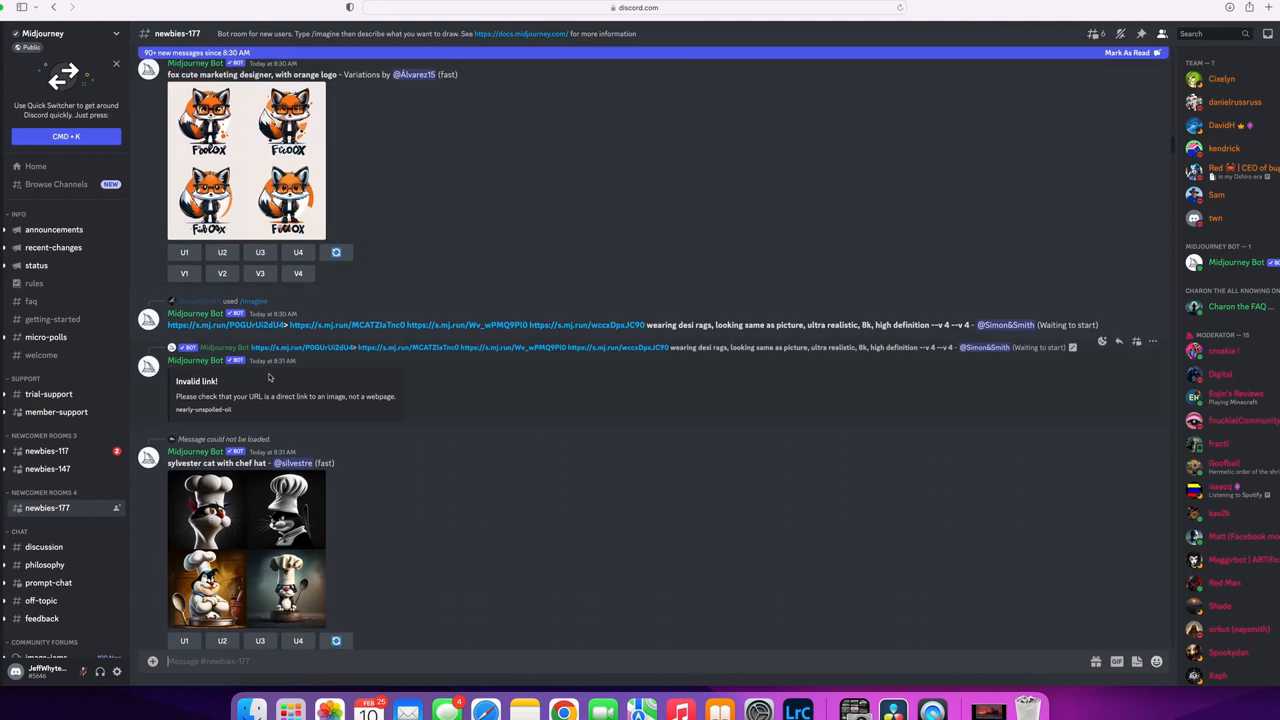
pyautogui.scroll(-3)
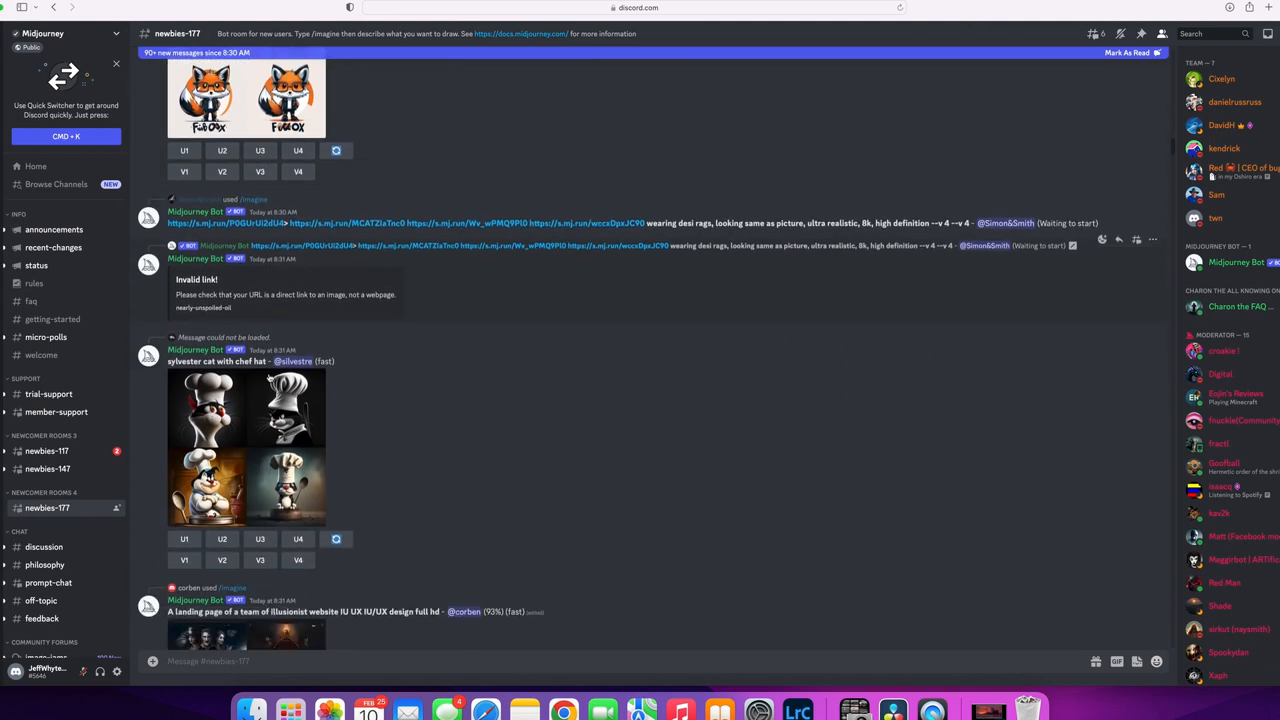
pyautogui.scroll(-3)
pyautogui.write('/')
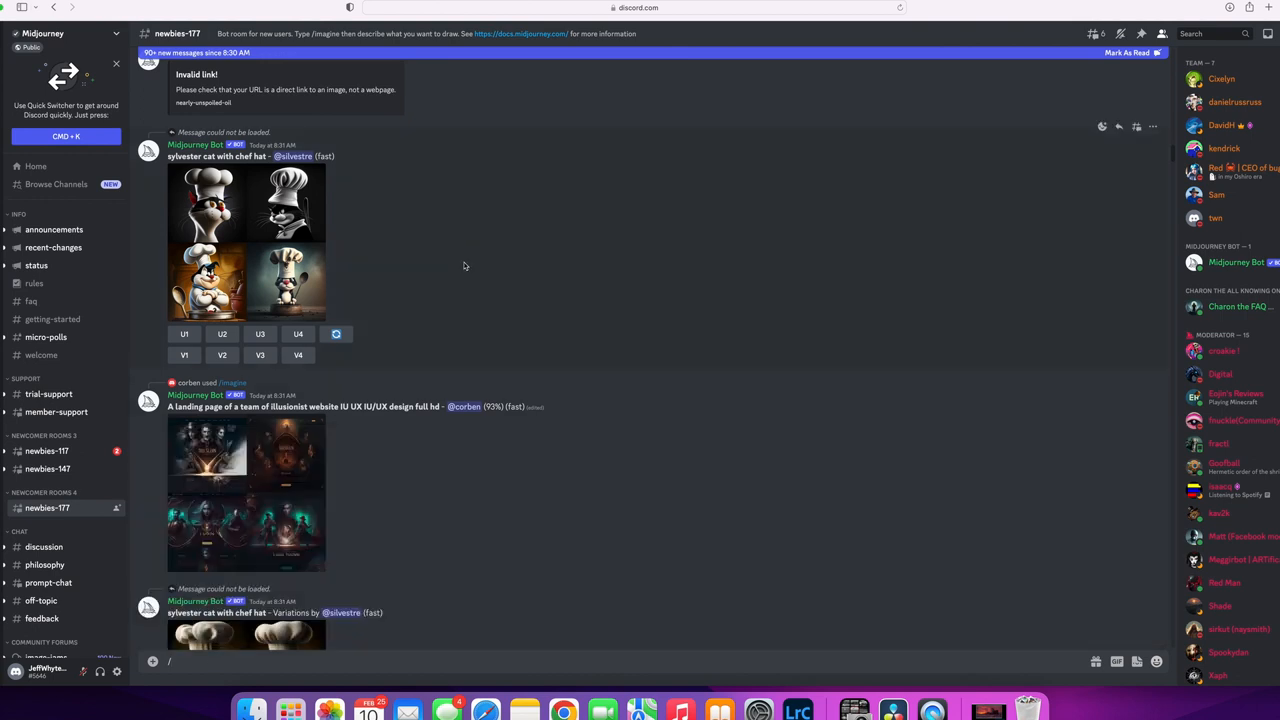
pyautogui.moveTo(460, 264)
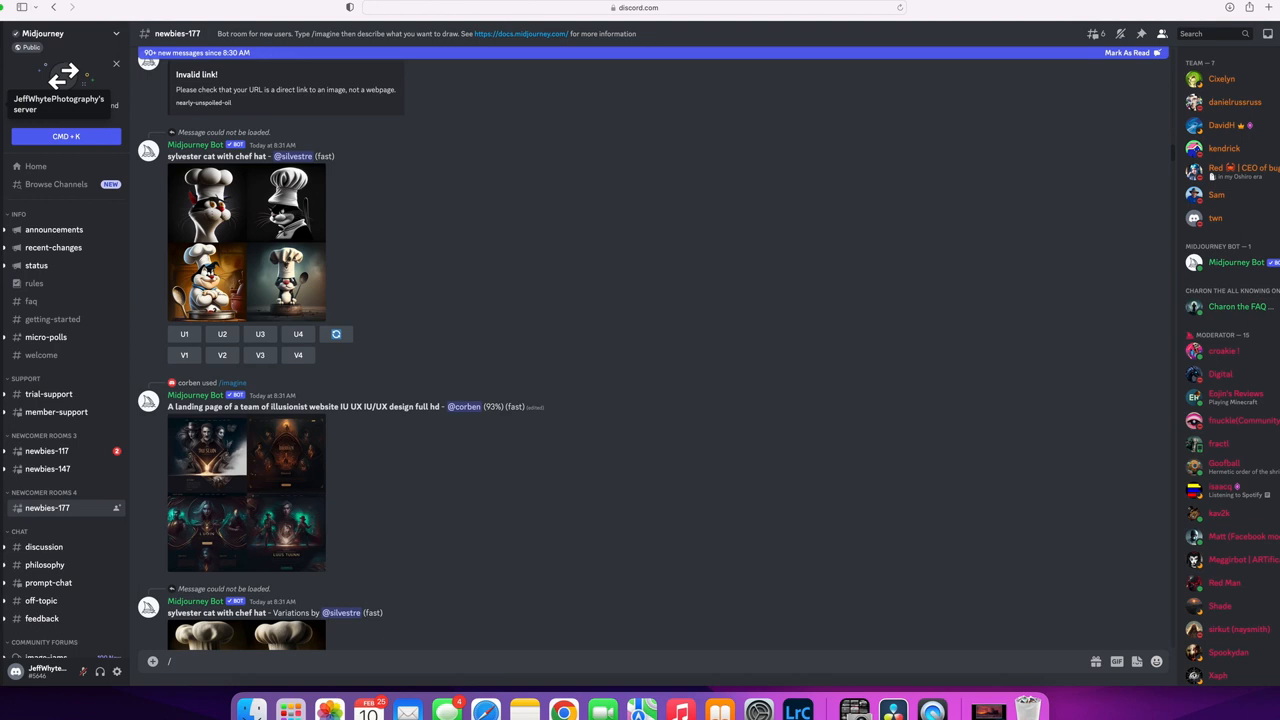
pyautogui.moveTo(414, 312)
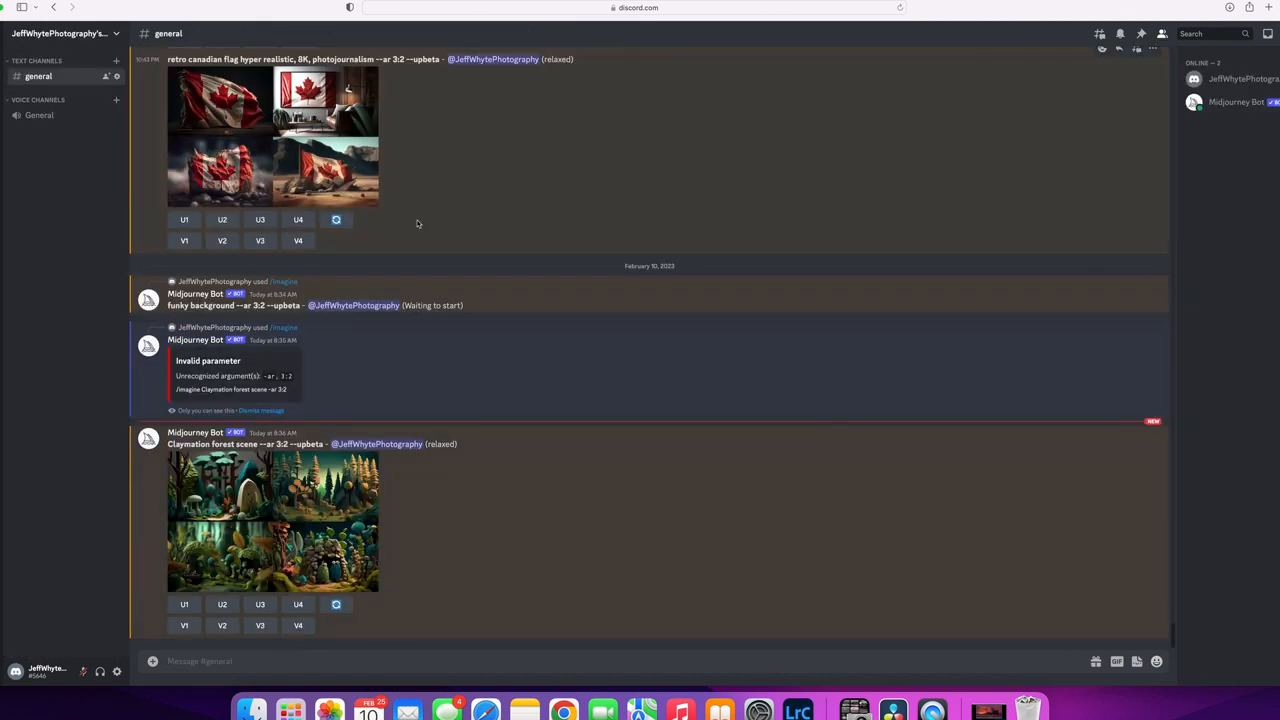
pyautogui.moveTo(446, 412)
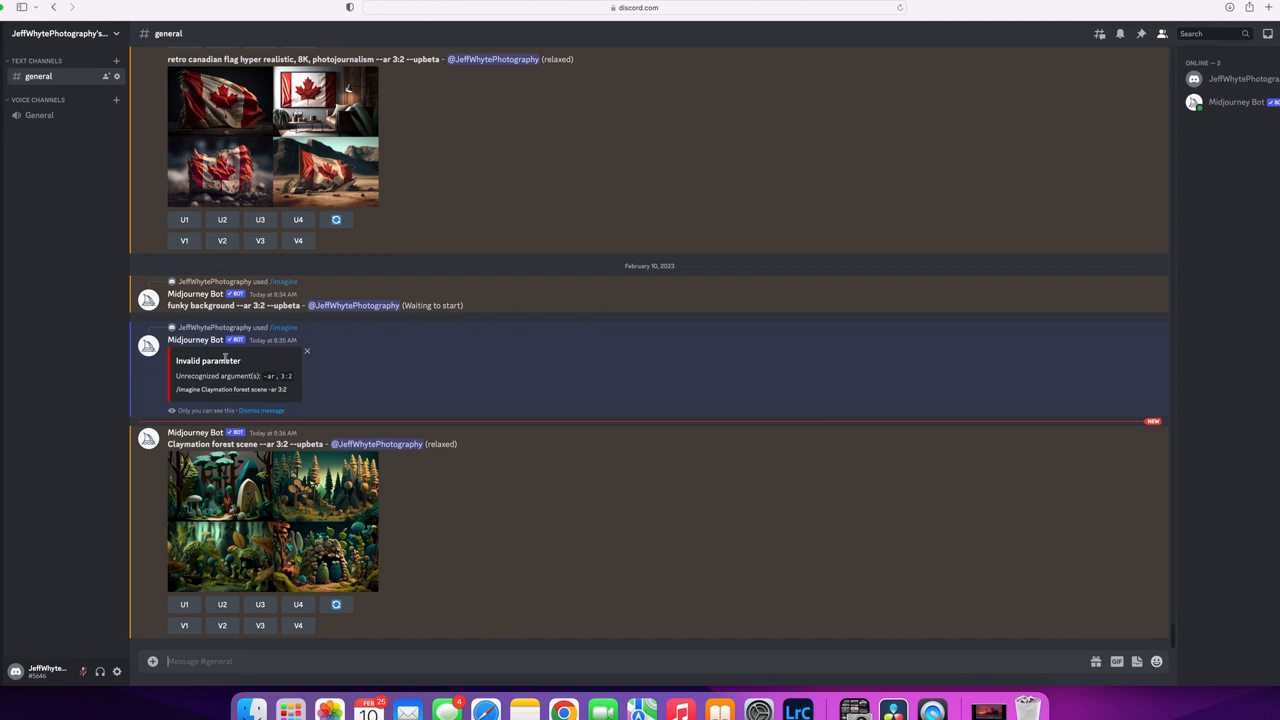
pyautogui.moveTo(292, 364)
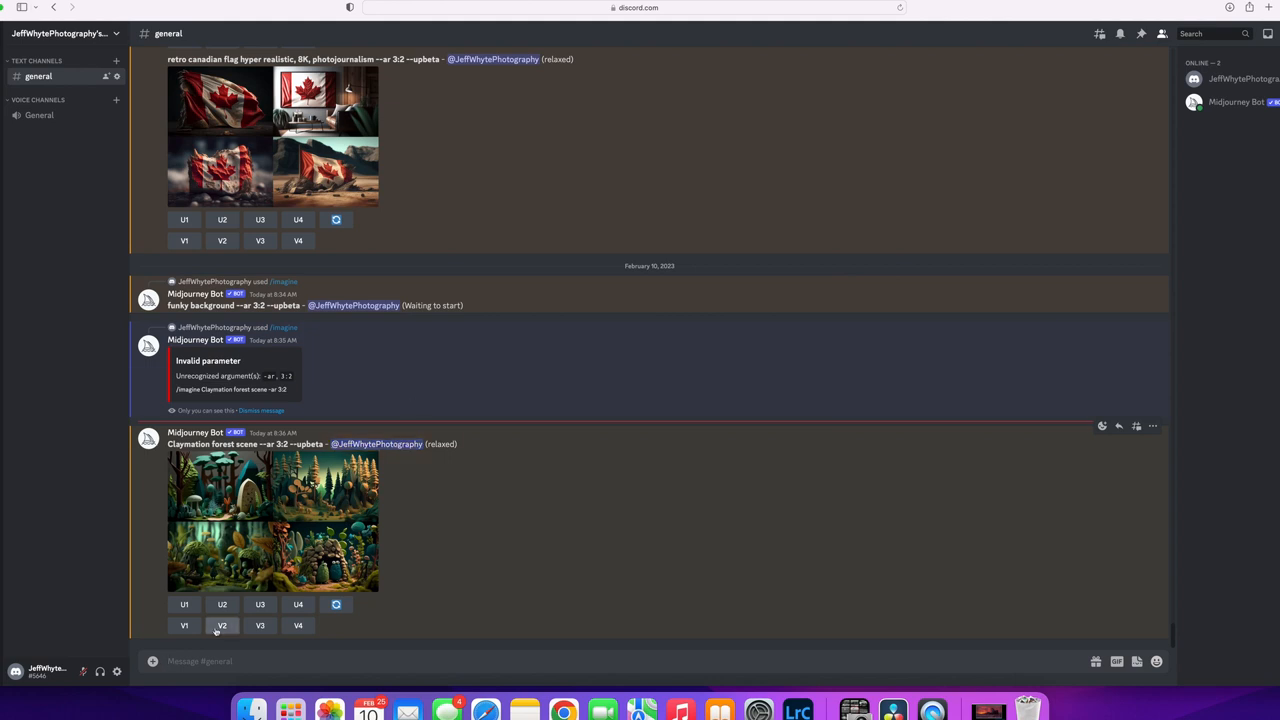
pyautogui.moveTo(414, 566)
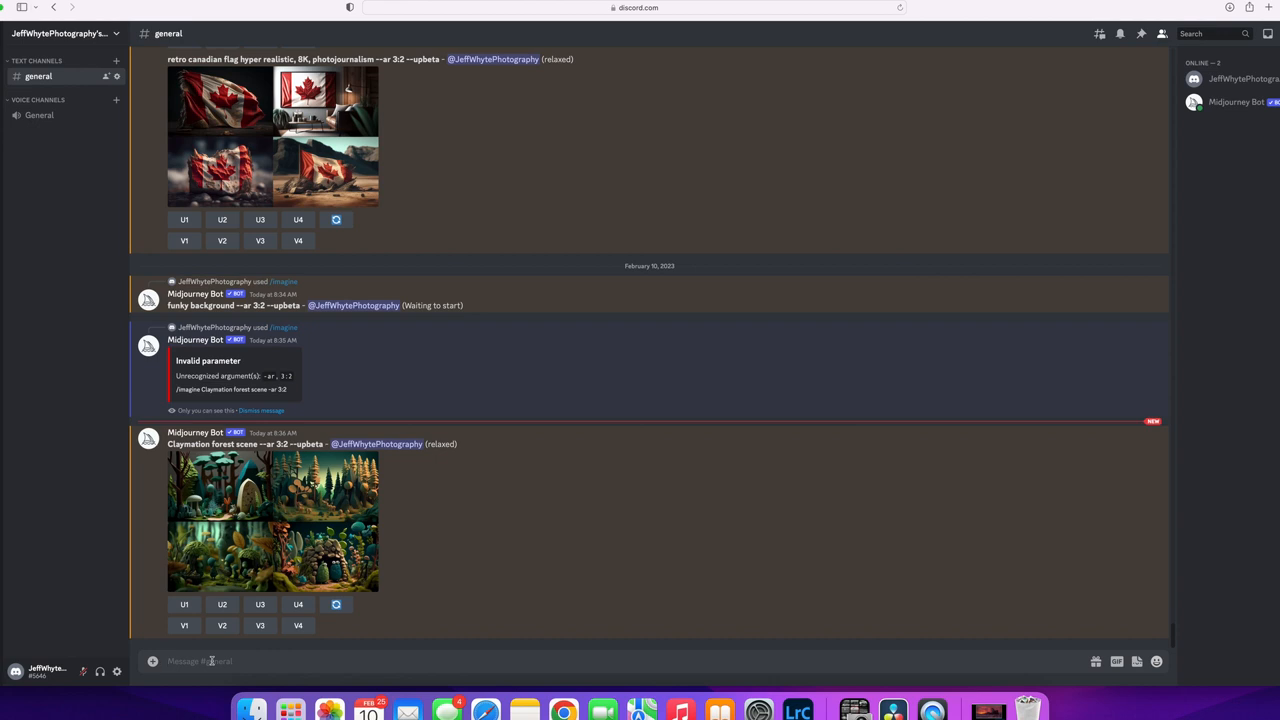
# Send the /settings command to bring up Midjourney's settings panel.
pyautogui.write('/')
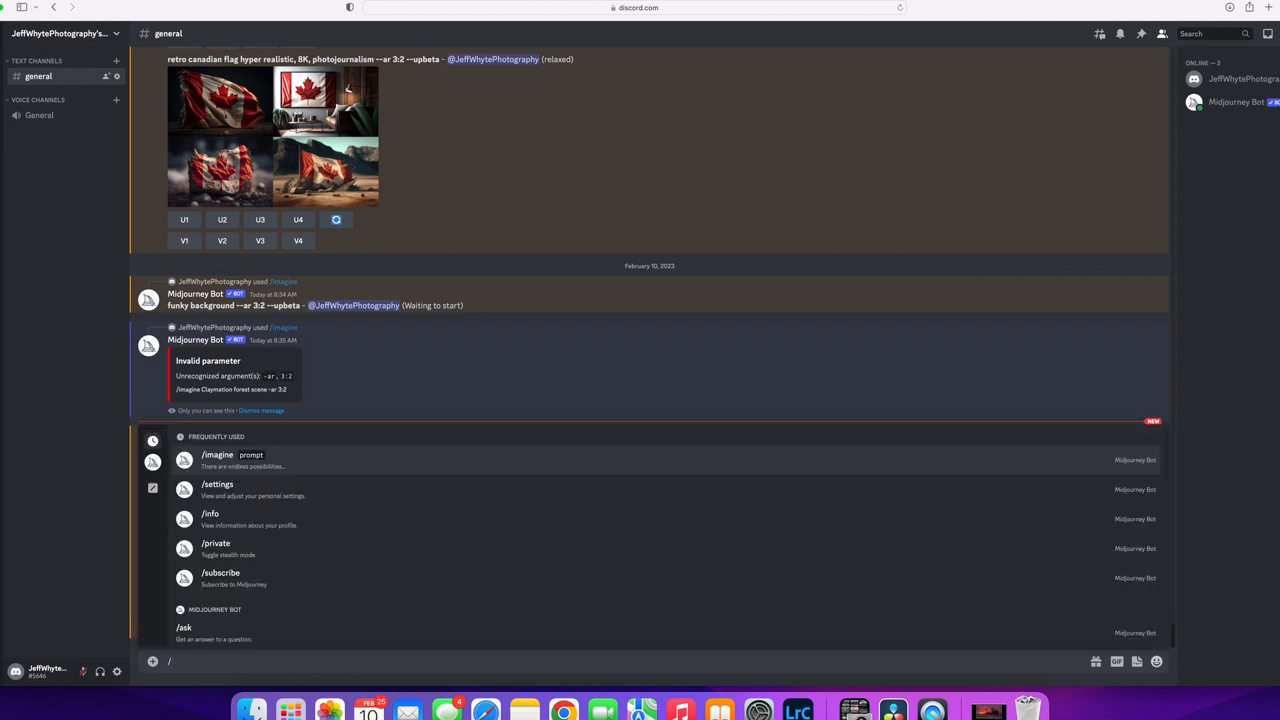
pyautogui.write('se')
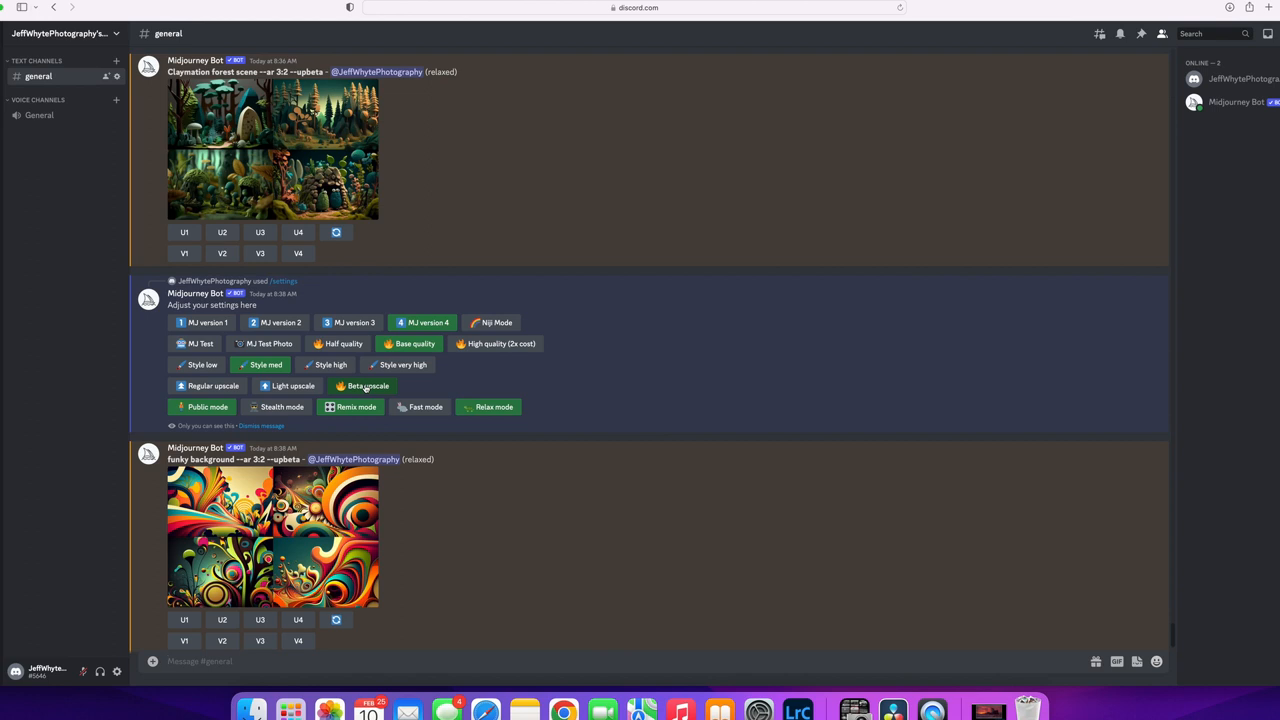
pyautogui.moveTo(384, 384)
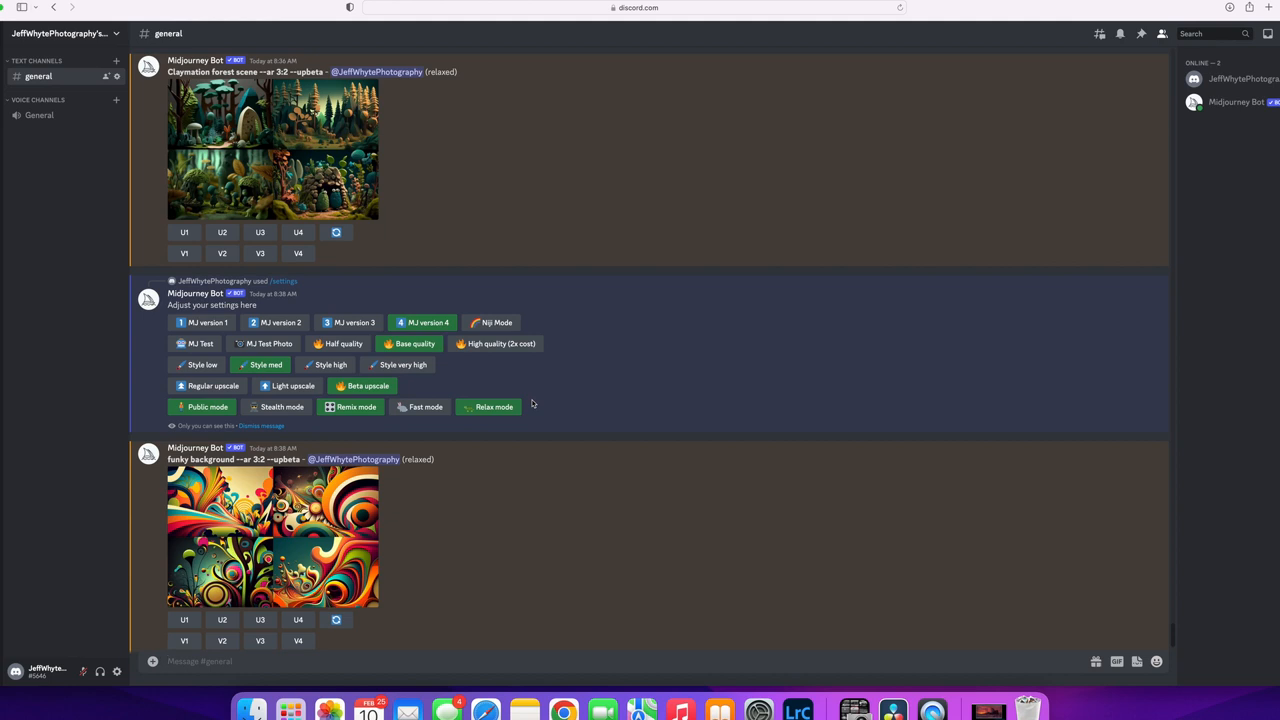
pyautogui.moveTo(436, 420)
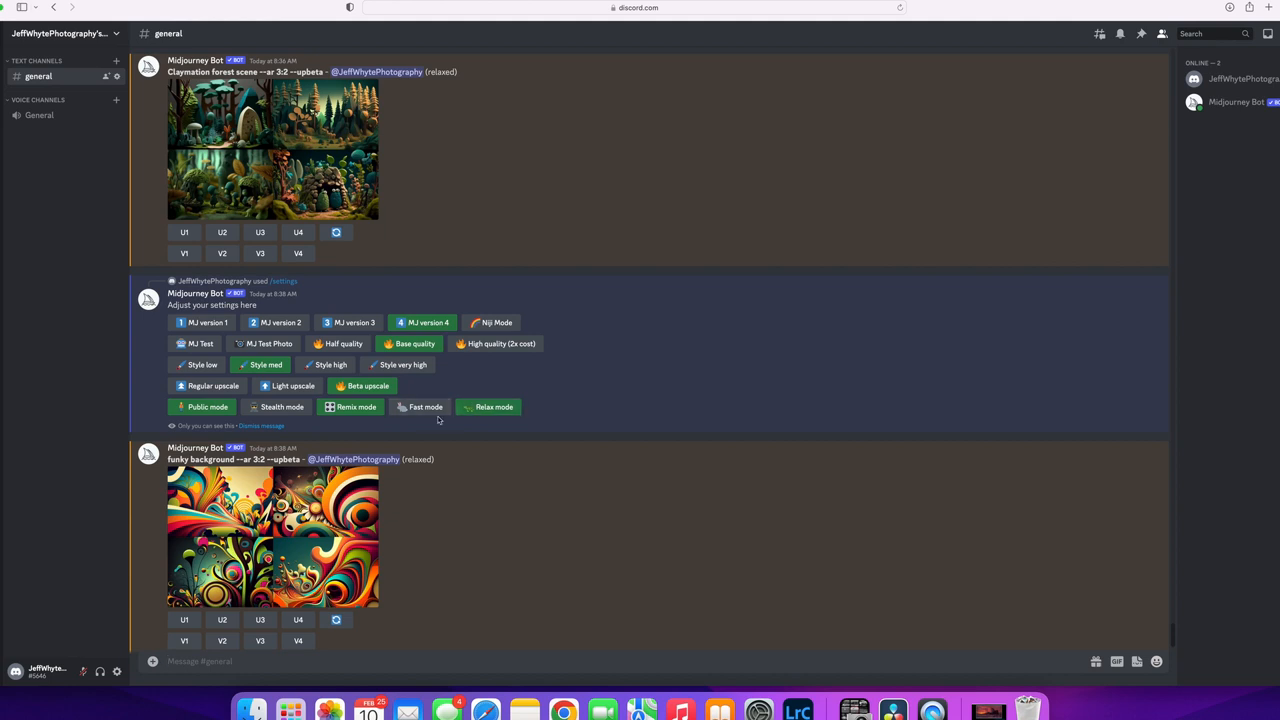
pyautogui.moveTo(426, 424)
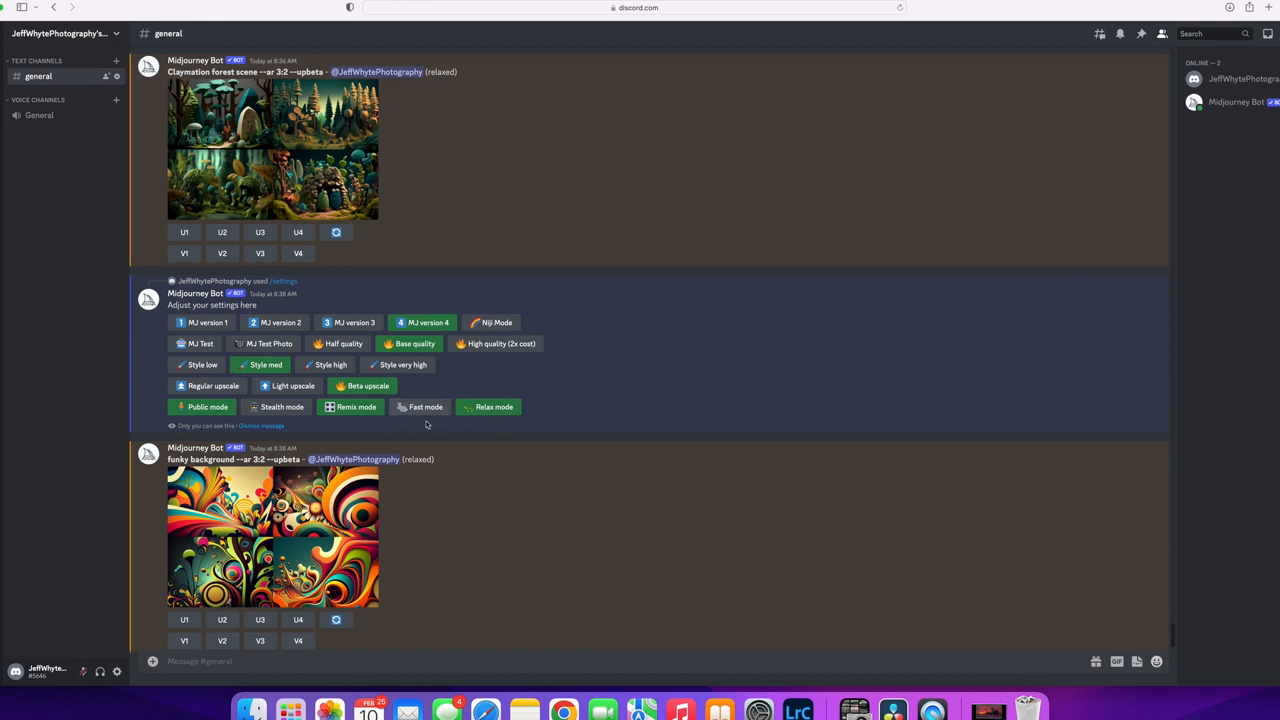
pyautogui.moveTo(416, 428)
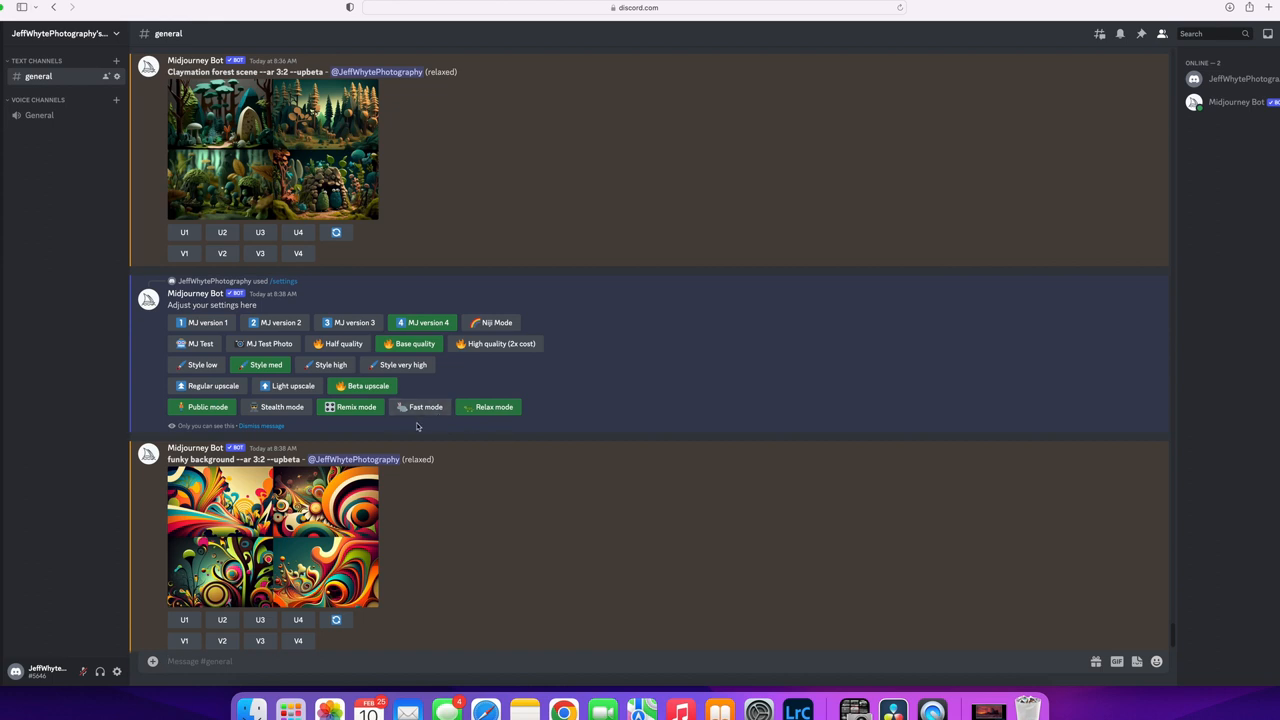
pyautogui.moveTo(552, 368)
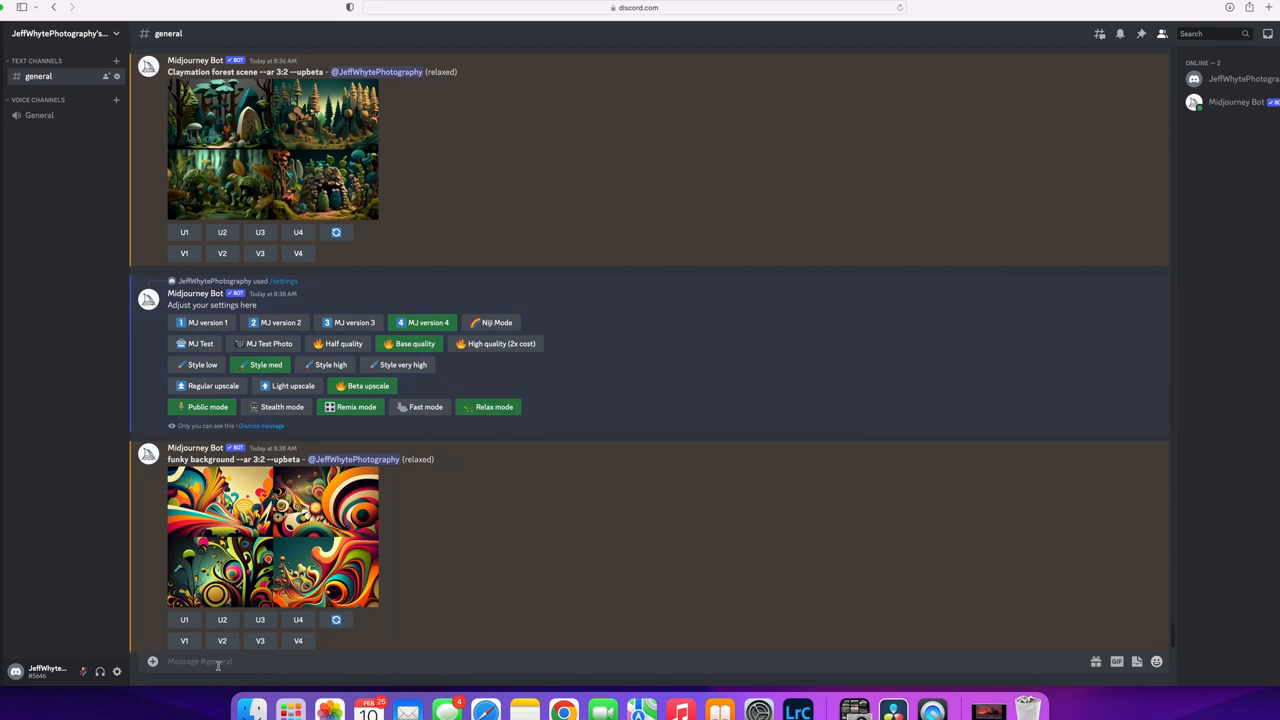
# Start the /imagine command to get an empty prompt field.
pyautogui.write('/')
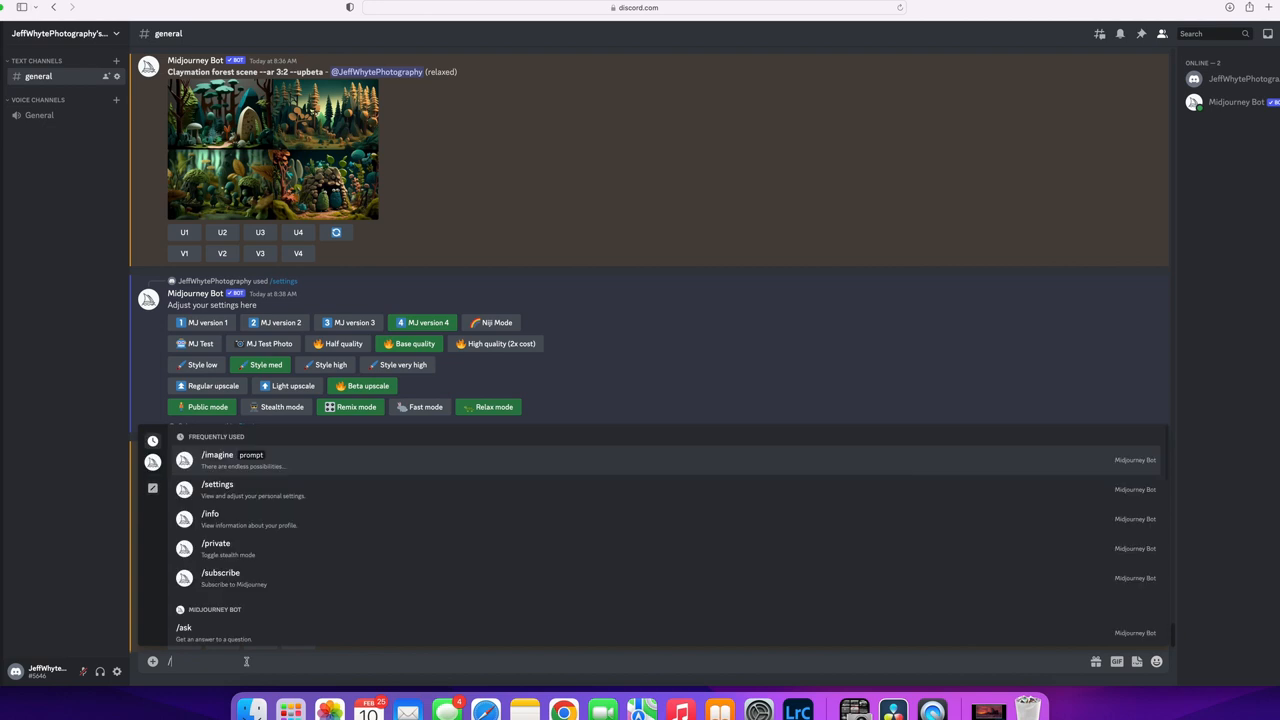
pyautogui.moveTo(208, 464)
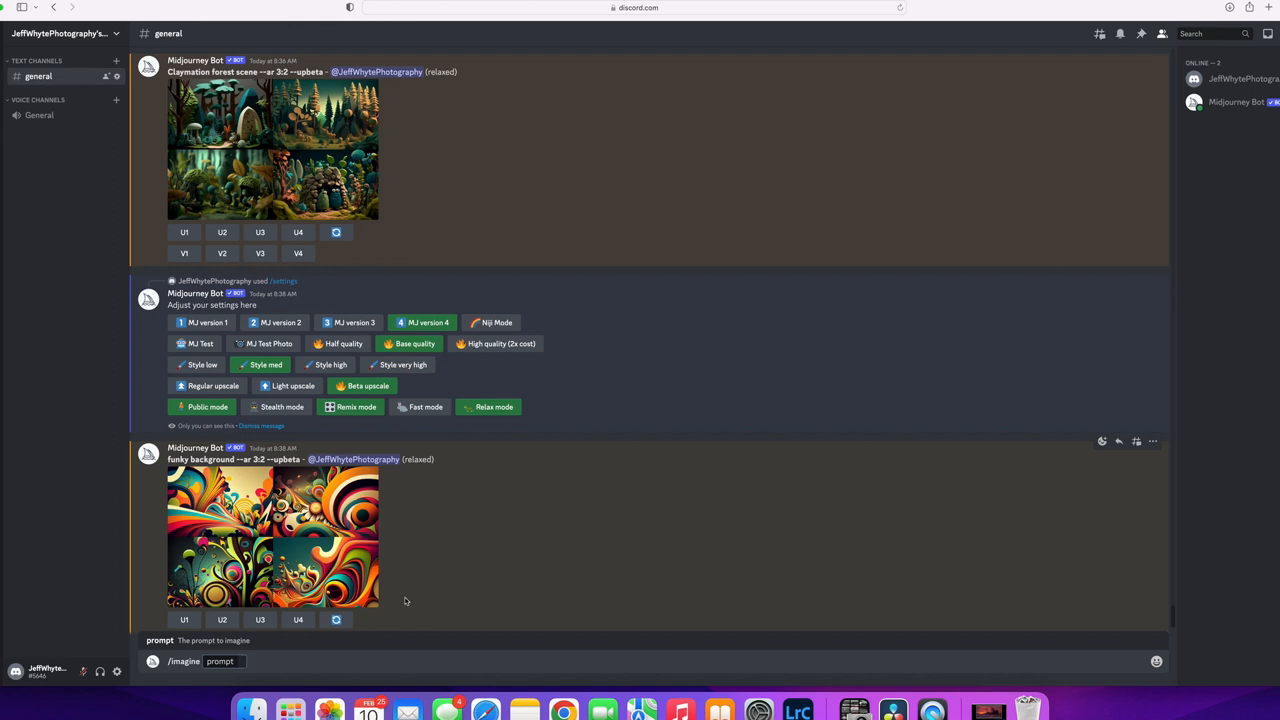
pyautogui.moveTo(298, 512)
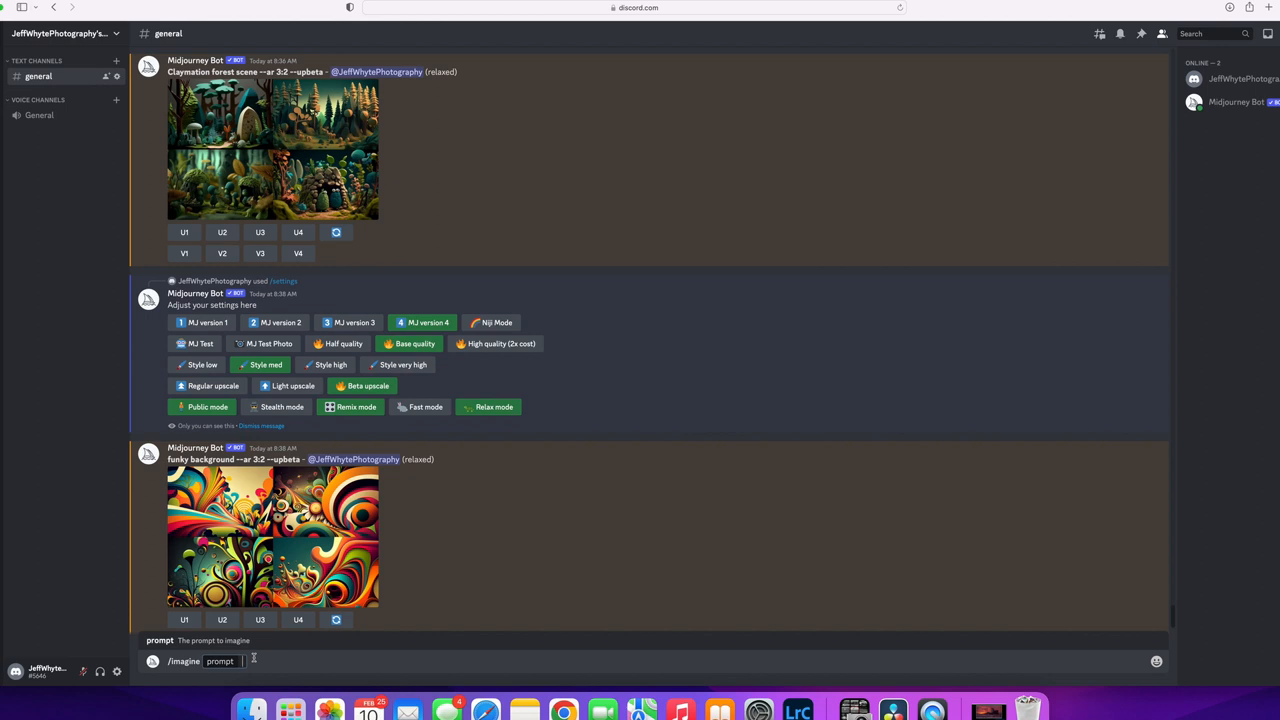
# Submit the prompt 'japanese painting style of wave and sun --ar 3:2' to Midjourney.
pyautogui.write('japanese')
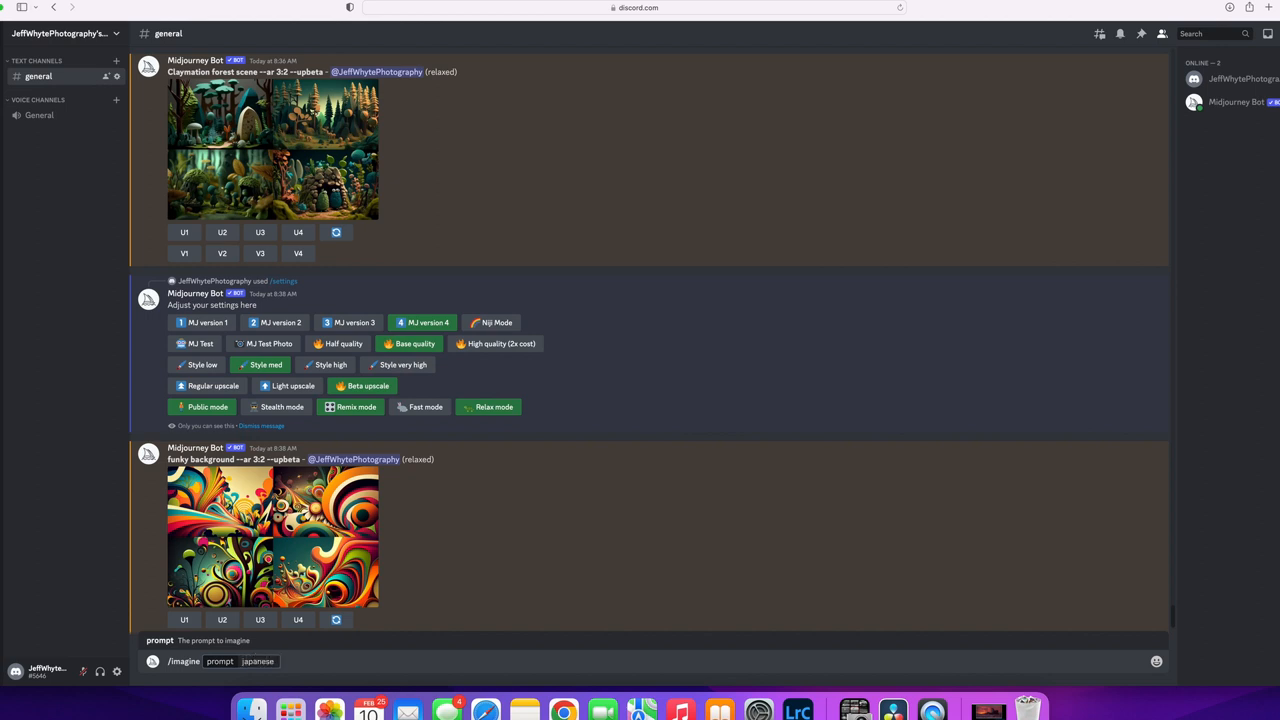
pyautogui.write('style')
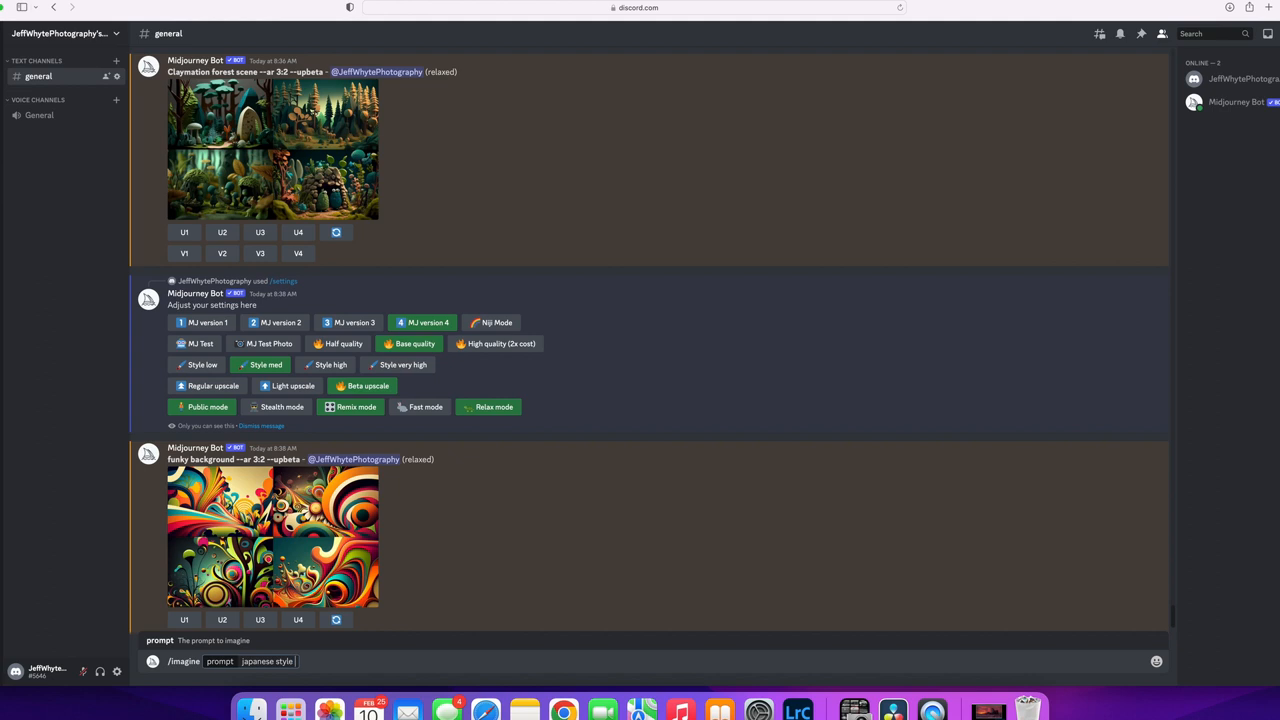
pyautogui.write('pal')
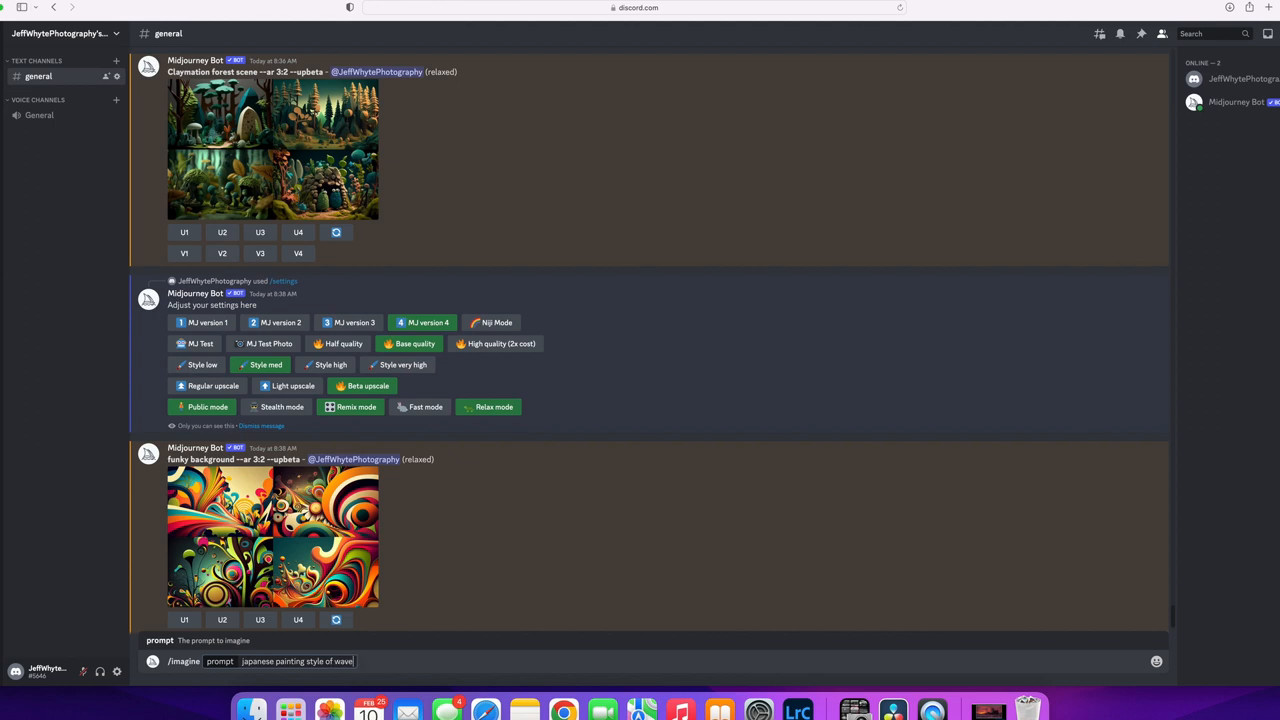
pyautogui.write('and sun')
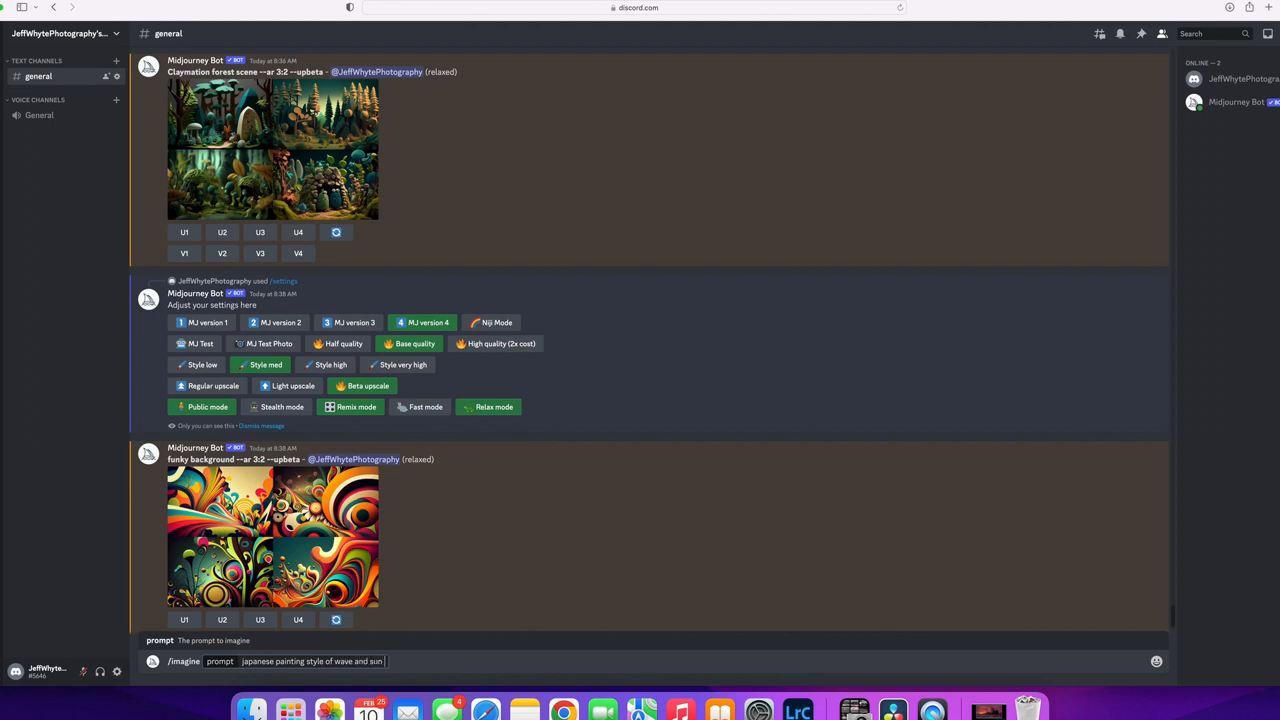
pyautogui.write('--ar')
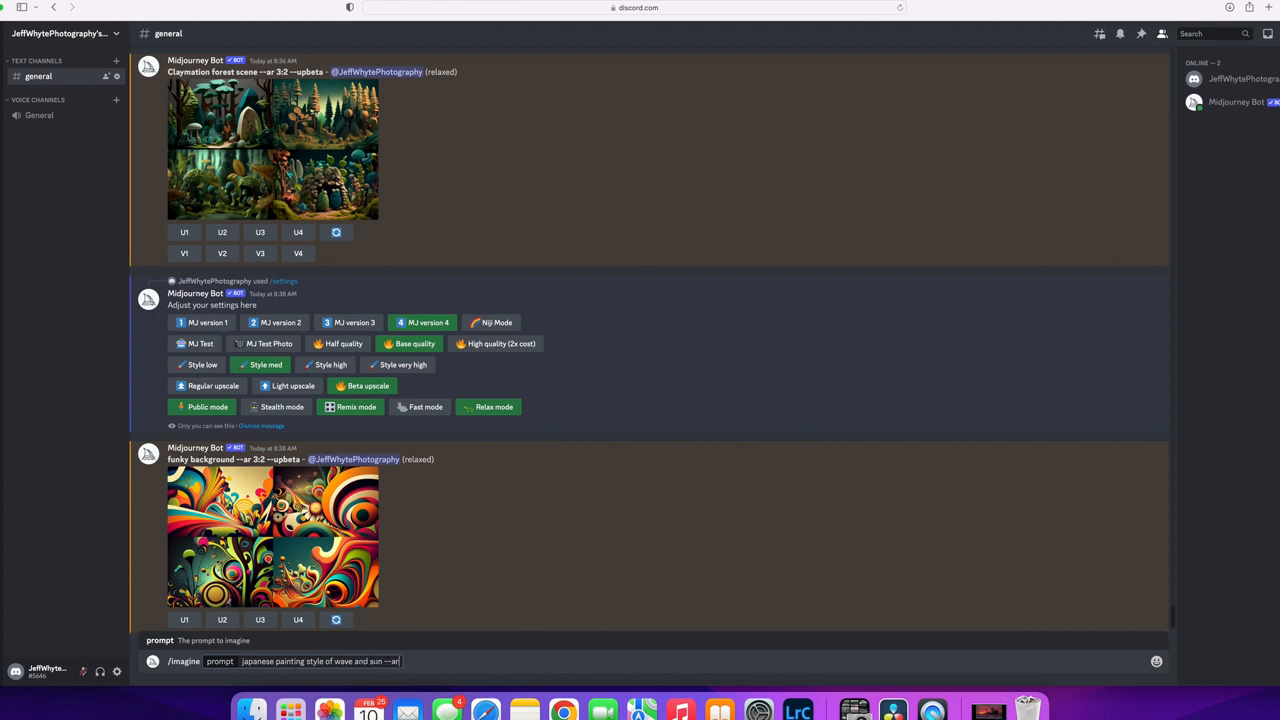
pyautogui.write('3')
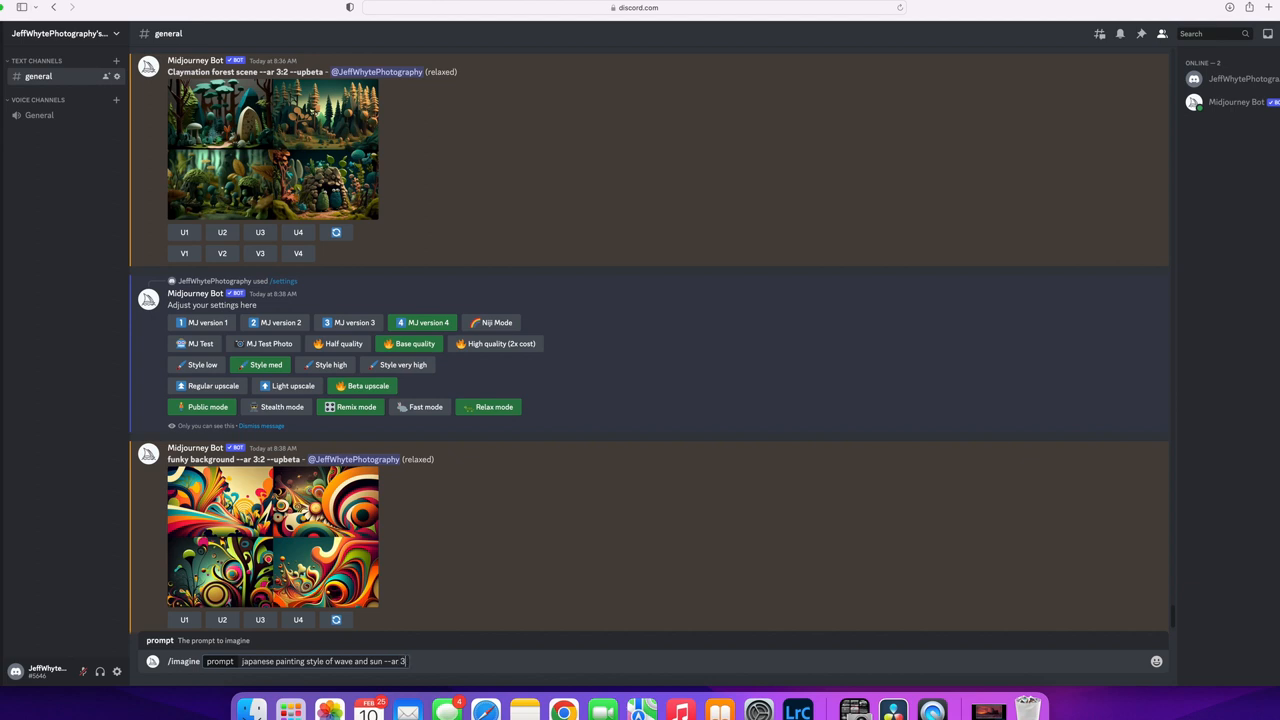
pyautogui.write(':2')
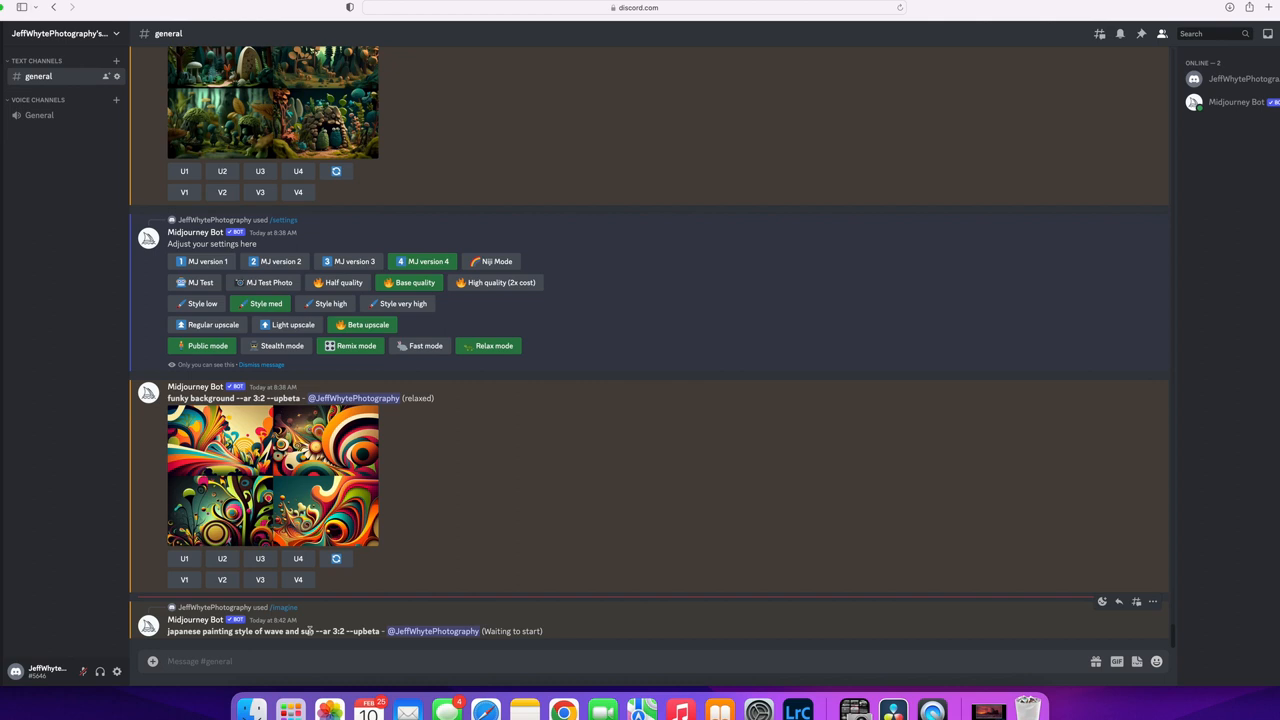
# Preview the finished four-image wave-and-sun grid enlarged, then close the preview.
pyautogui.scroll(-3)
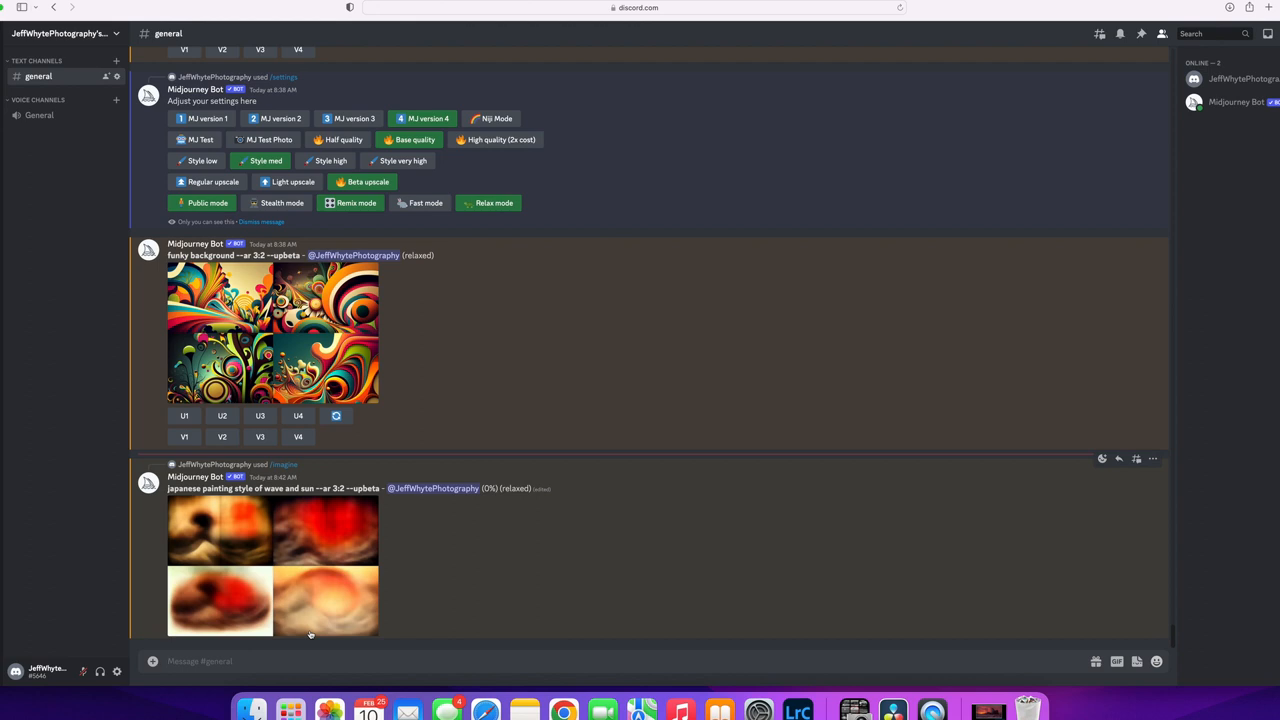
pyautogui.moveTo(492, 544)
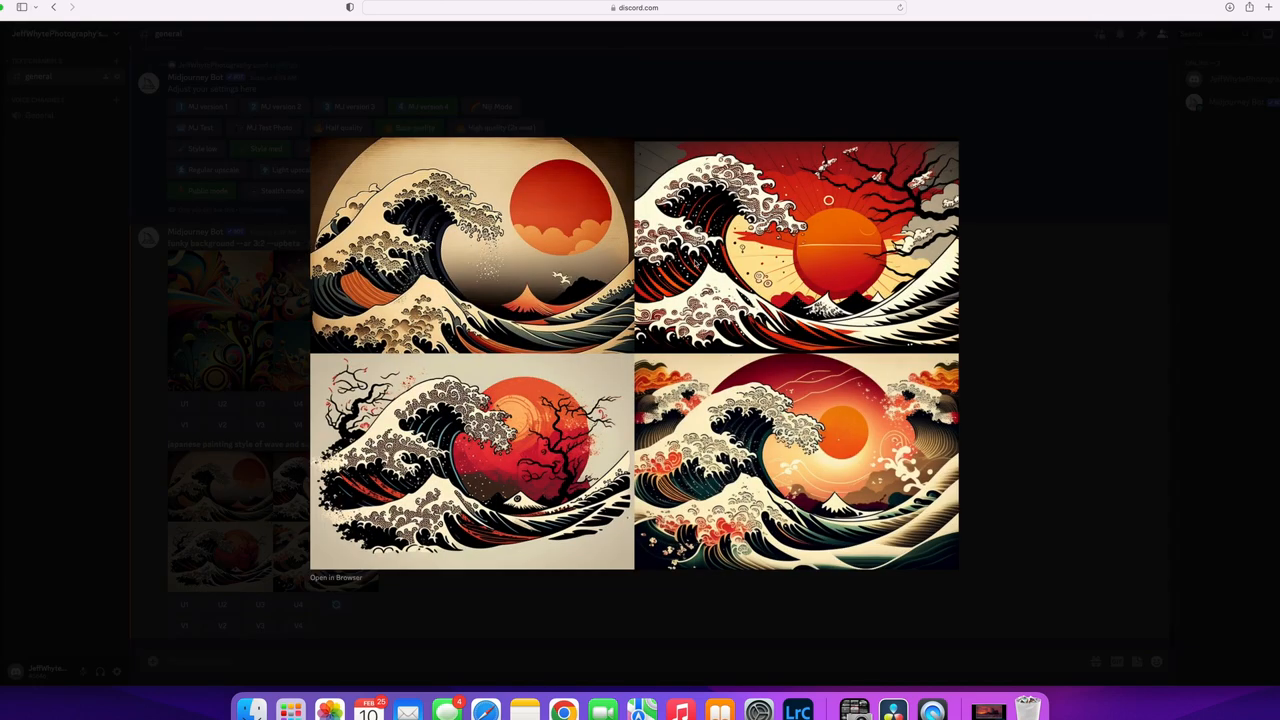
pyautogui.moveTo(1004, 410)
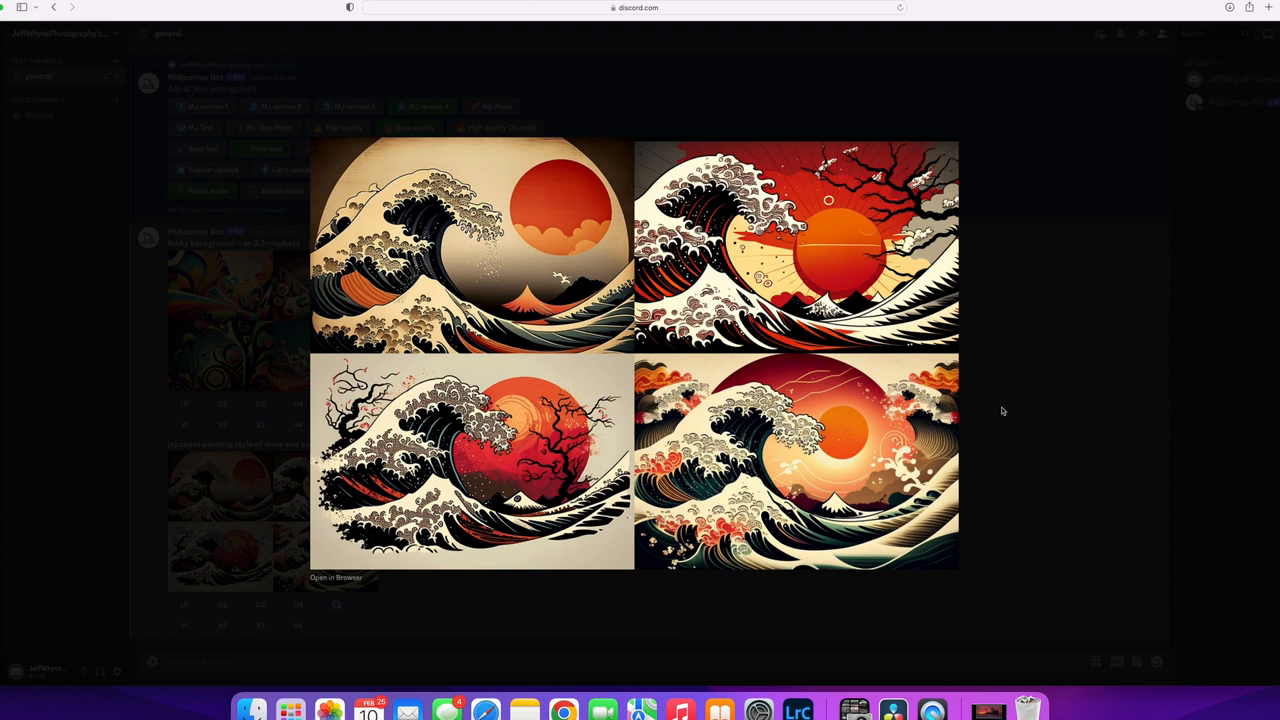
pyautogui.moveTo(816, 508)
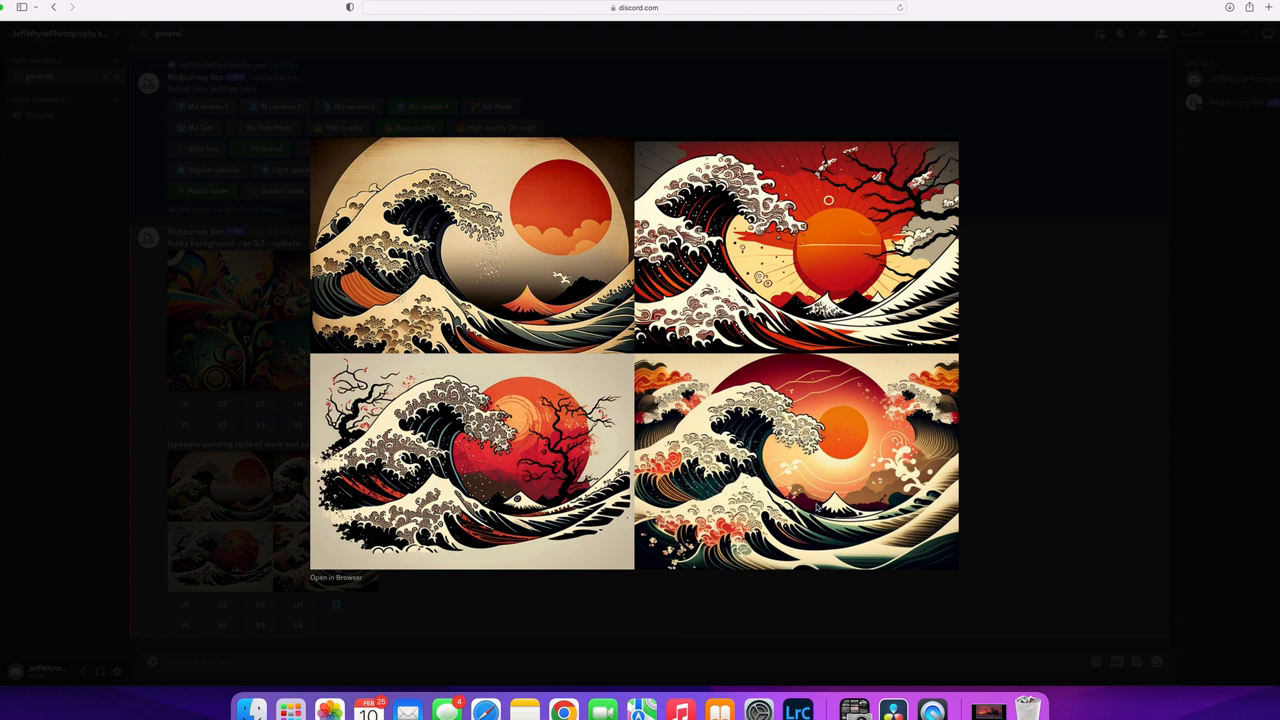
pyautogui.moveTo(816, 508)
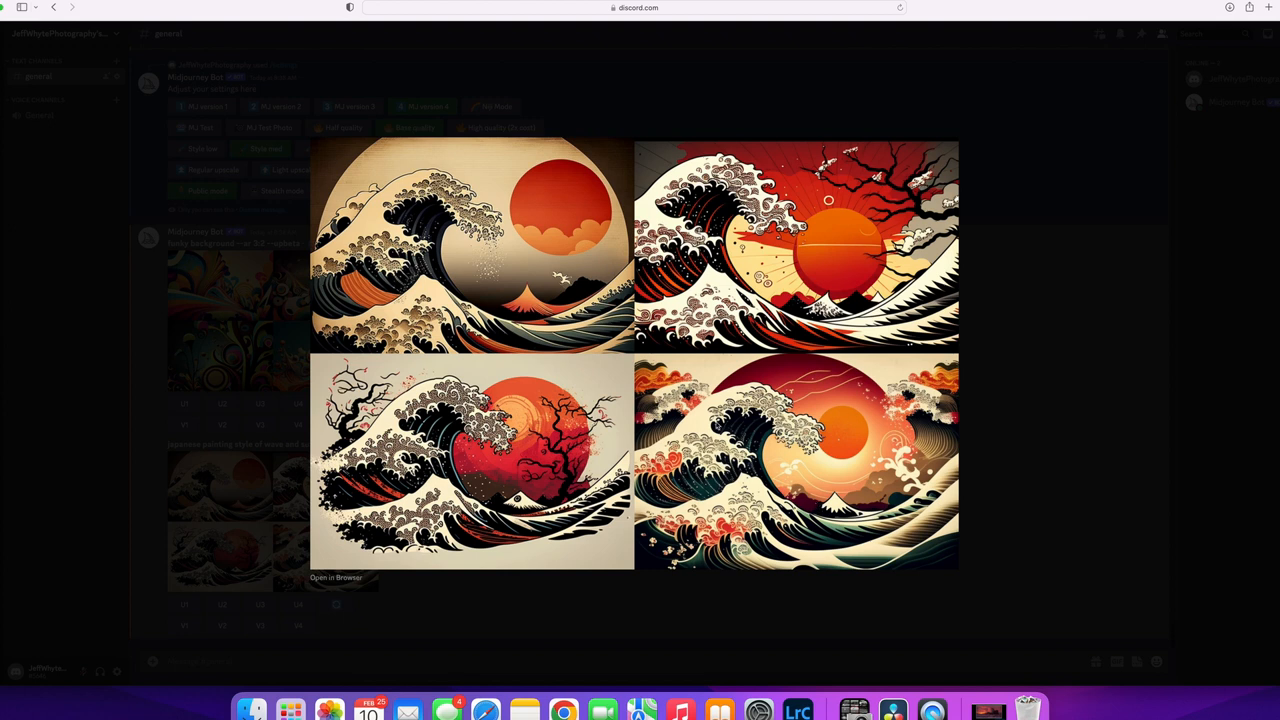
pyautogui.moveTo(1014, 448)
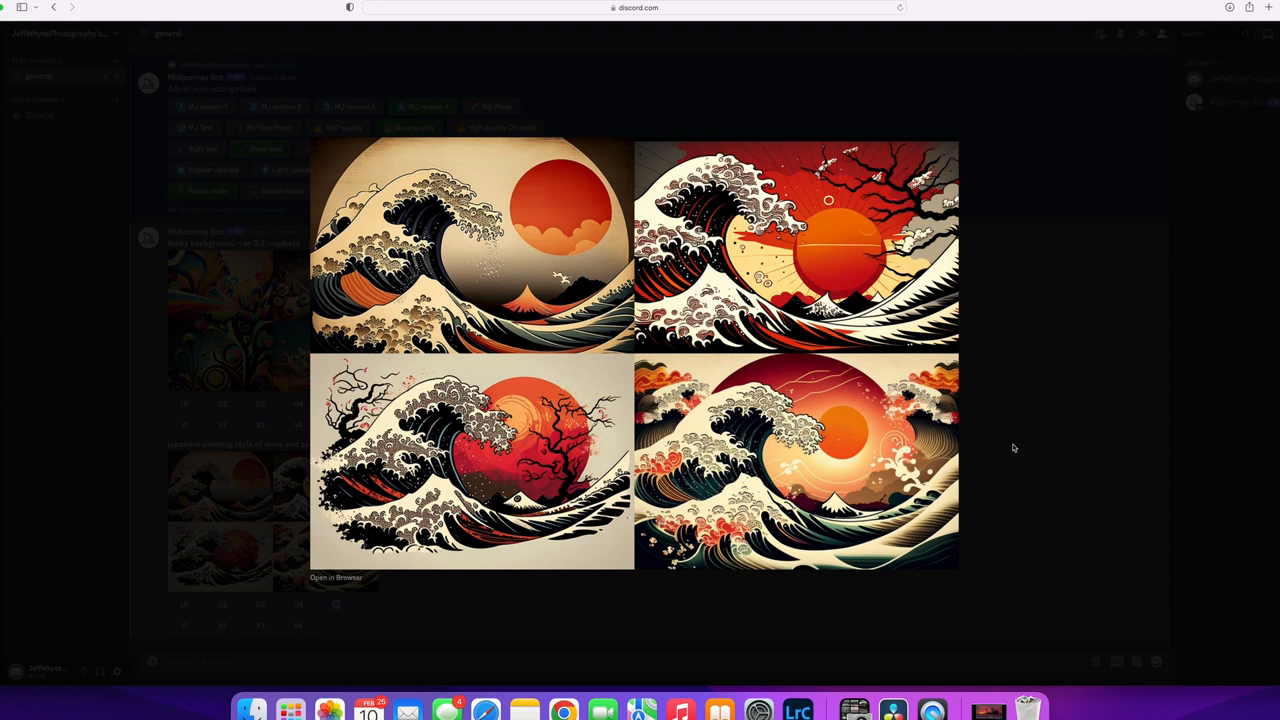
pyautogui.click(1012, 448)
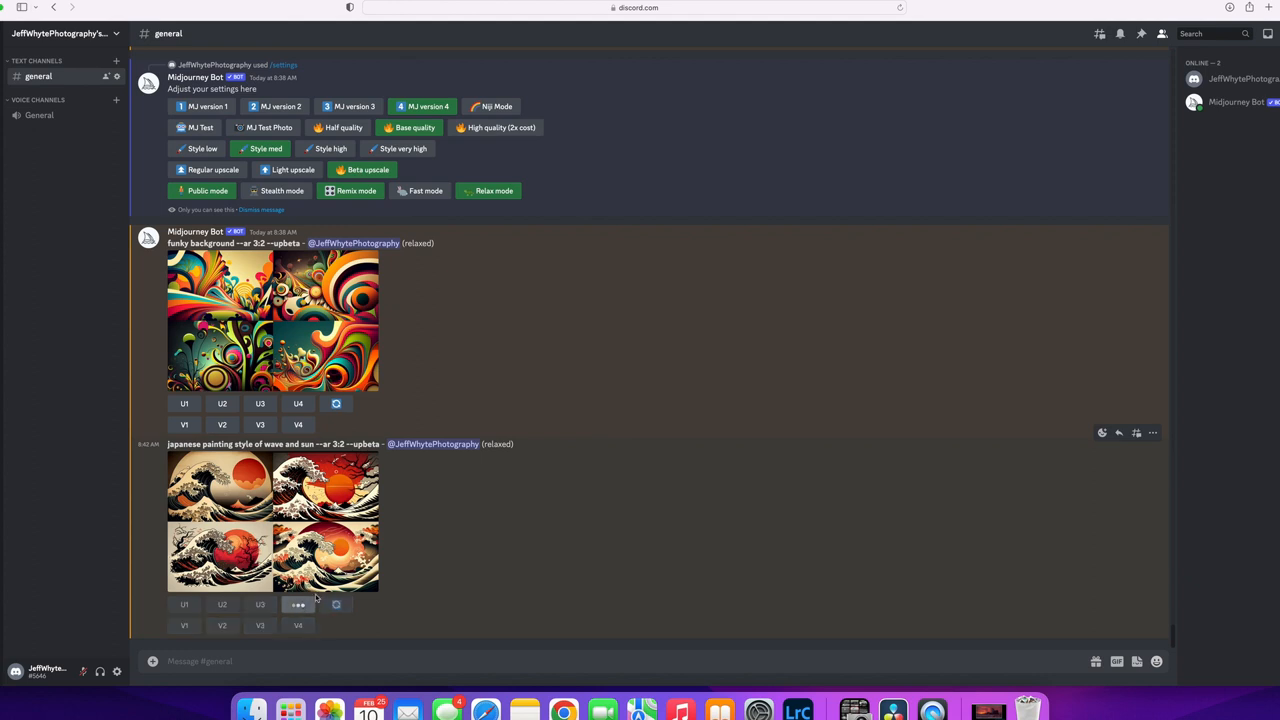
# Upscale the fourth wave-and-sun variation with U4.
pyautogui.click(298, 604)
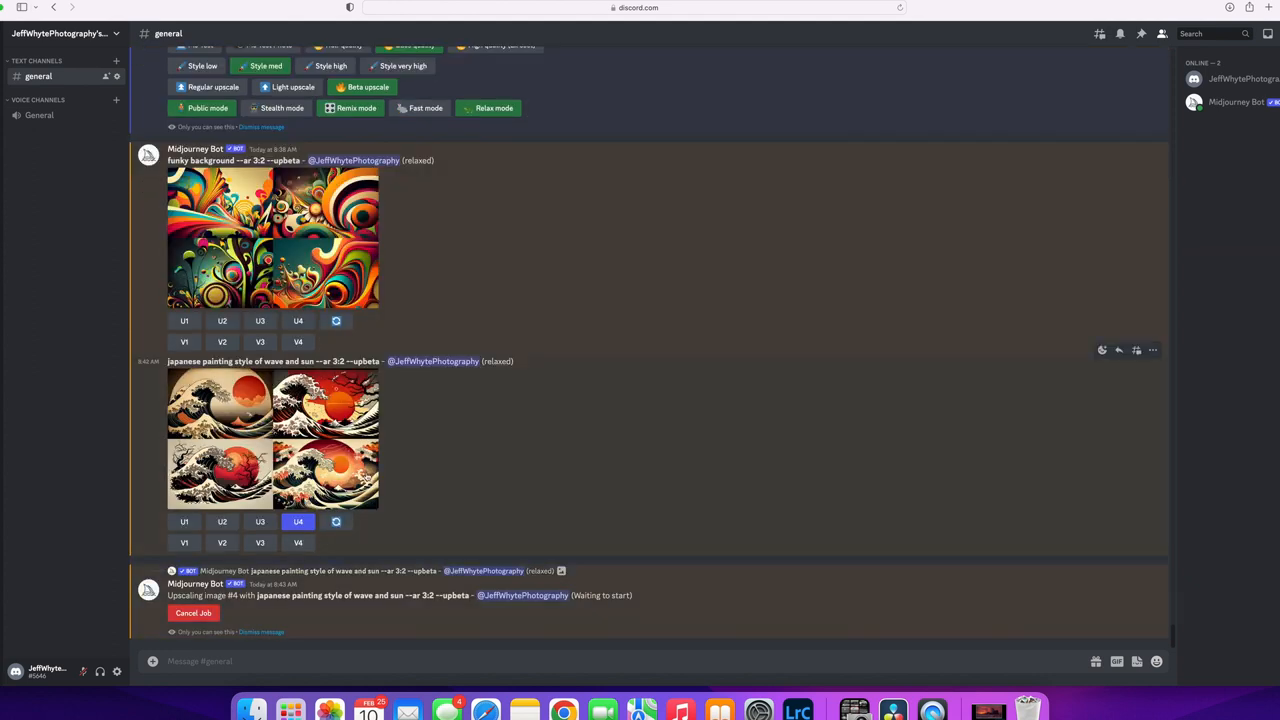
pyautogui.scroll(-3)
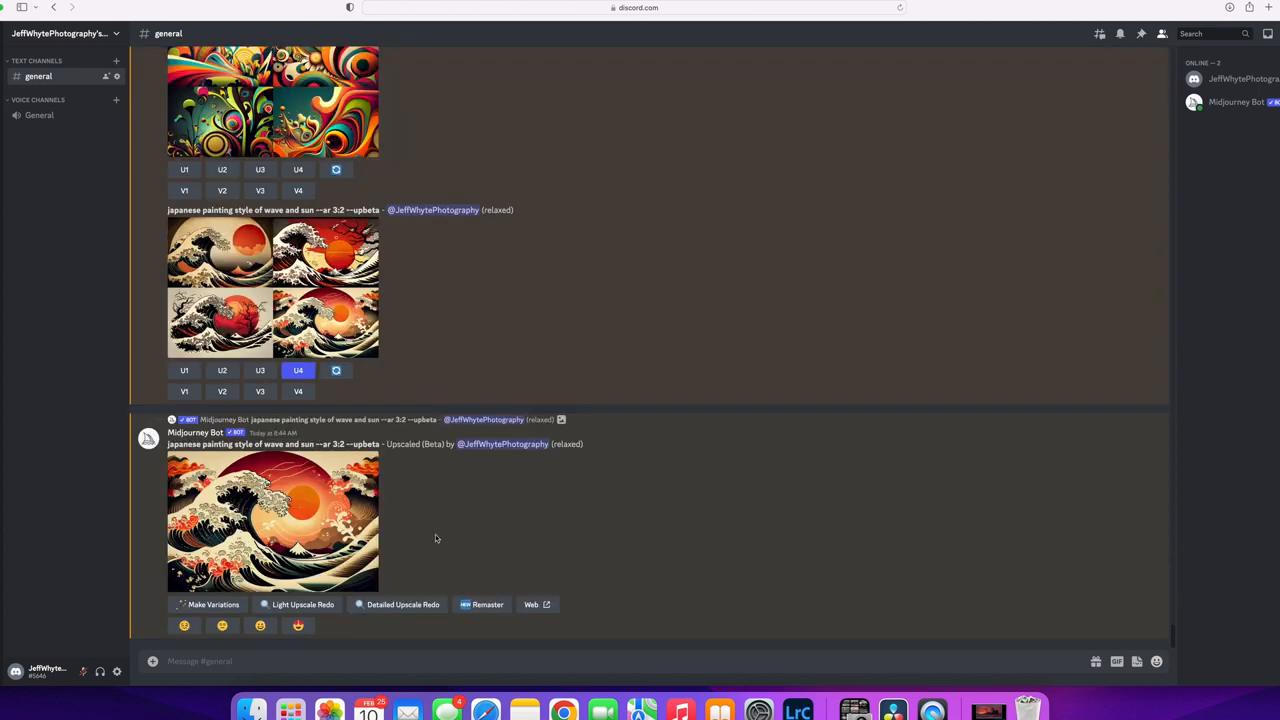
pyautogui.moveTo(592, 452)
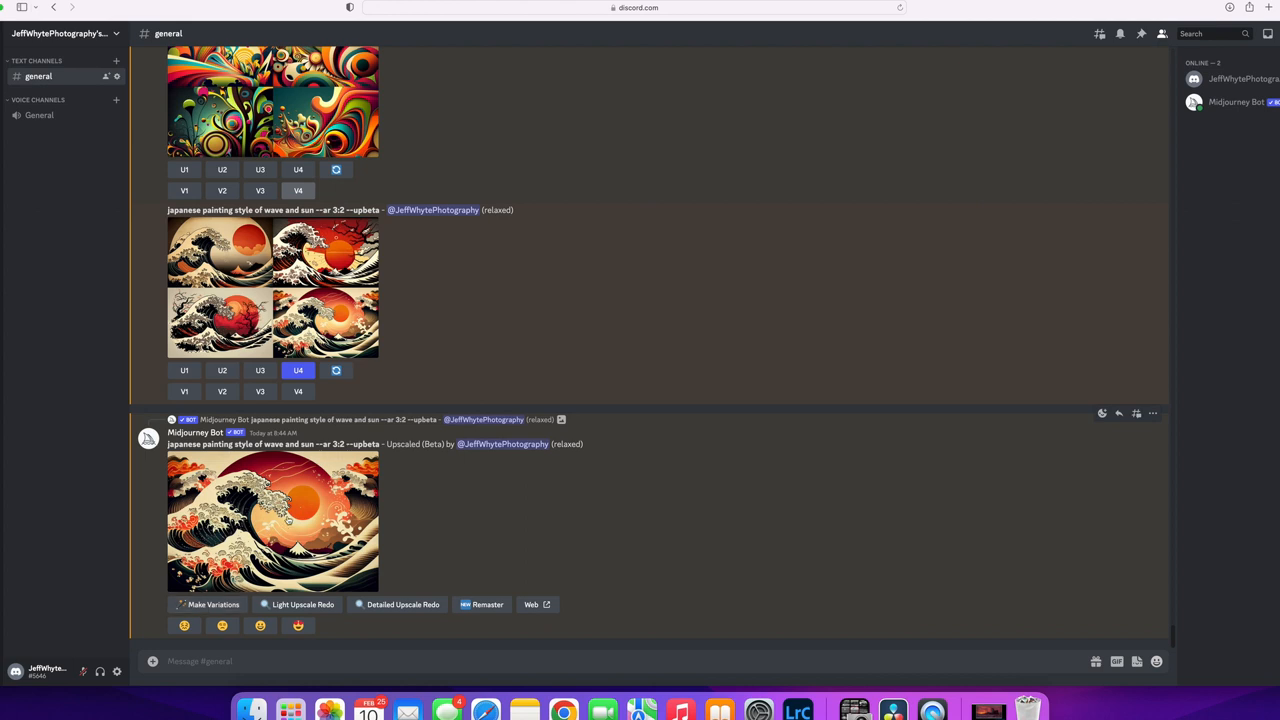
pyautogui.click(272, 520)
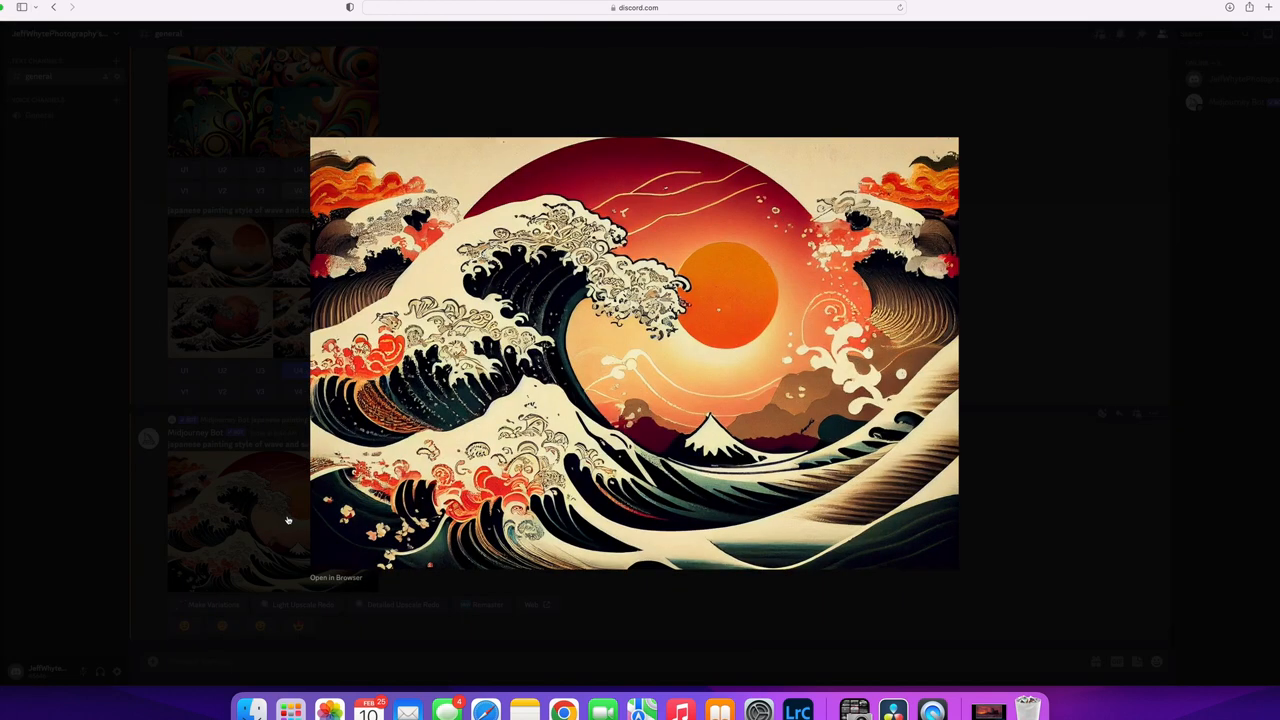
pyautogui.moveTo(636, 352)
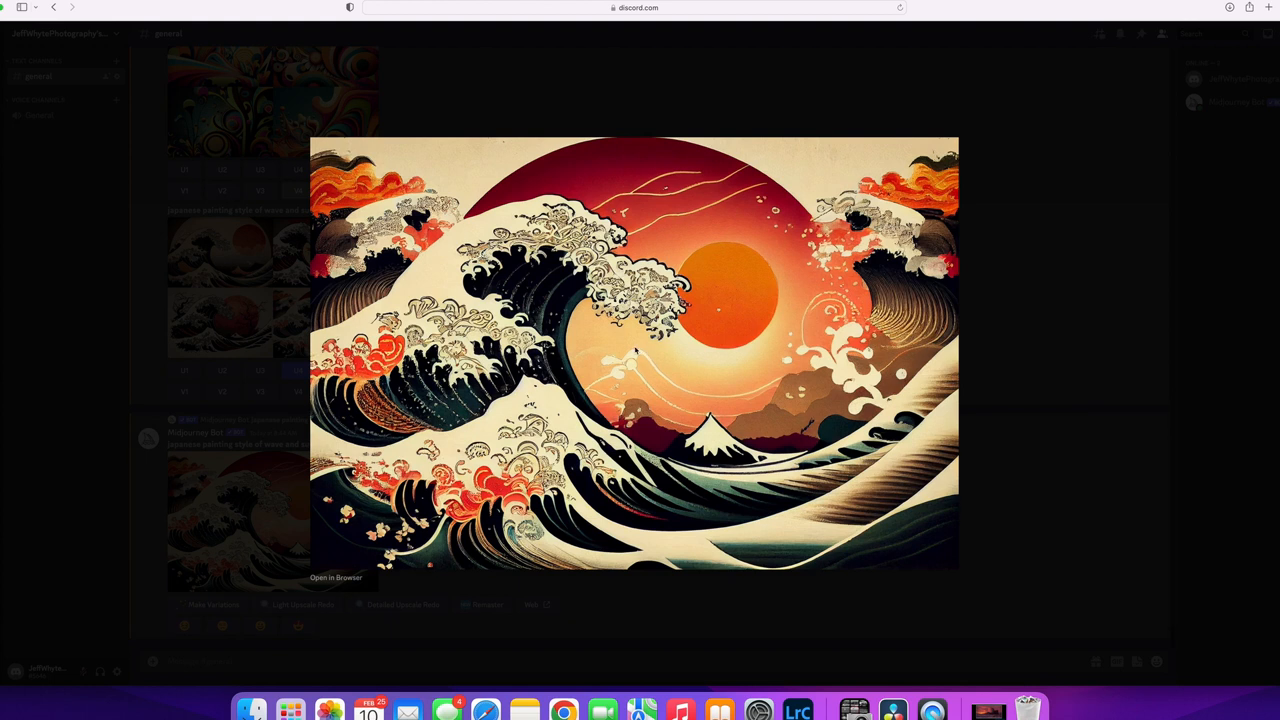
pyautogui.rightClick(636, 350)
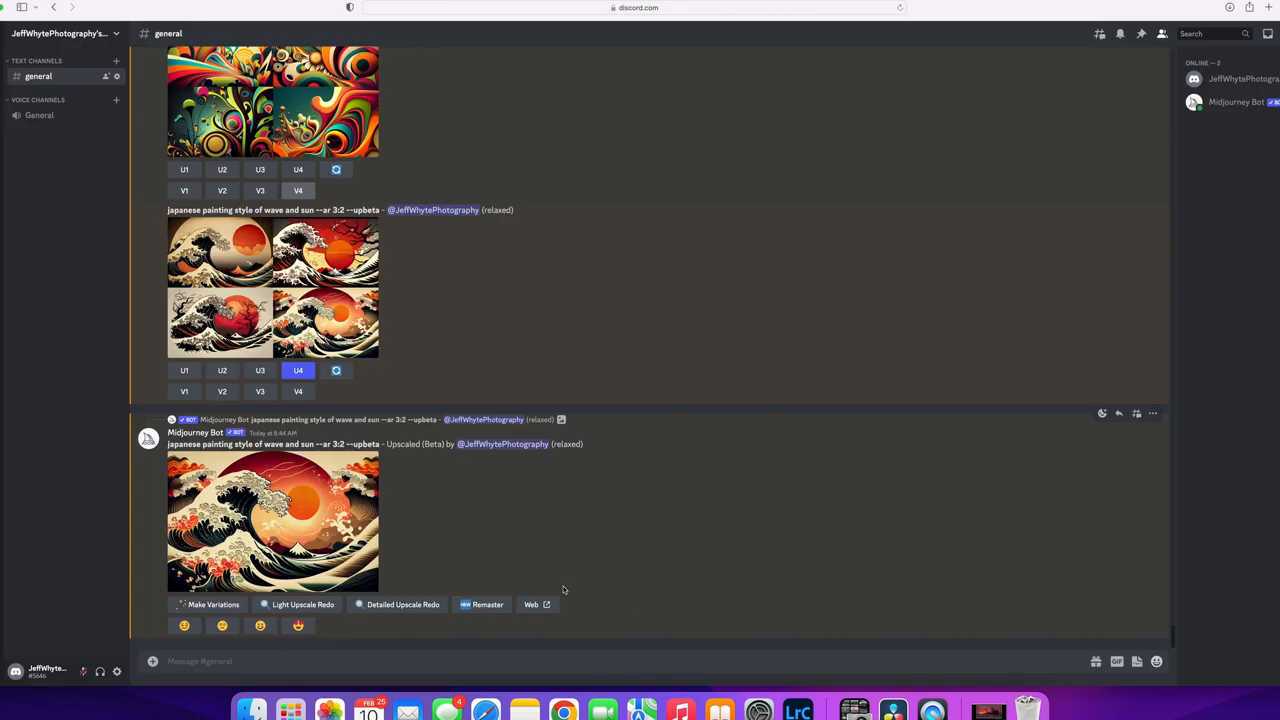
pyautogui.moveTo(816, 710)
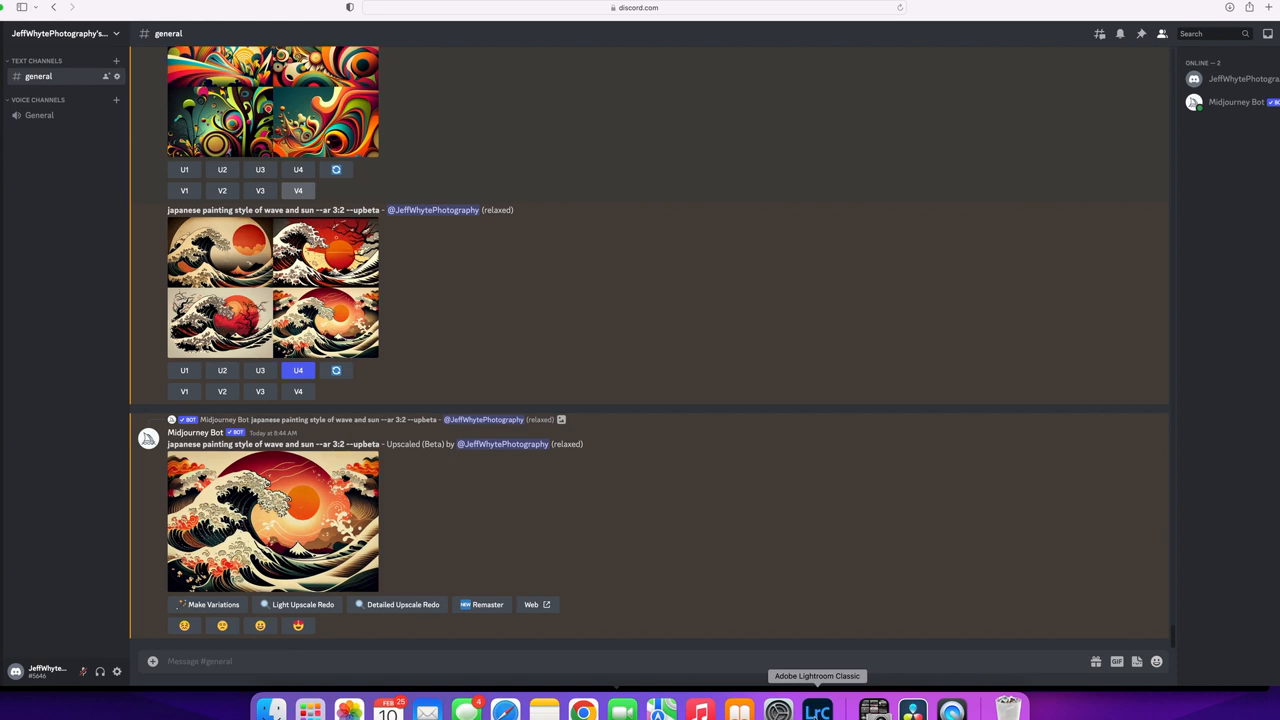
# Switch to Lightroom Classic and select the 2023_02_18 folder holding the wave image.
pyautogui.click(816, 710)
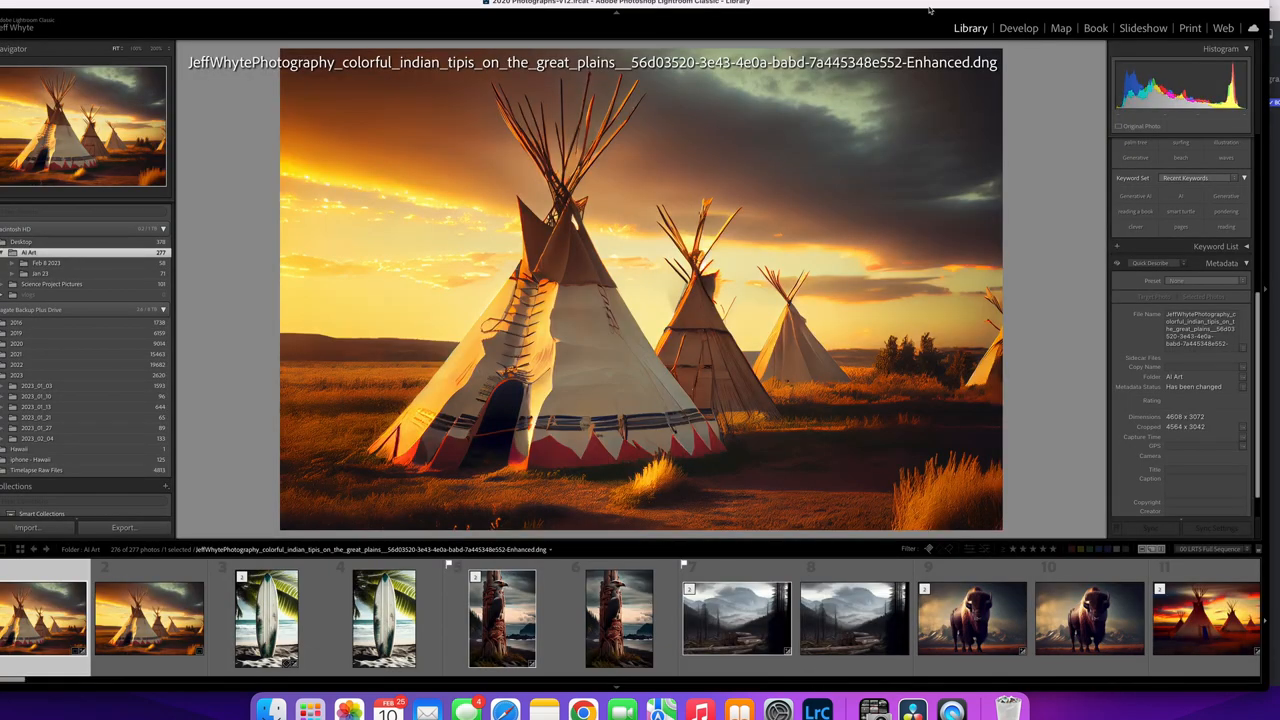
pyautogui.click(30, 4)
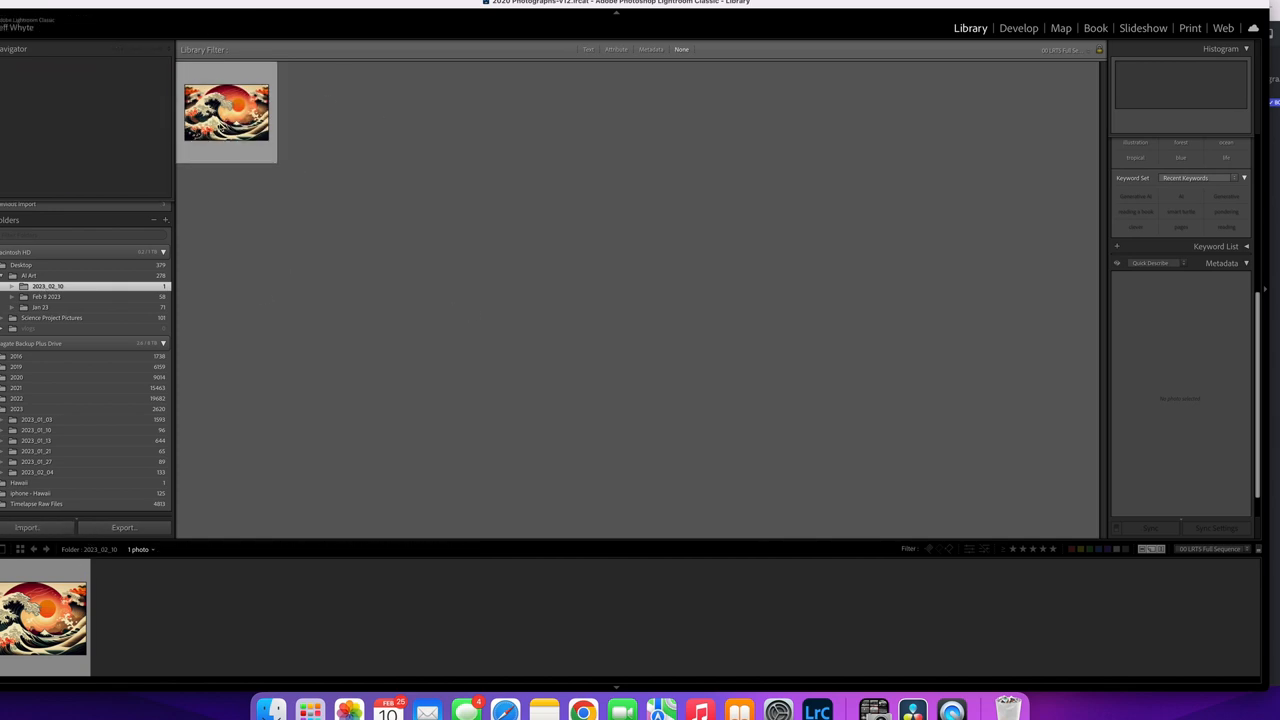
# Enhance the wave image with Super Resolution to create a doubled-resolution DNG copy.
pyautogui.rightClick(226, 110)
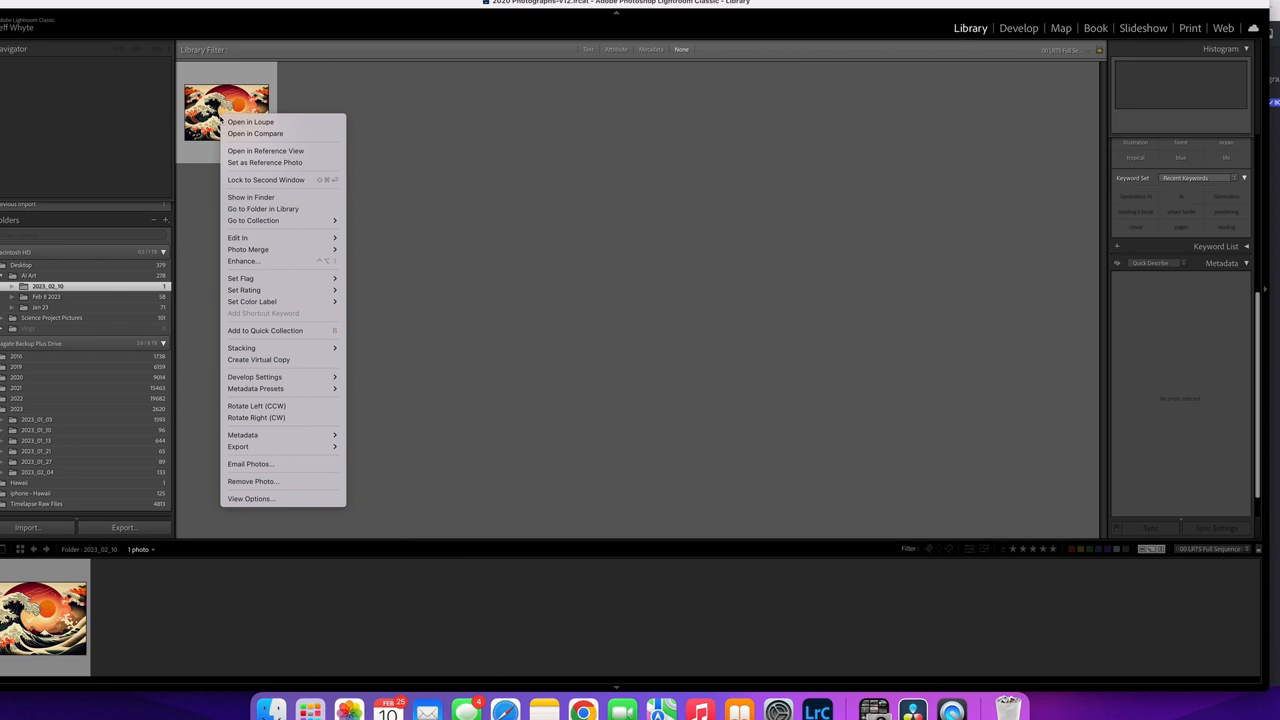
pyautogui.moveTo(244, 260)
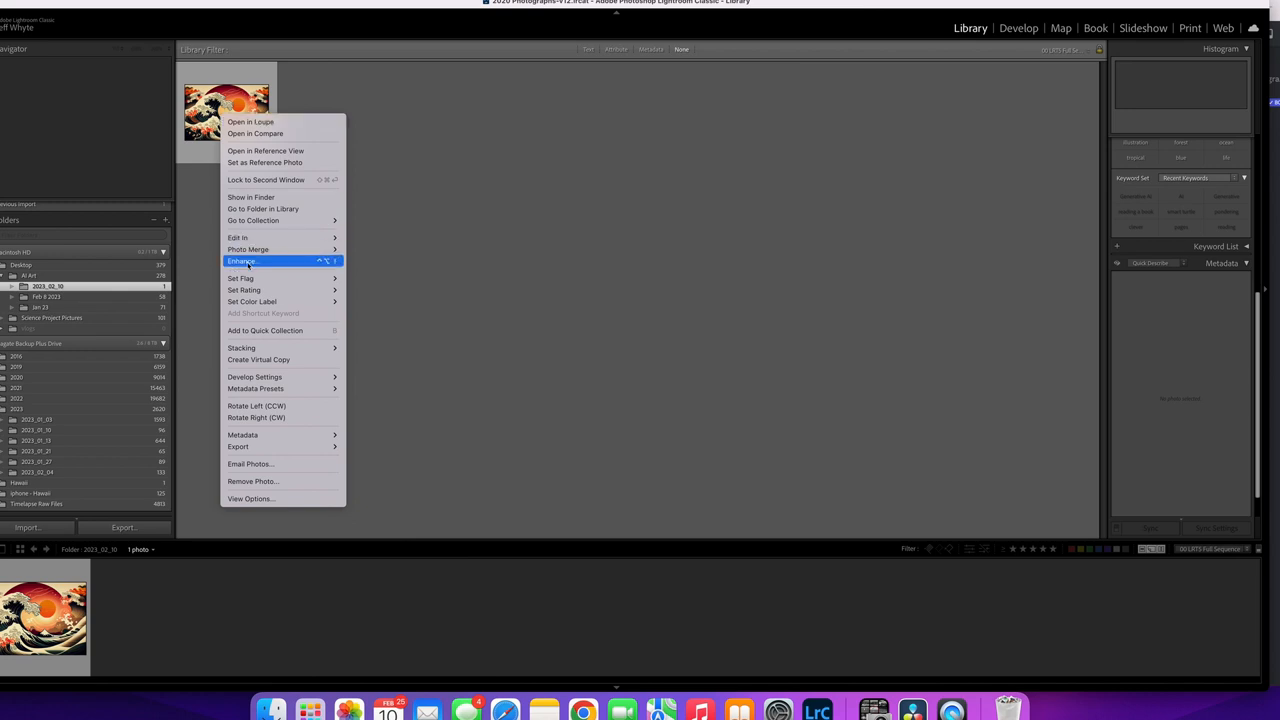
pyautogui.click(242, 260)
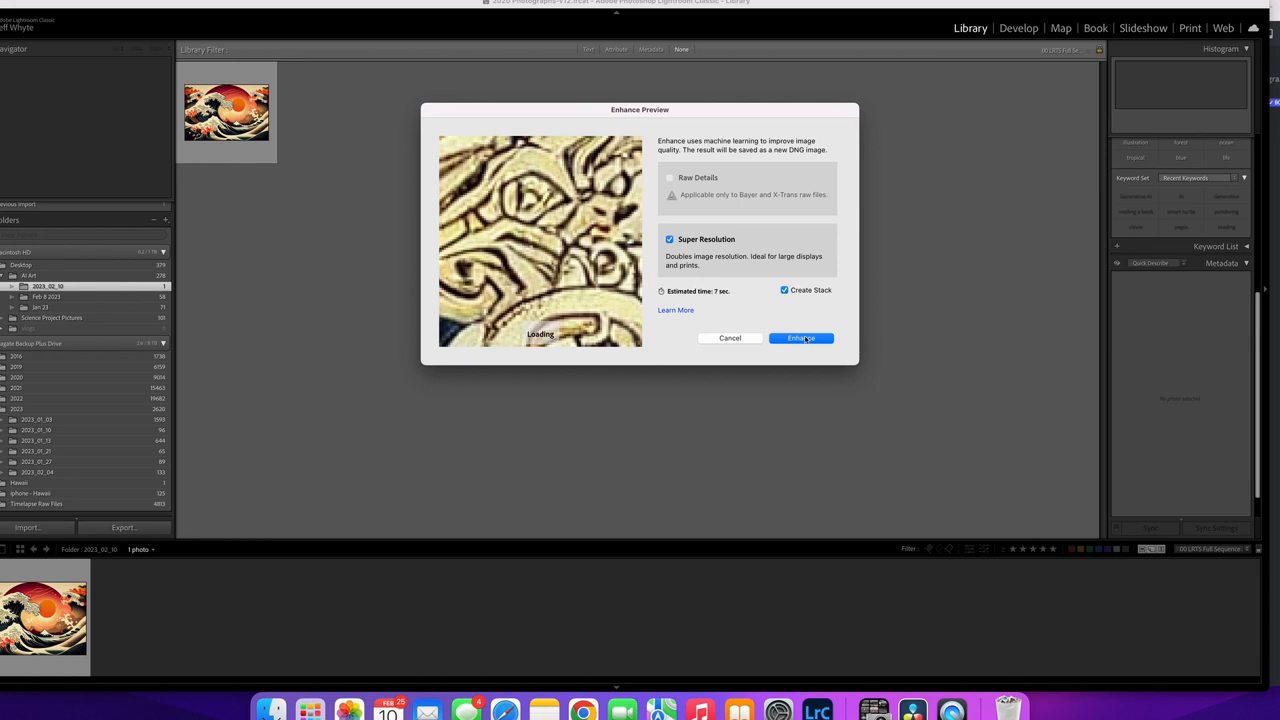
pyautogui.click(800, 338)
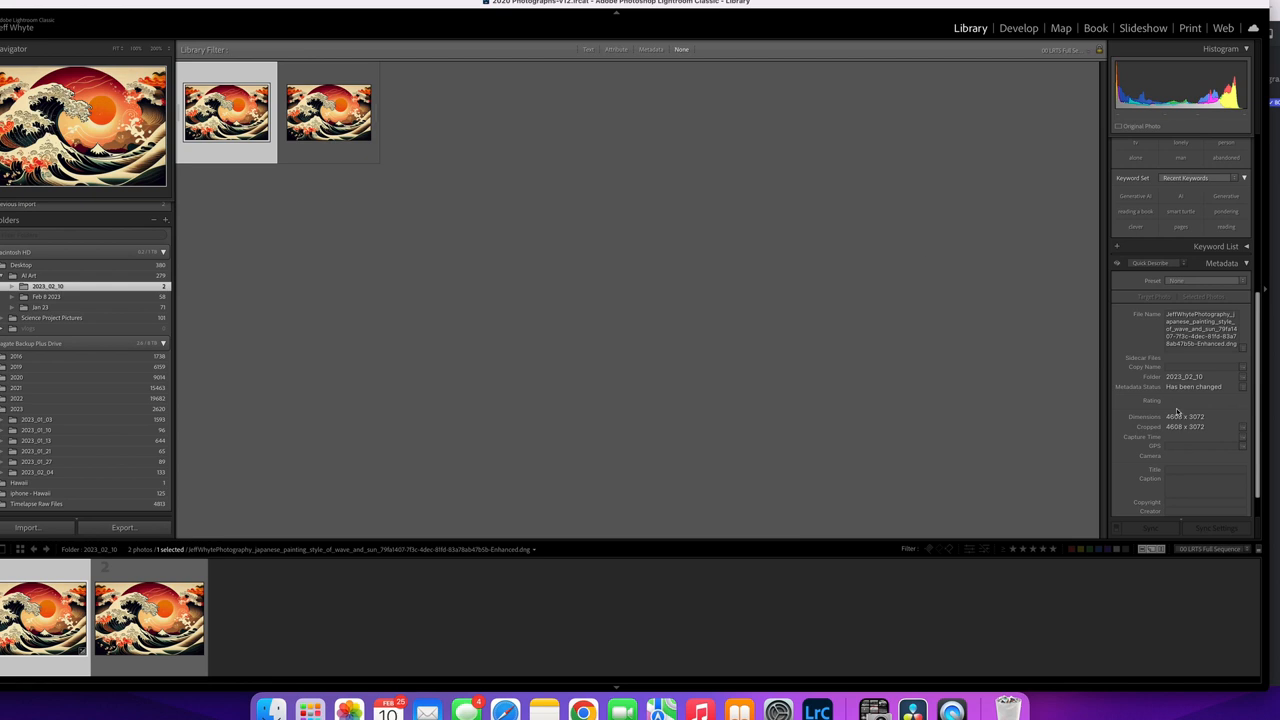
pyautogui.moveTo(1196, 422)
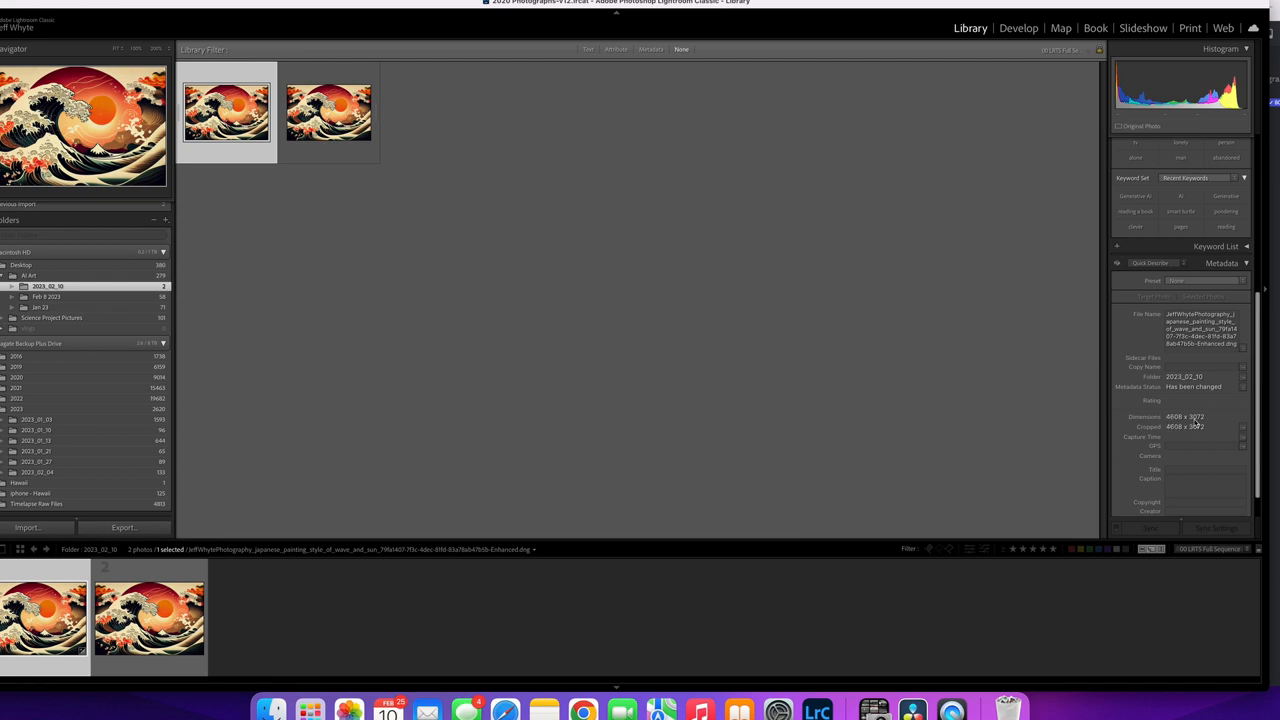
pyautogui.moveTo(1196, 424)
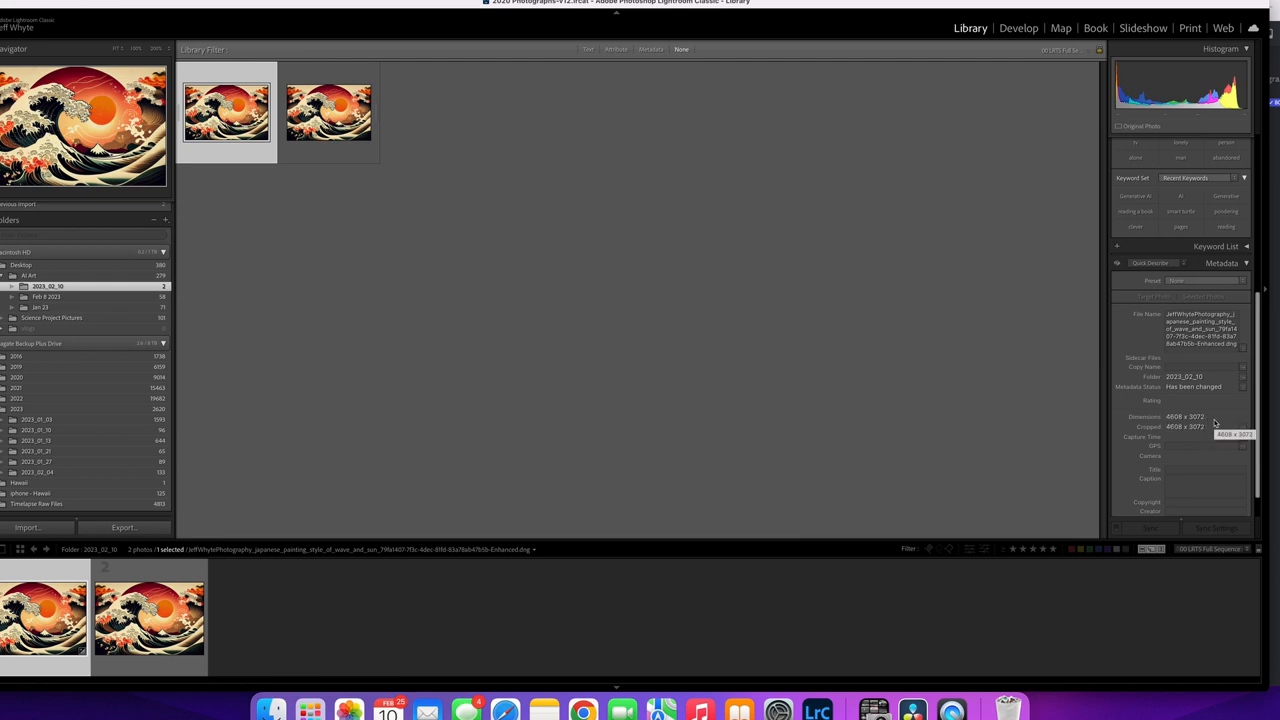
pyautogui.moveTo(636, 256)
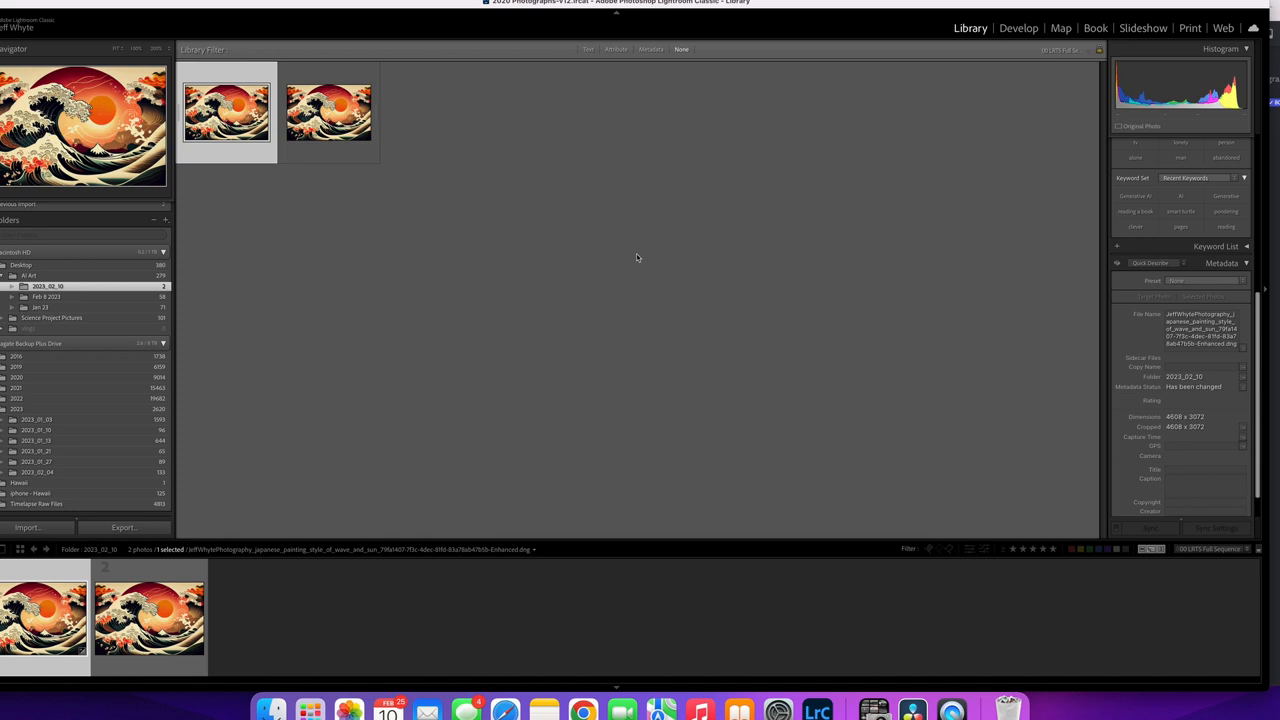
pyautogui.moveTo(672, 244)
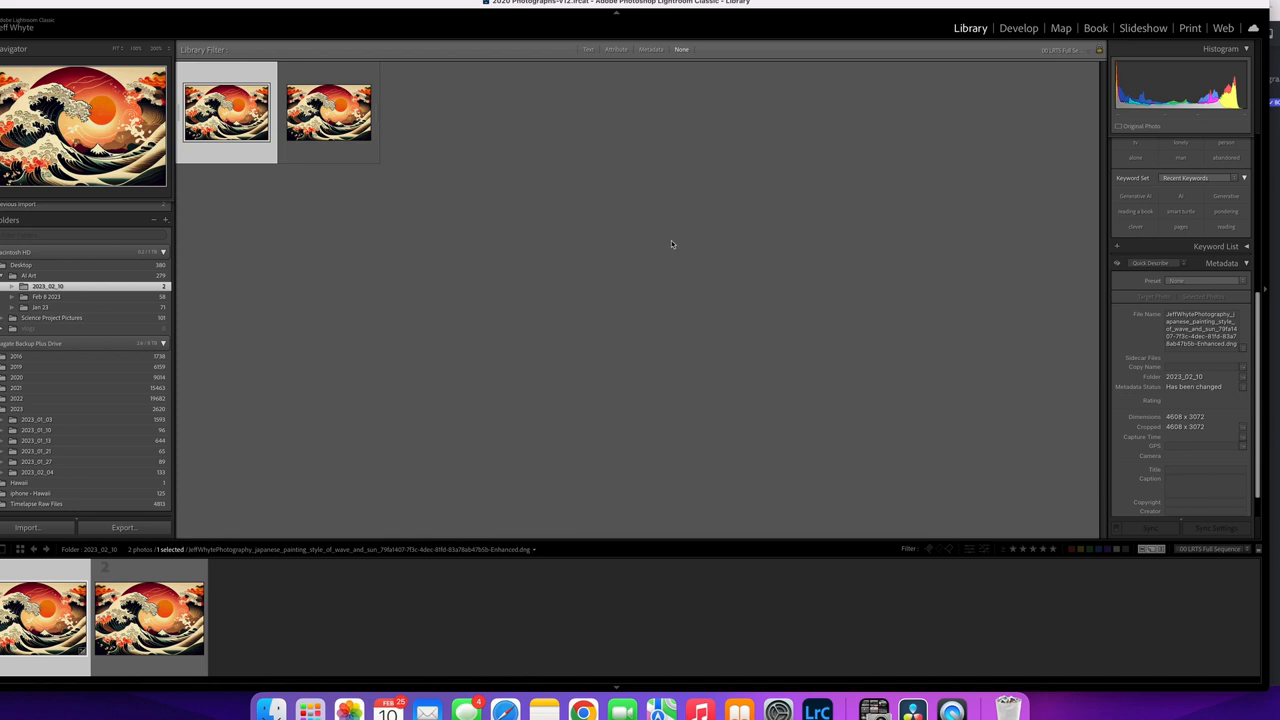
pyautogui.moveTo(398, 110)
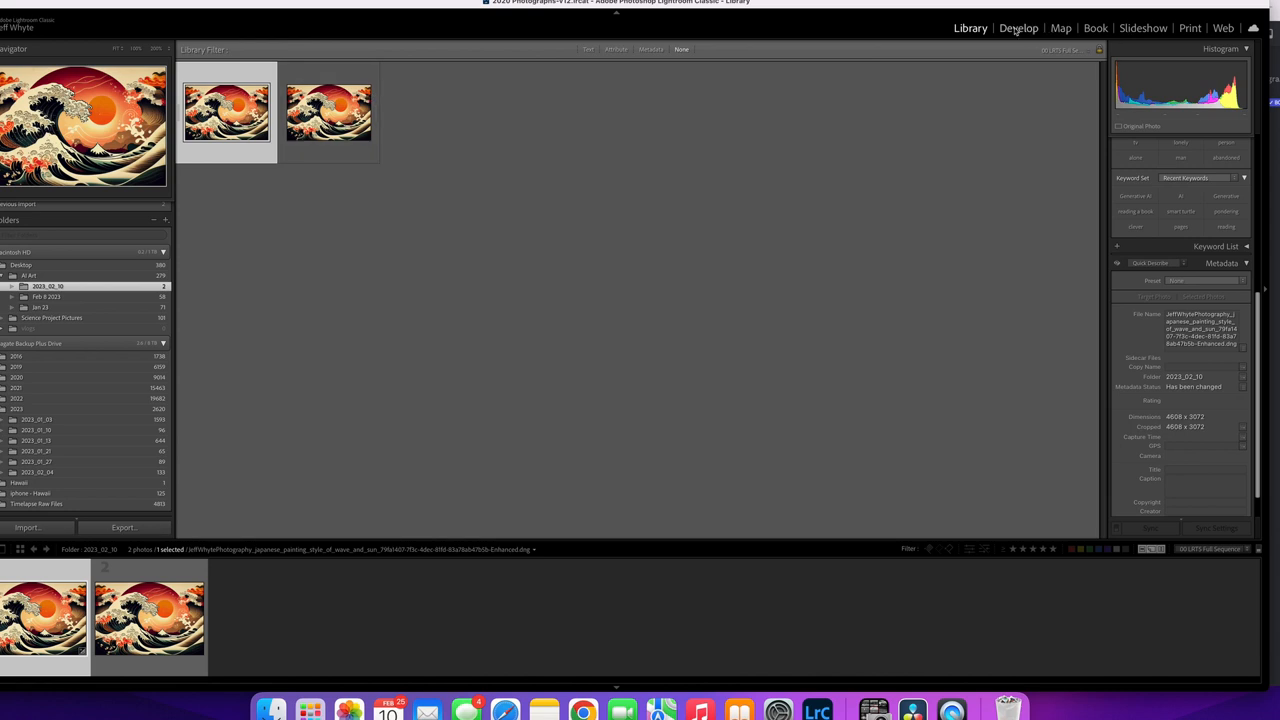
# Open the enhanced DNG in the Develop module.
pyautogui.click(1018, 28)
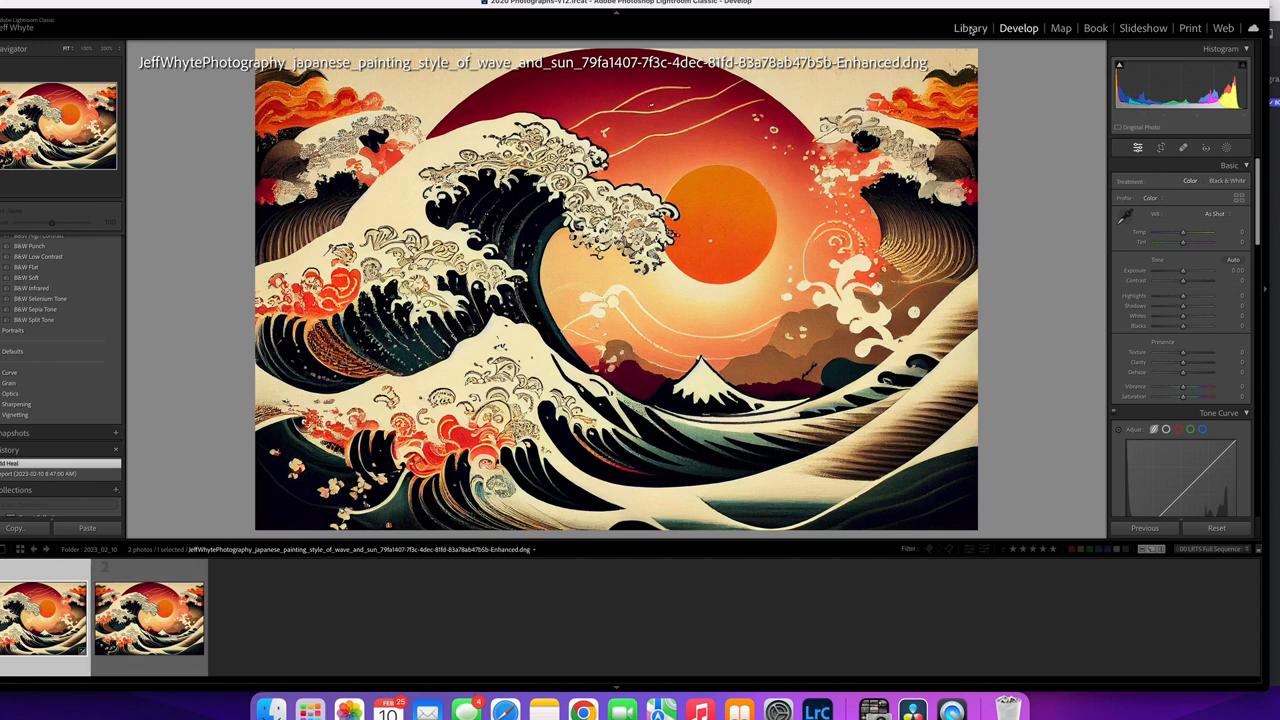
# Back in Library, caption the image 'Japanese painting style of large waves with a red sun'.
pyautogui.click(968, 28)
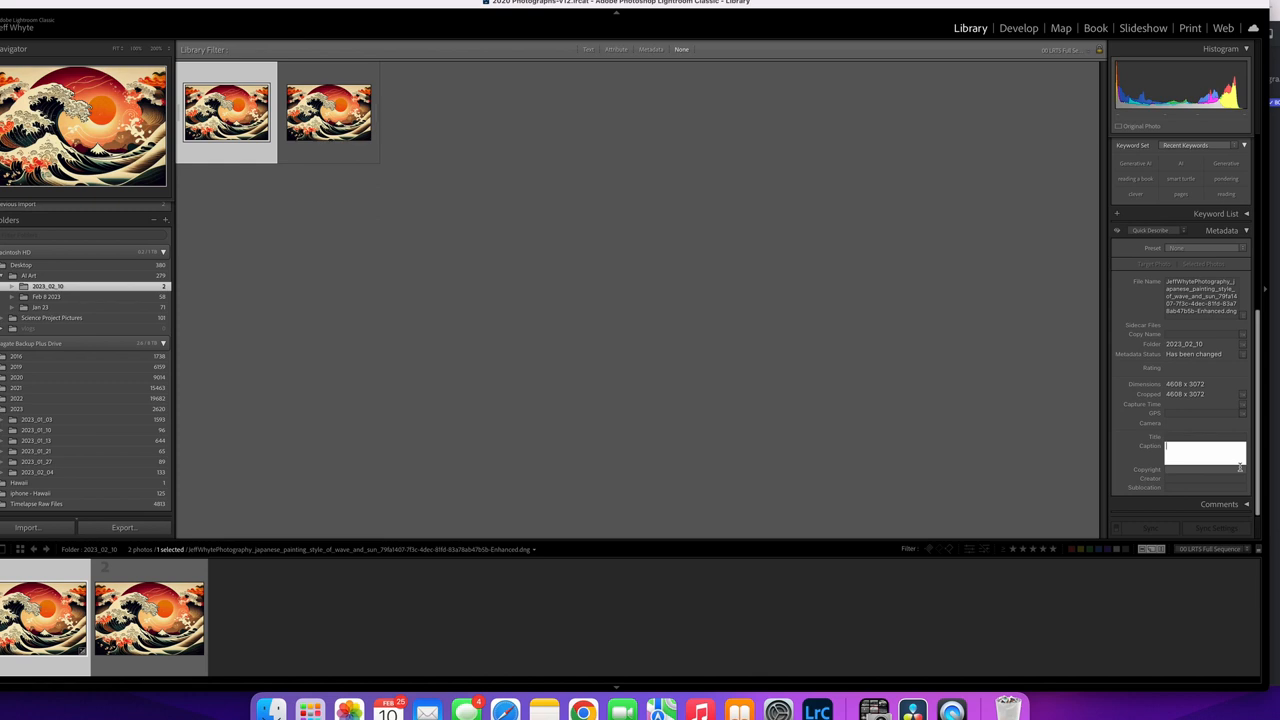
pyautogui.write('Japanese painting style of large waves with a red sun.')
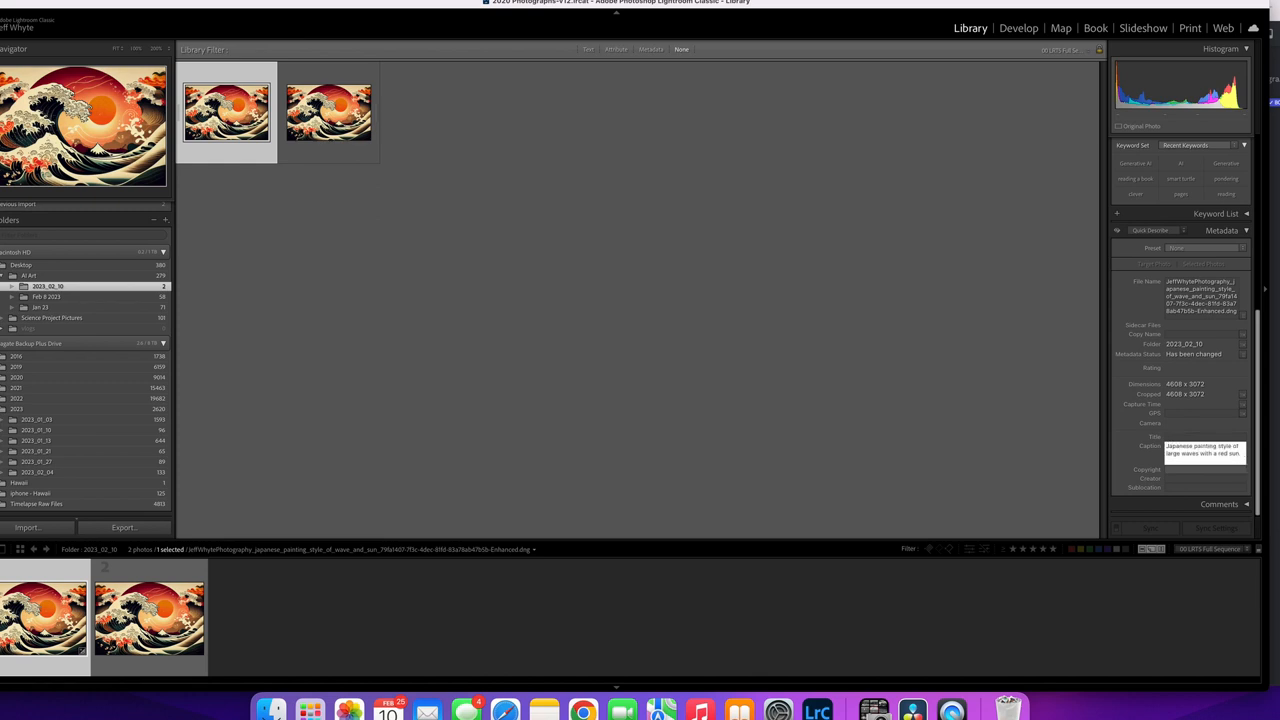
pyautogui.write('Gene')
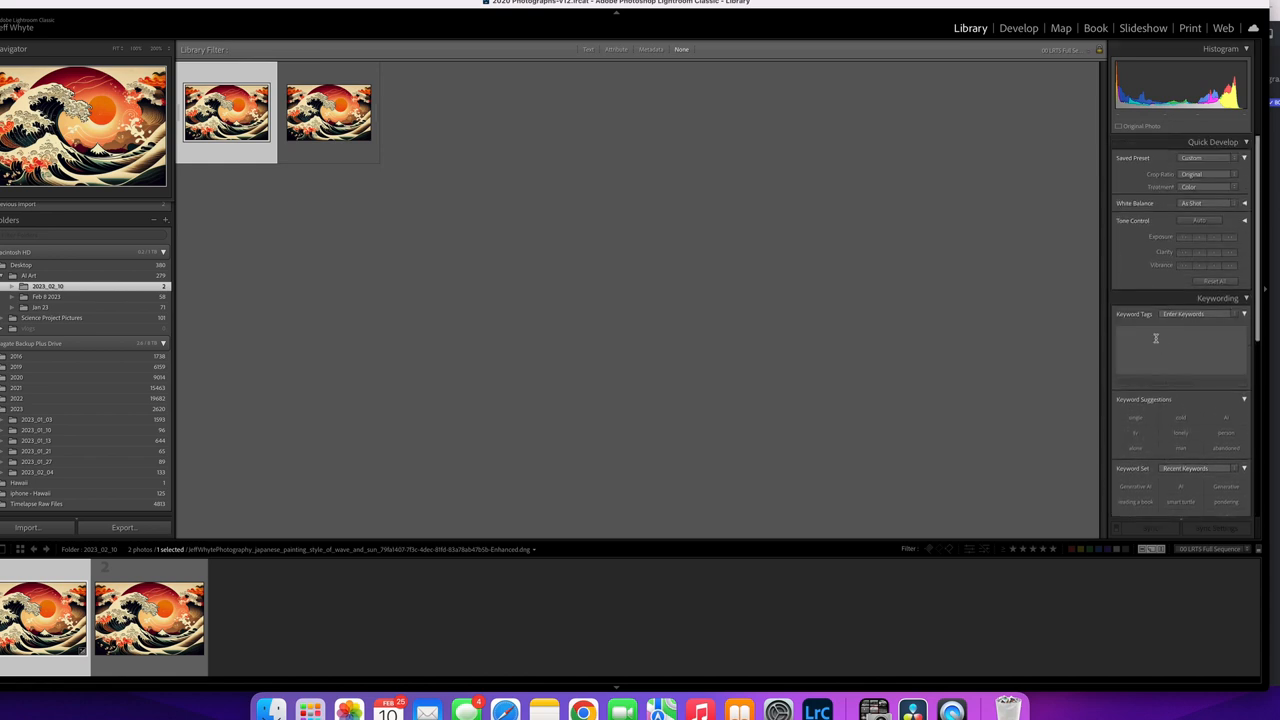
# Add the 'Generative AI' and 'AI' keywords to the enhanced image from the autocomplete suggestions.
pyautogui.click(1180, 340)
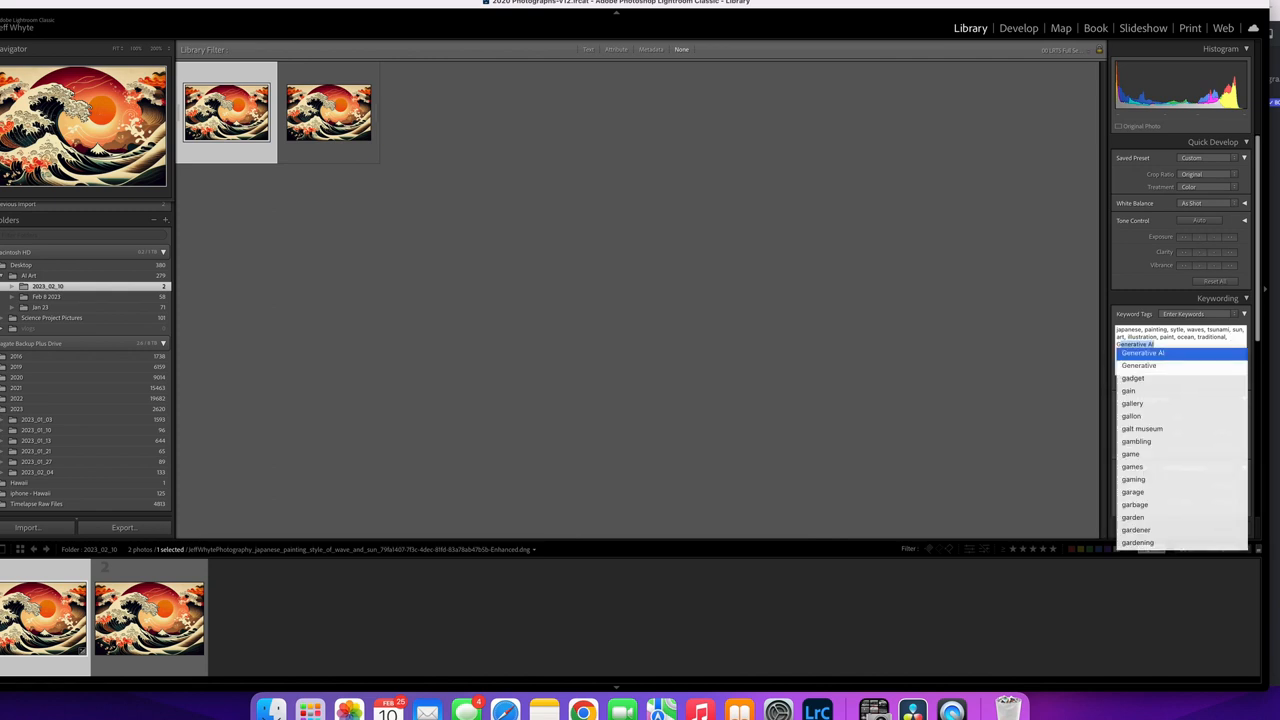
pyautogui.click(1142, 352)
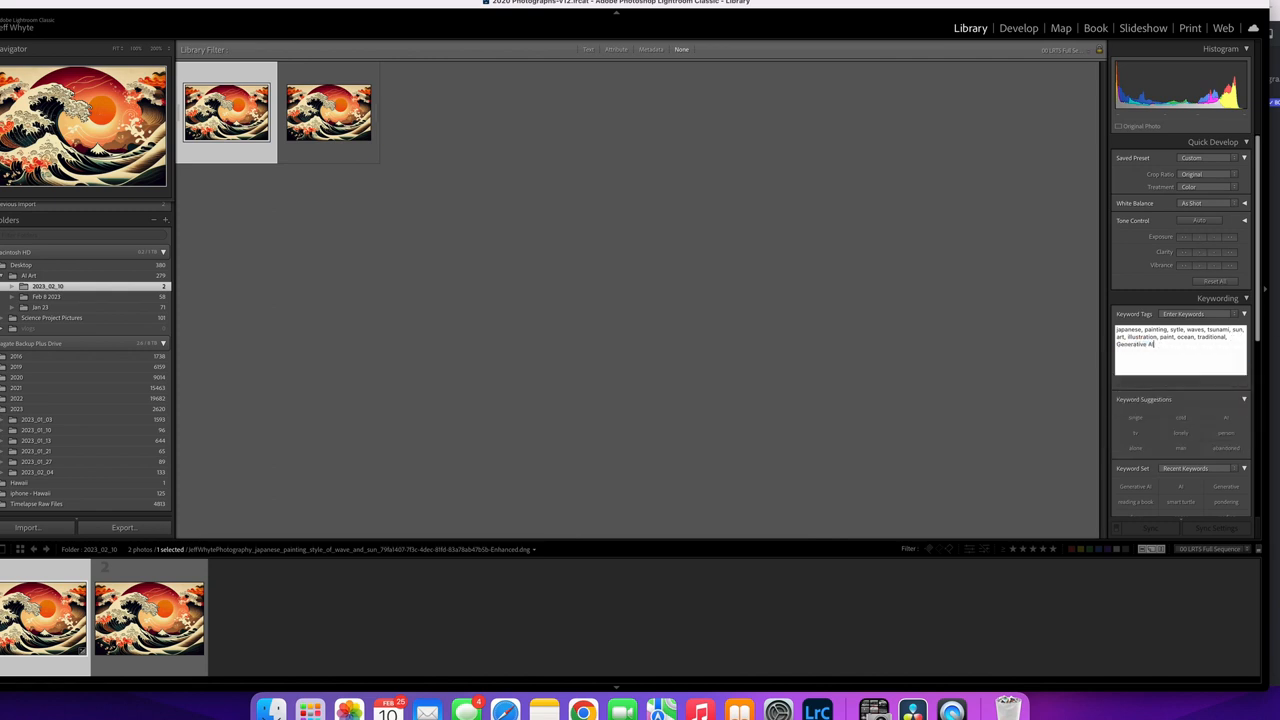
pyautogui.write('Ai')
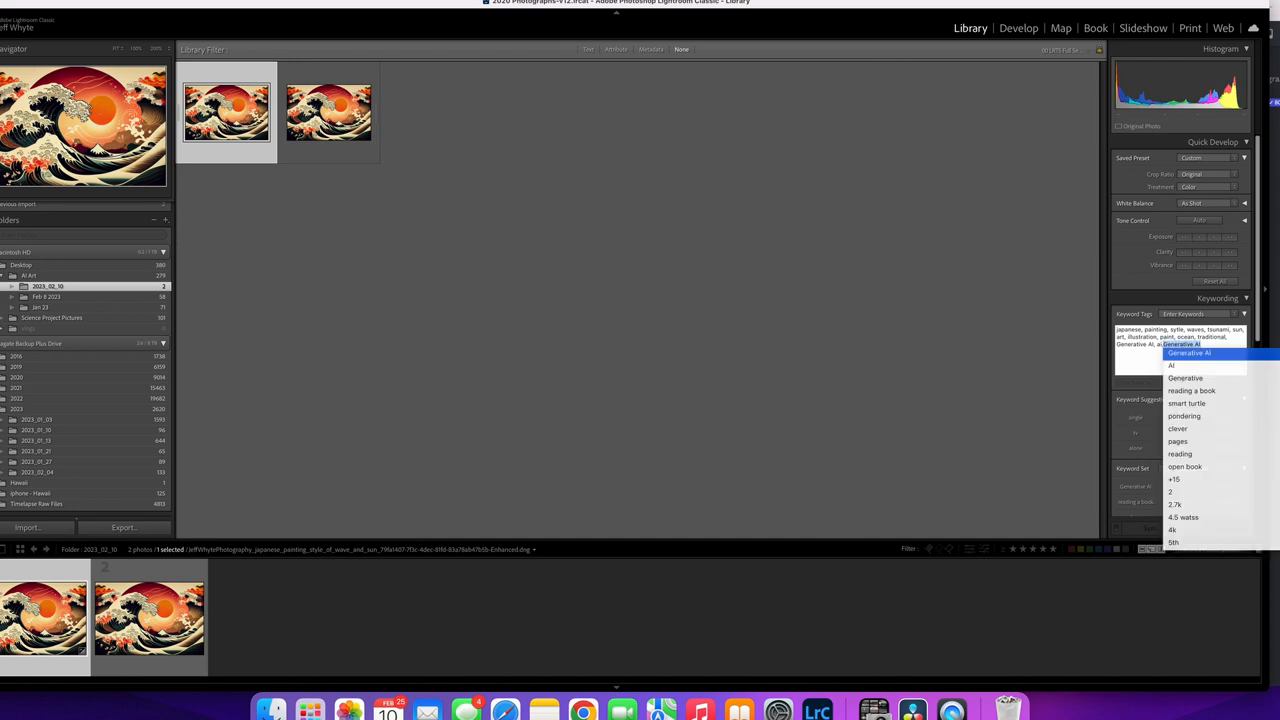
pyautogui.click(1170, 352)
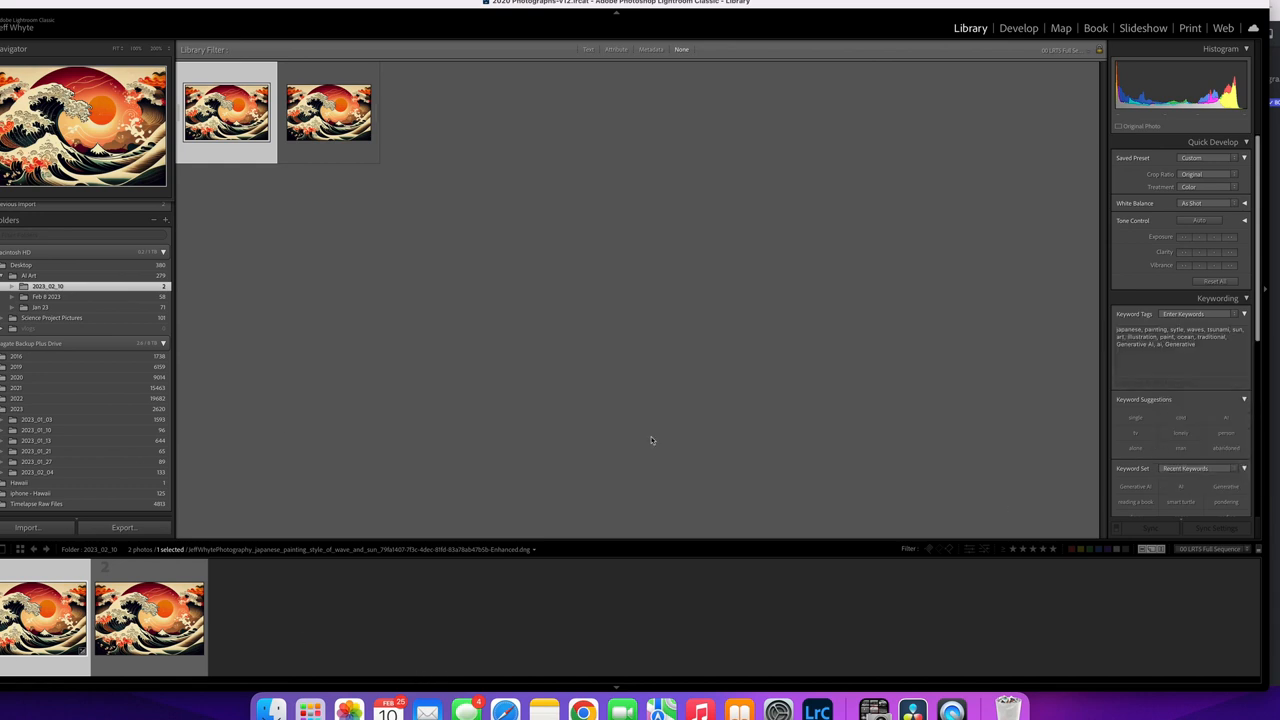
# Export the enhanced wave image as a JPEG via the thumbnail's Export dialog.
pyautogui.rightClick(44, 616)
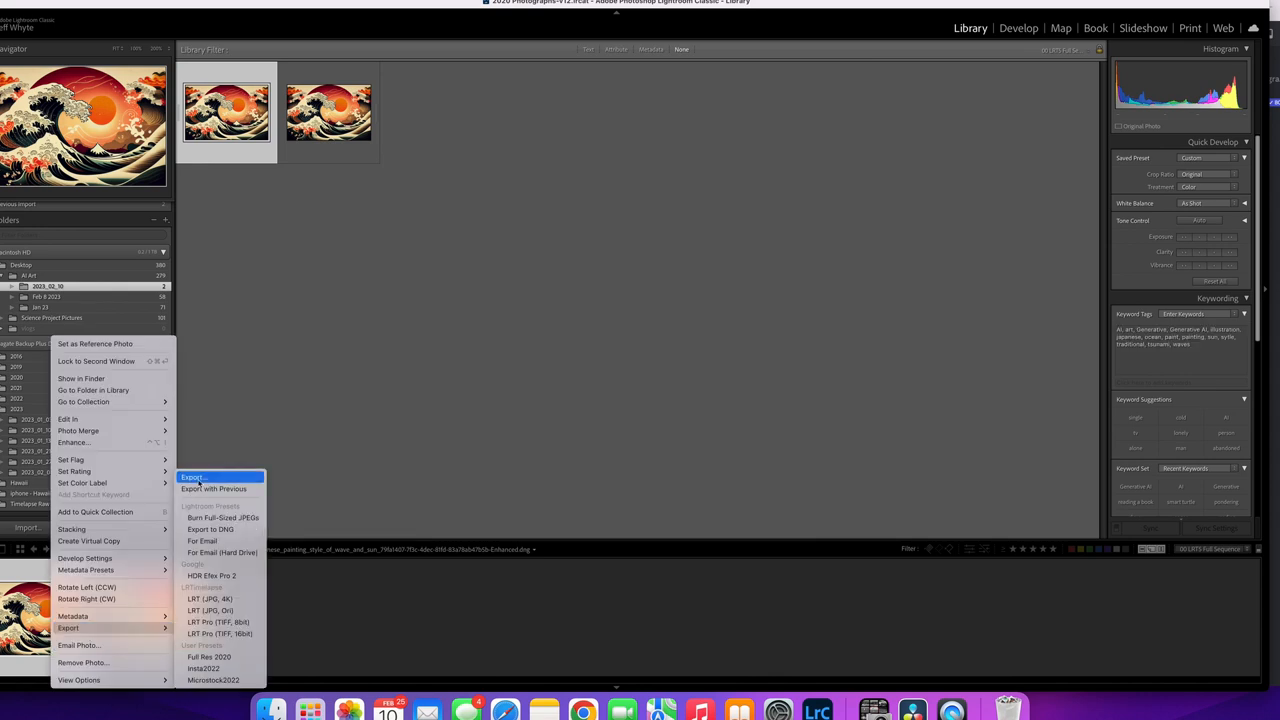
pyautogui.click(192, 476)
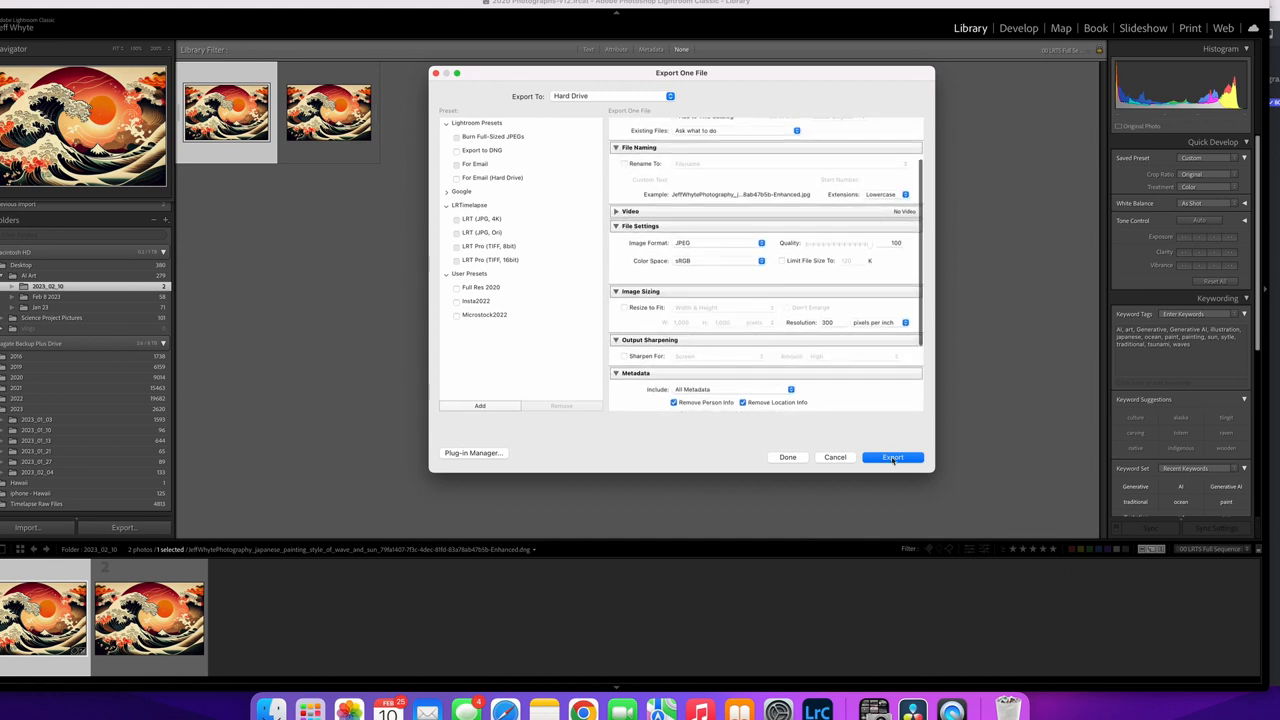
pyautogui.click(892, 456)
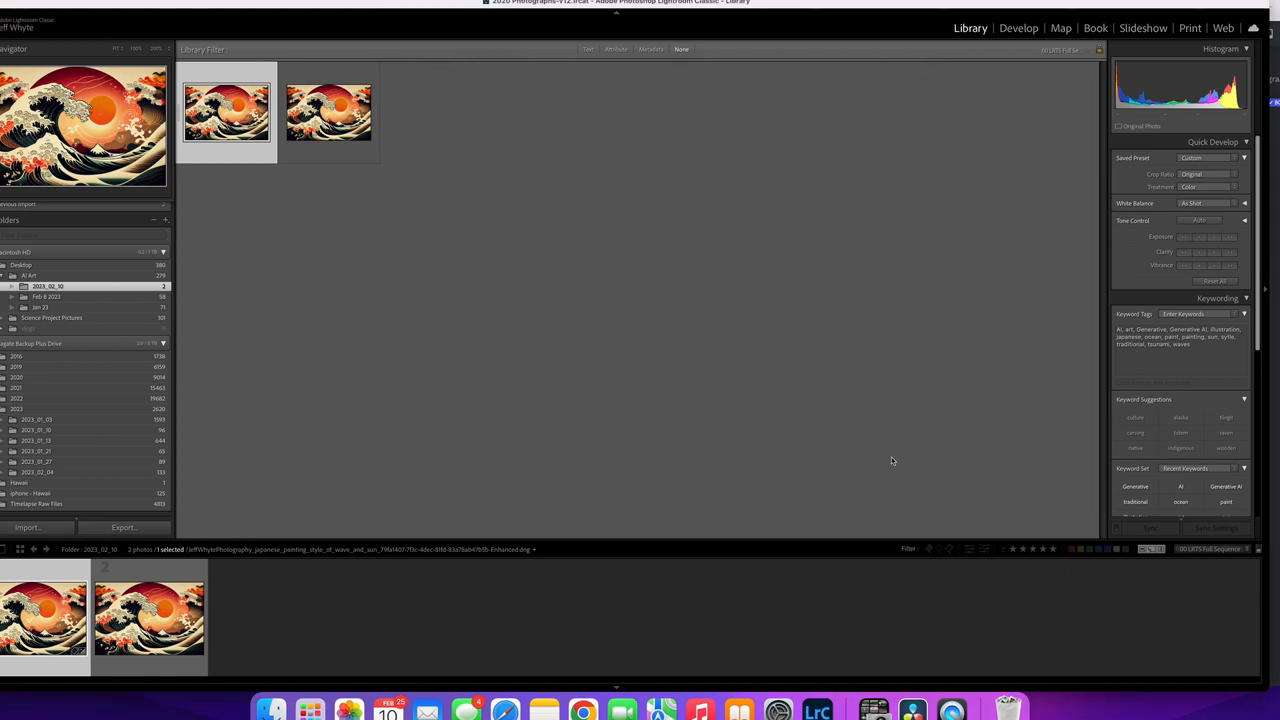
pyautogui.moveTo(388, 710)
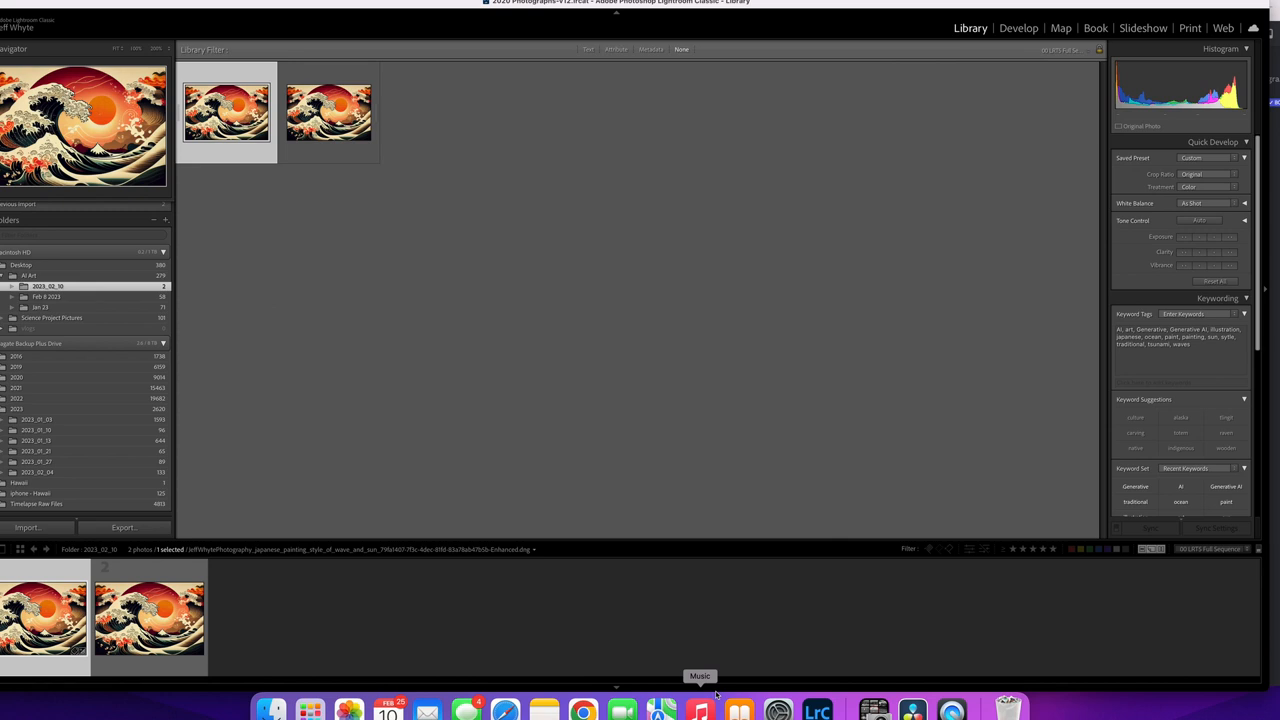
pyautogui.moveTo(50, 12)
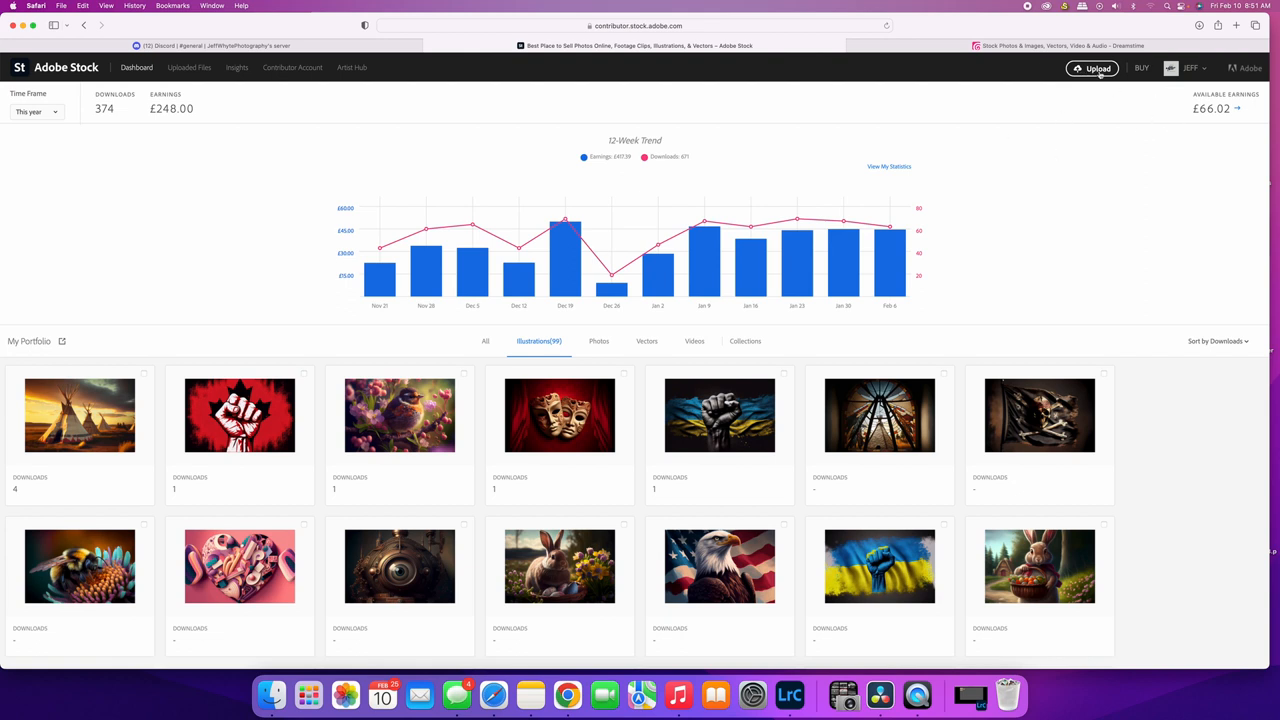
# Upload the exported wave-and-sun JPEG to Adobe Stock Contributor.
pyautogui.click(1092, 68)
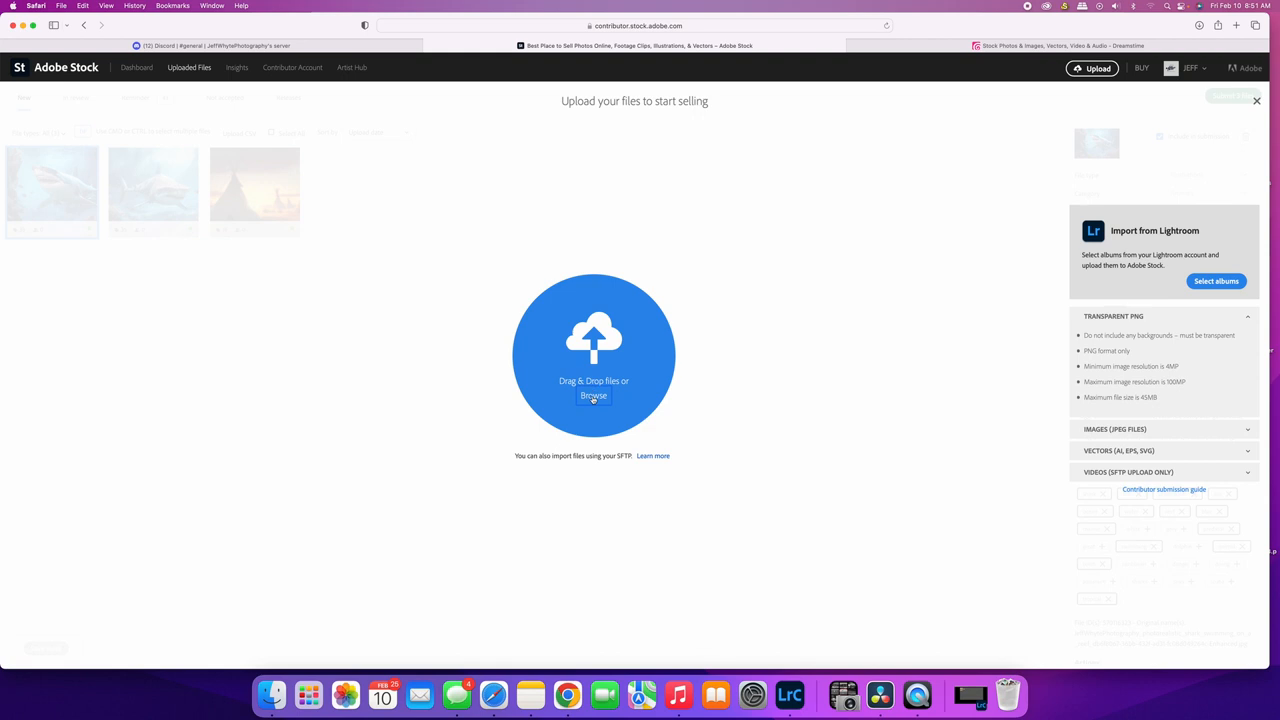
pyautogui.click(592, 396)
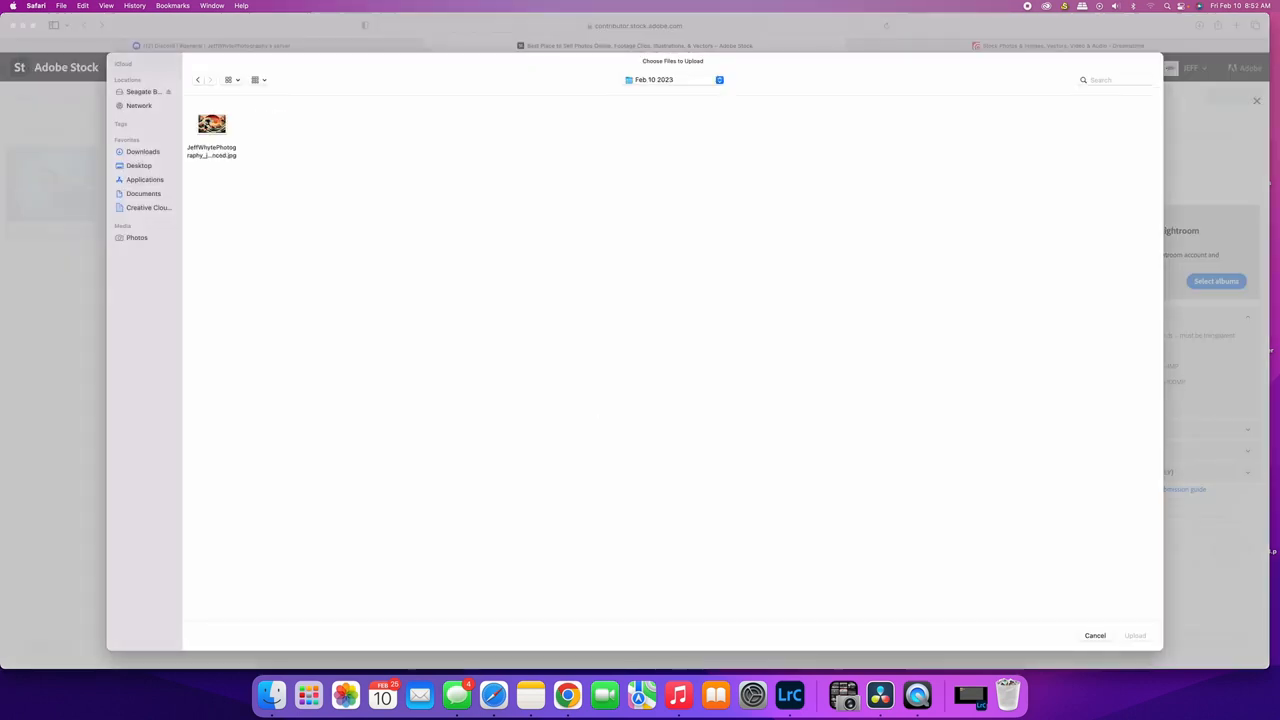
pyautogui.click(212, 124)
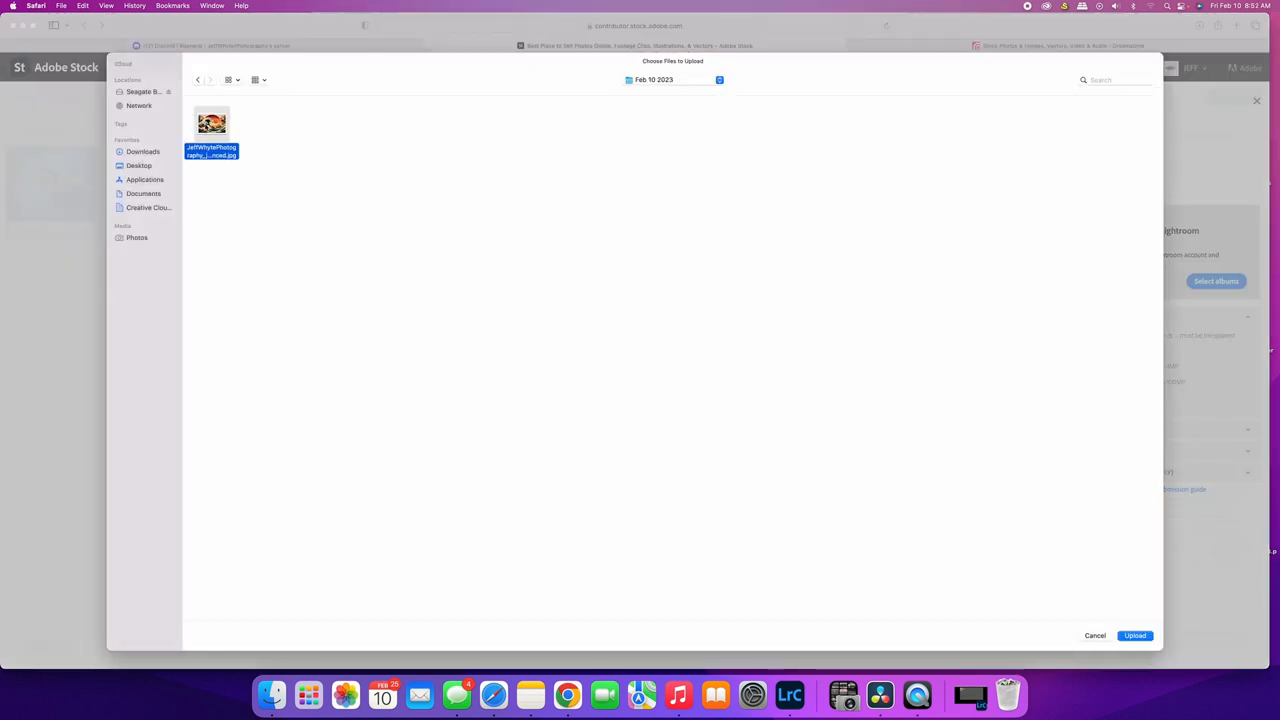
pyautogui.click(1136, 636)
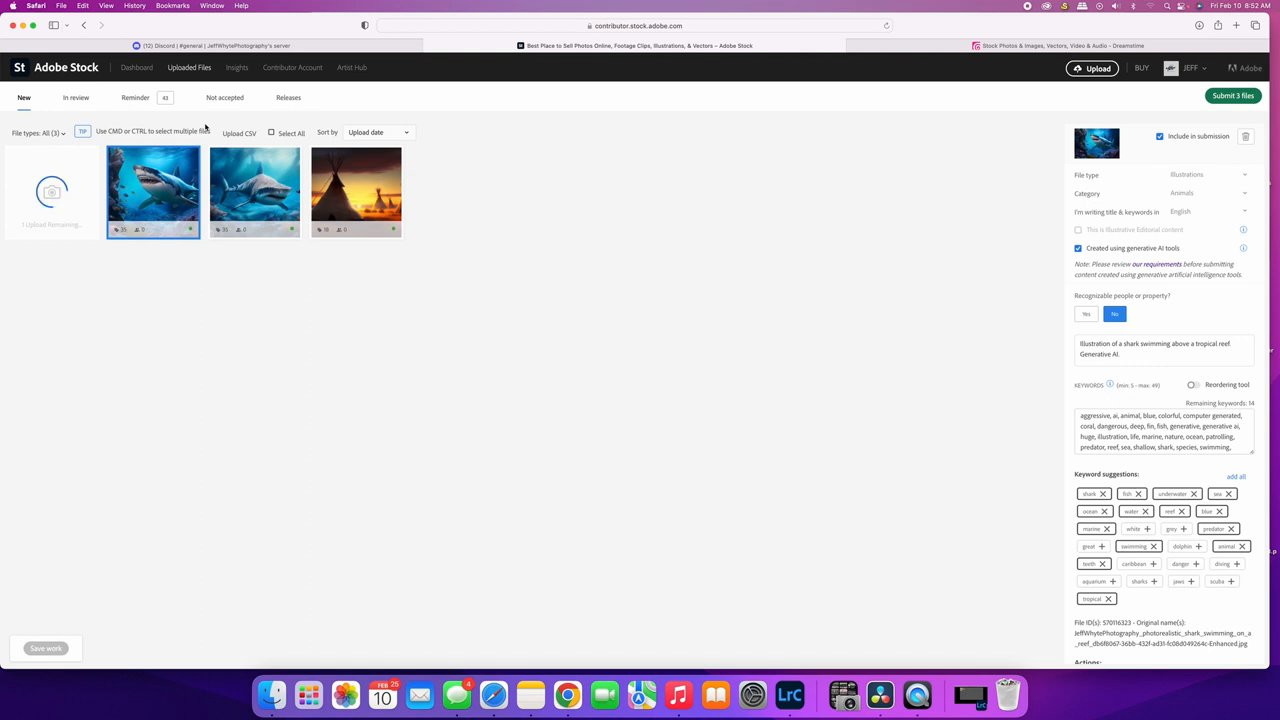
pyautogui.moveTo(372, 244)
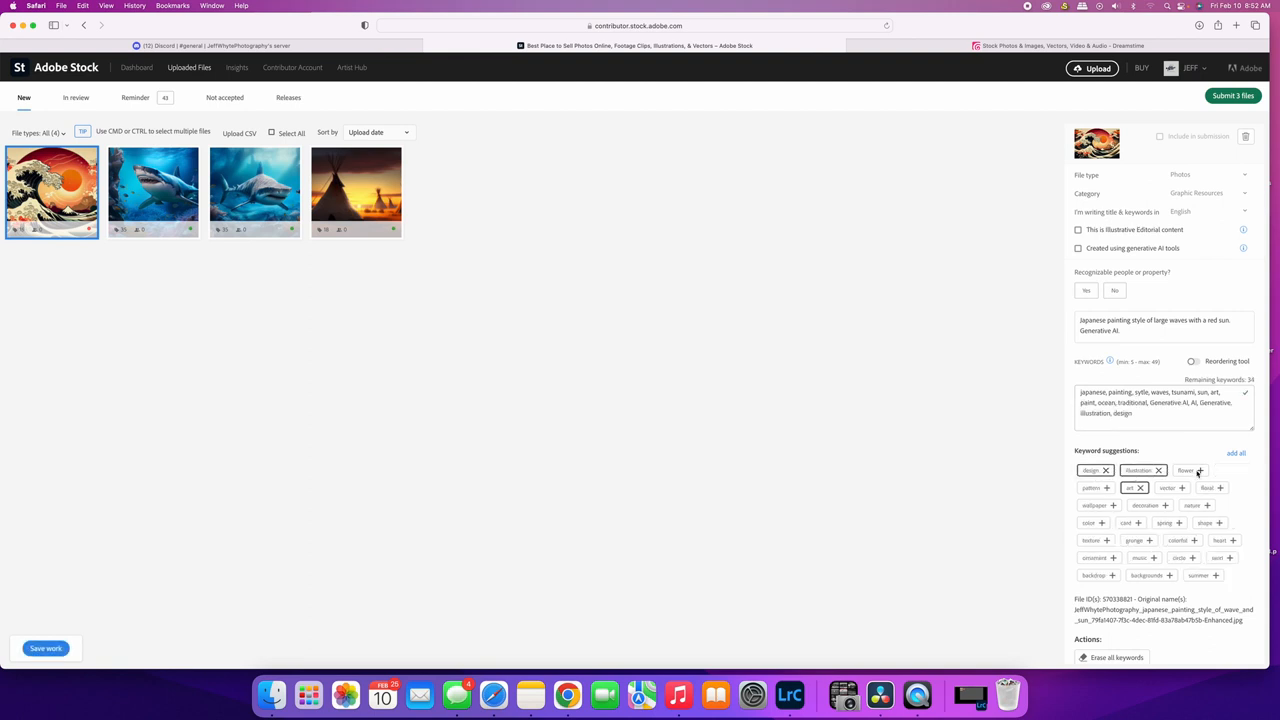
# Add two suggested keywords and set the file type to Illustrations.
pyautogui.click(1220, 470)
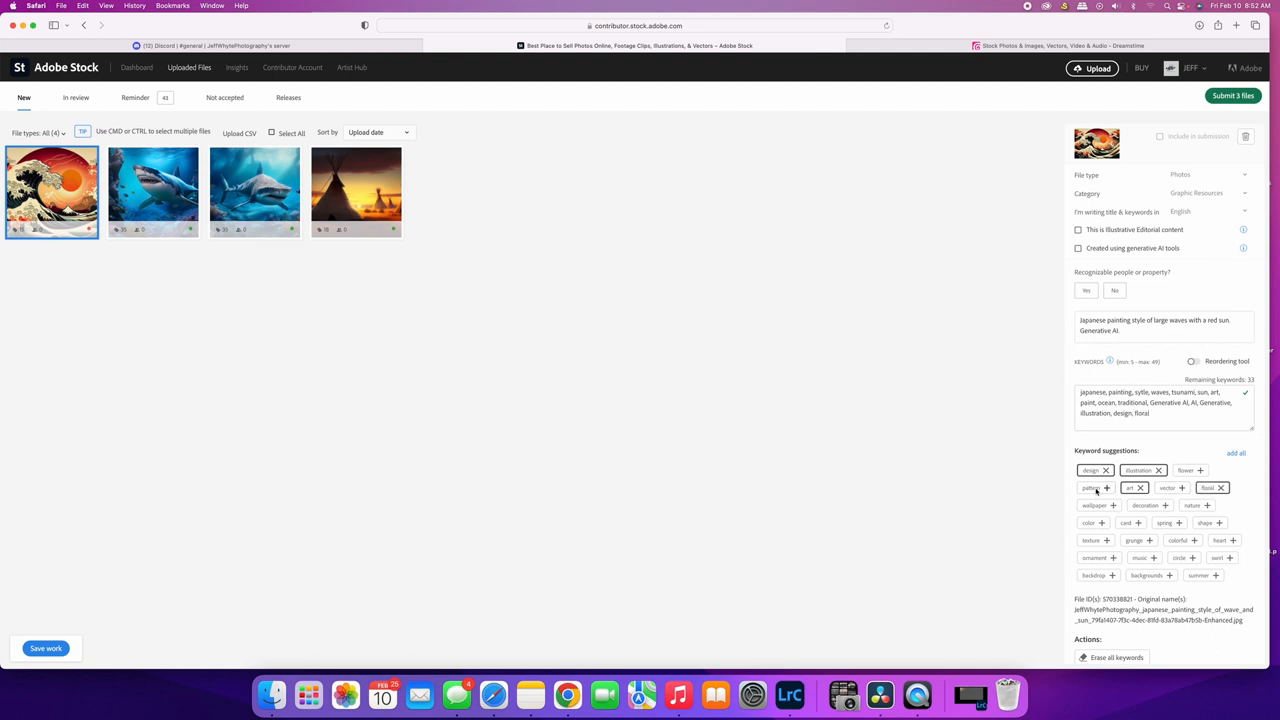
pyautogui.click(1192, 504)
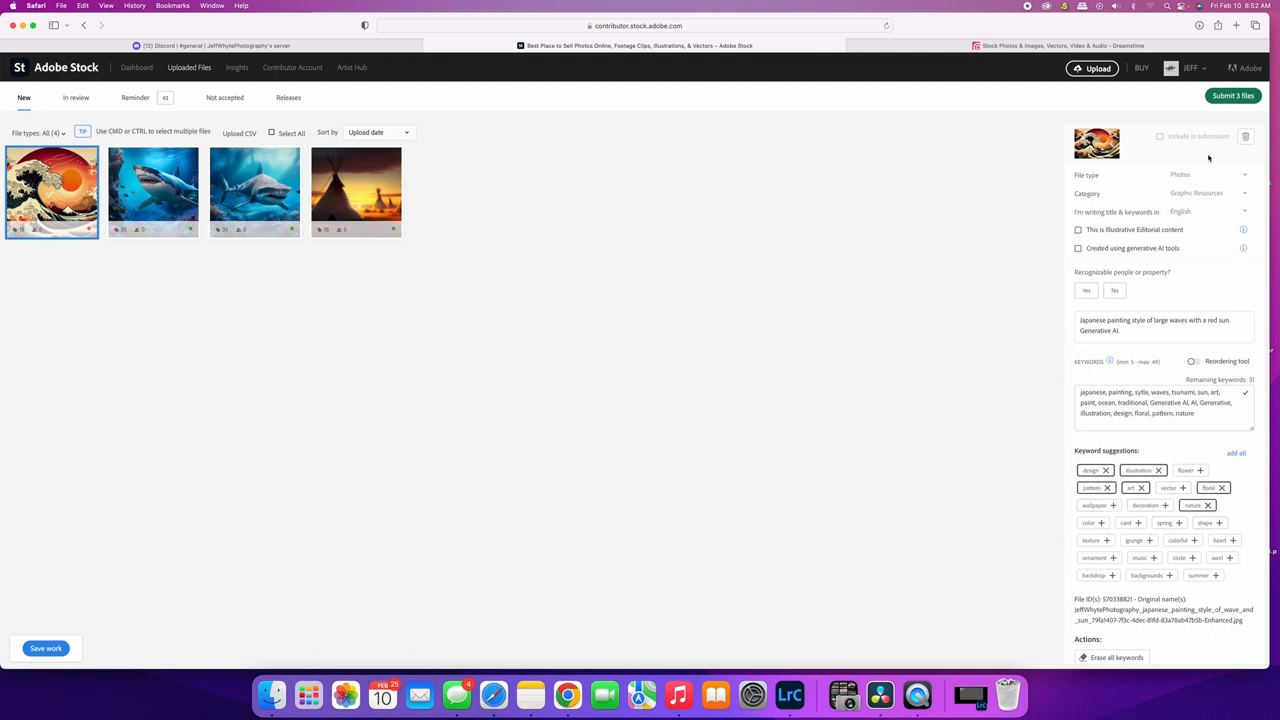
pyautogui.click(1210, 174)
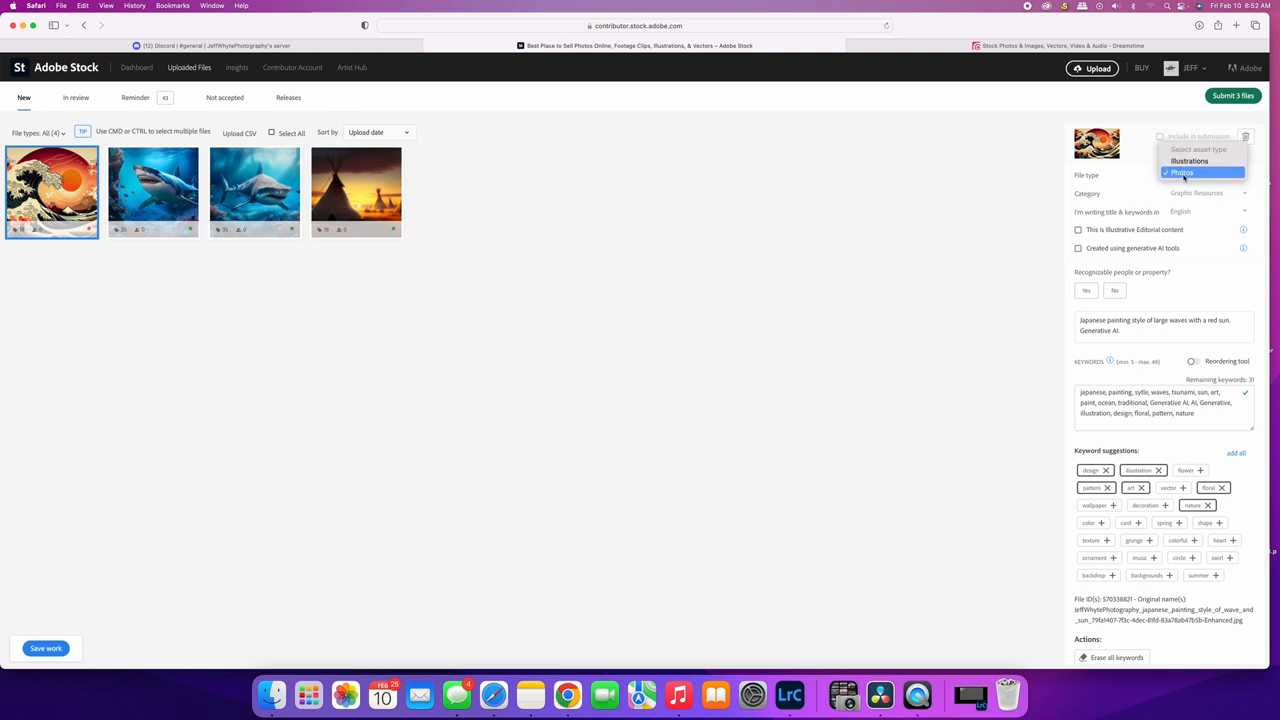
pyautogui.click(1190, 160)
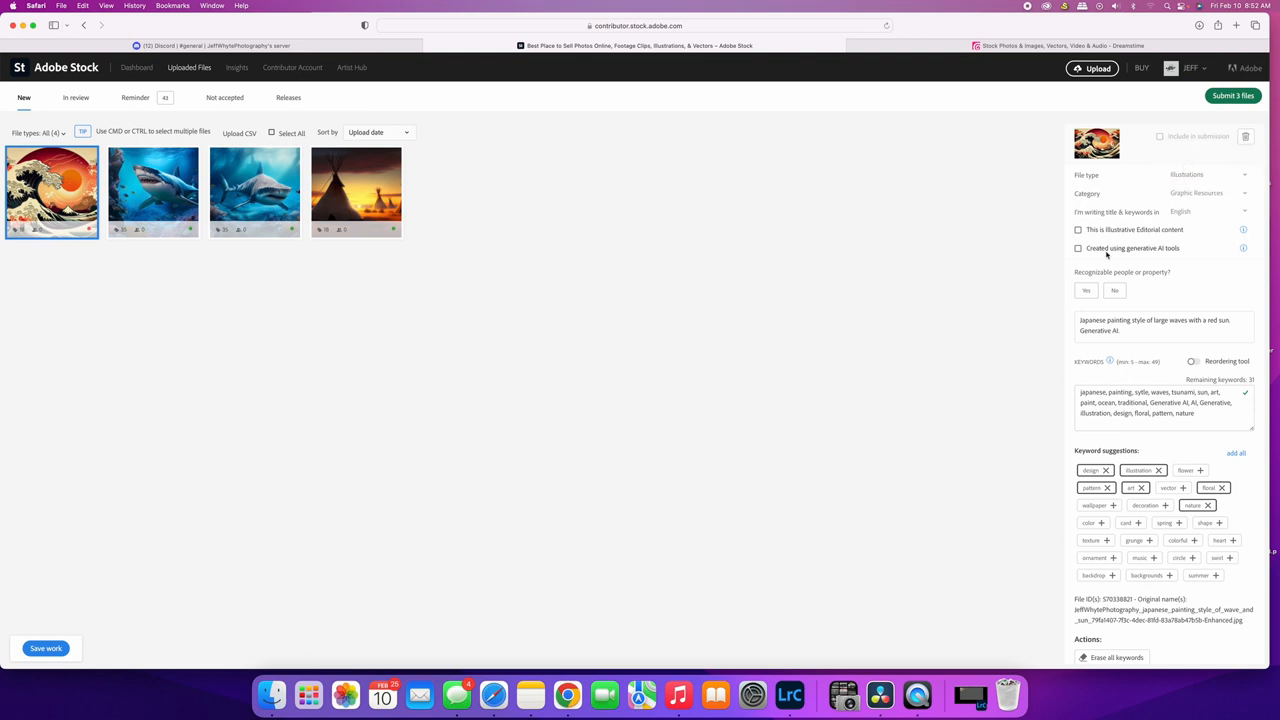
# Mark the image as created with generative AI tools and with no recognizable people.
pyautogui.click(1078, 248)
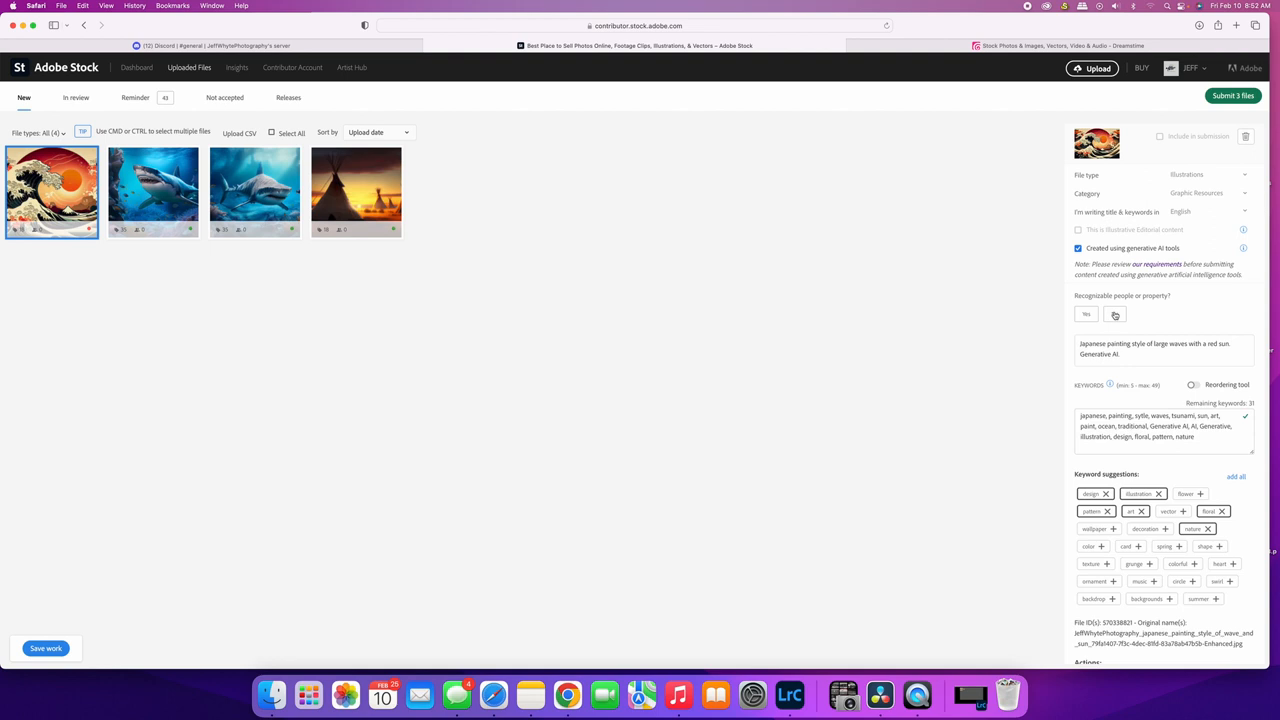
pyautogui.click(1114, 314)
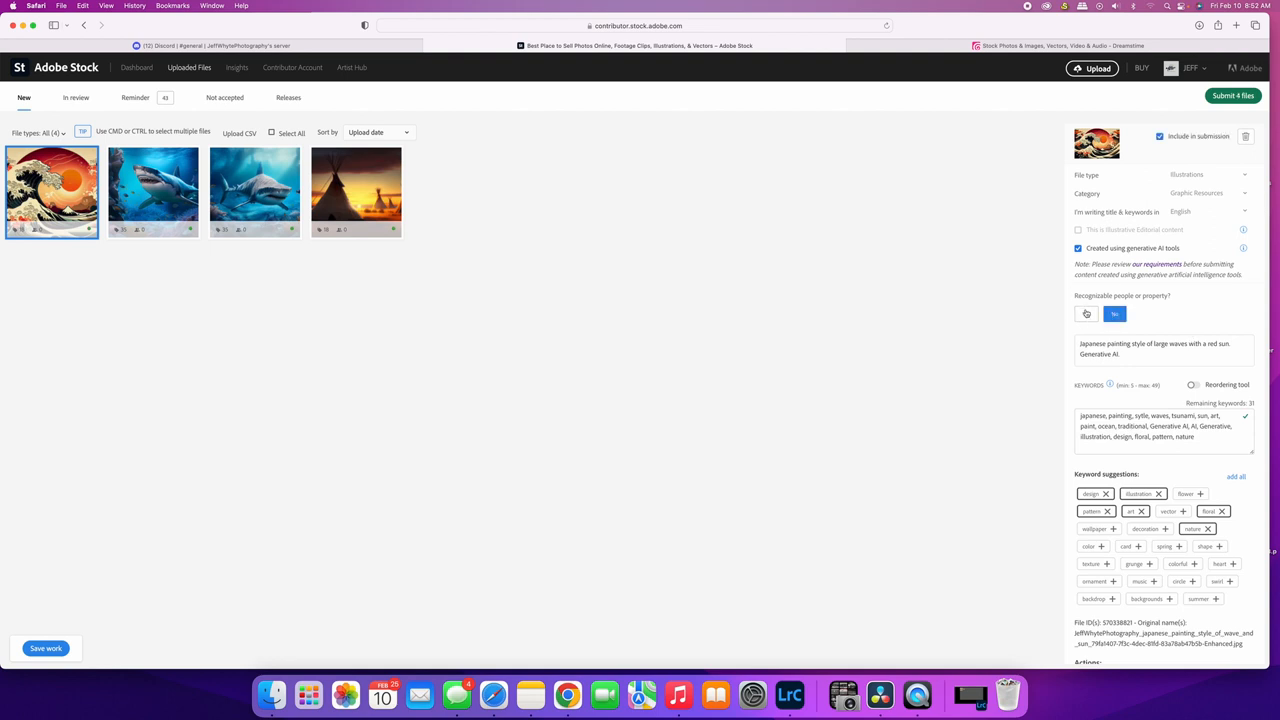
pyautogui.click(1114, 312)
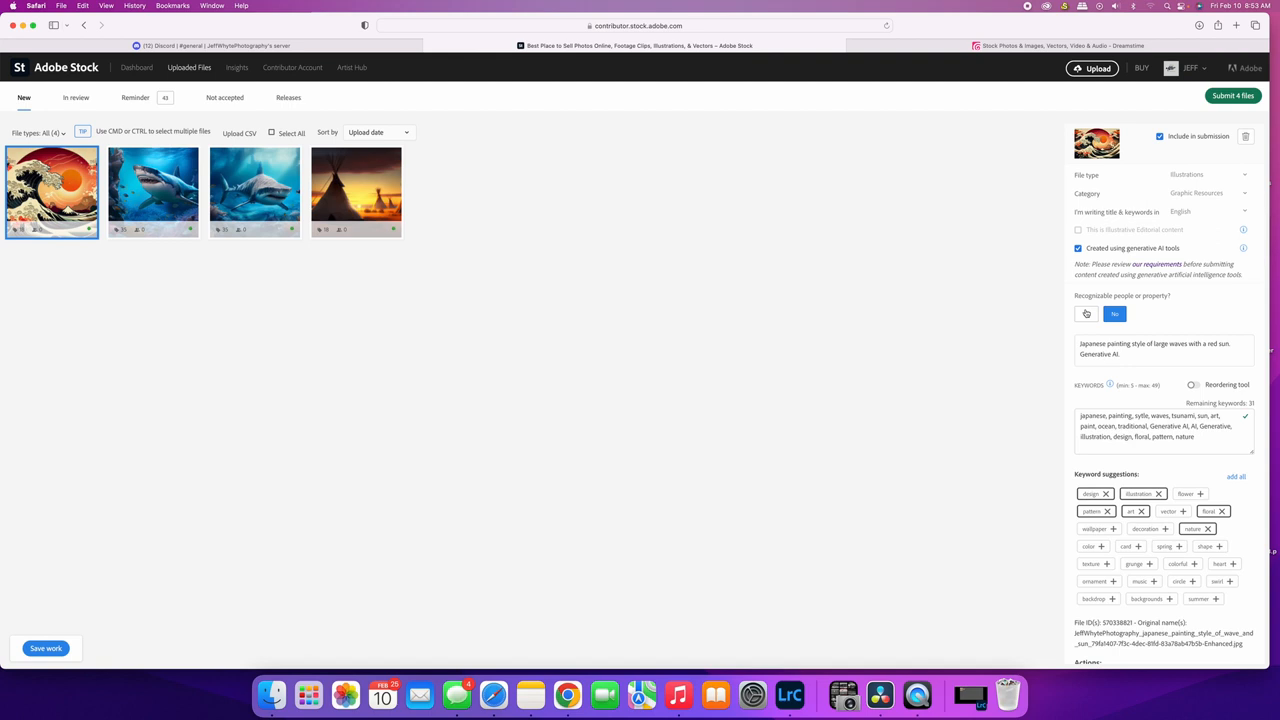
pyautogui.moveTo(1088, 308)
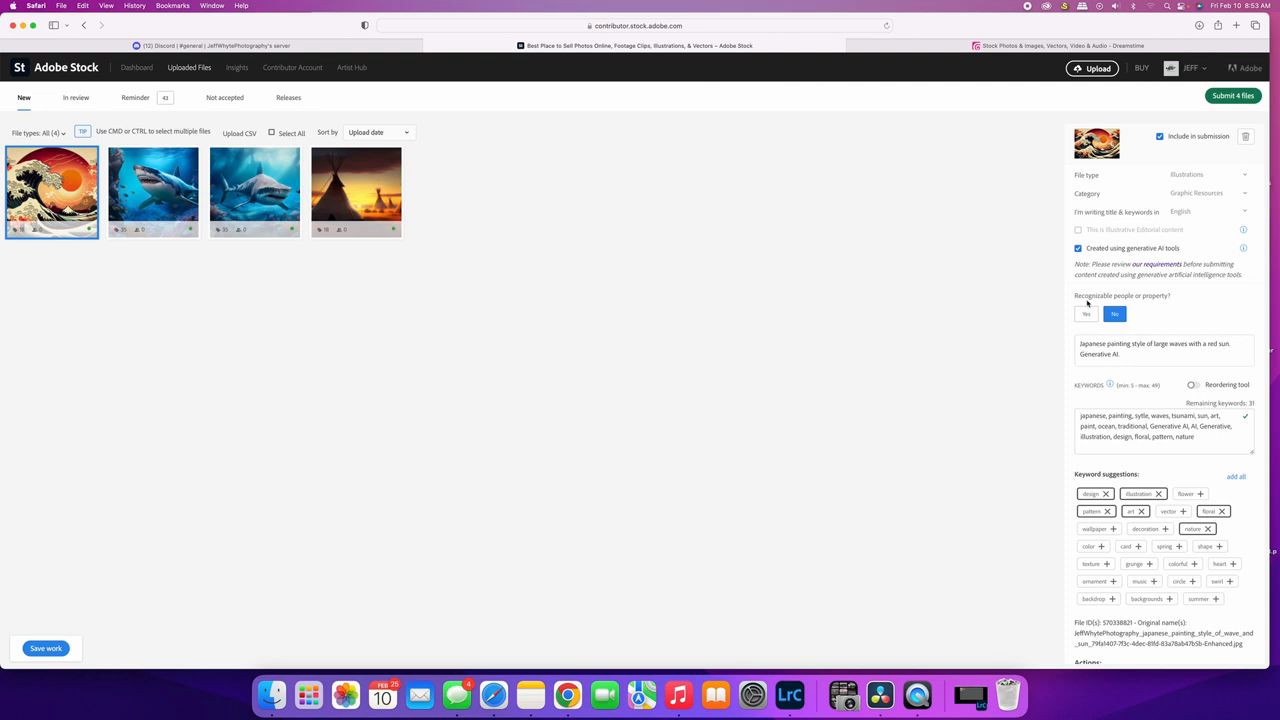
pyautogui.moveTo(1132, 384)
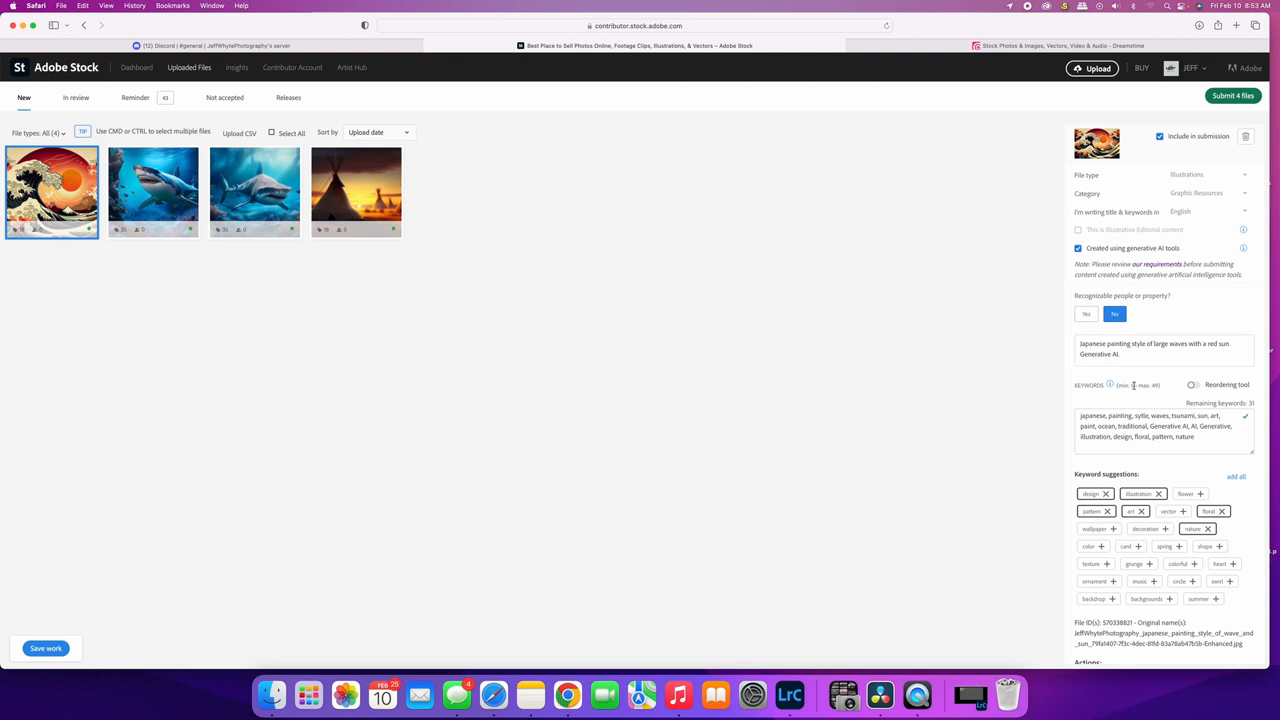
pyautogui.moveTo(998, 128)
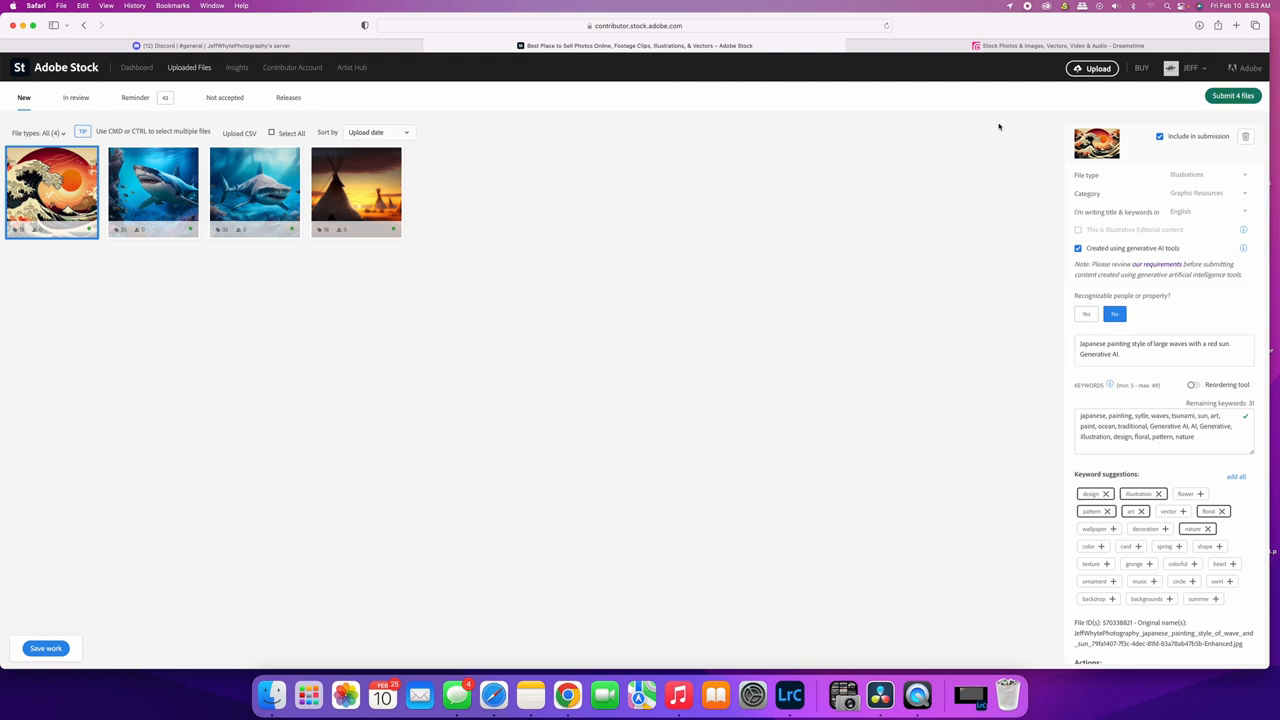
# Submit only the wave illustration, leaving the other three files unsubmitted, then move to Dreamstime.
pyautogui.click(1232, 96)
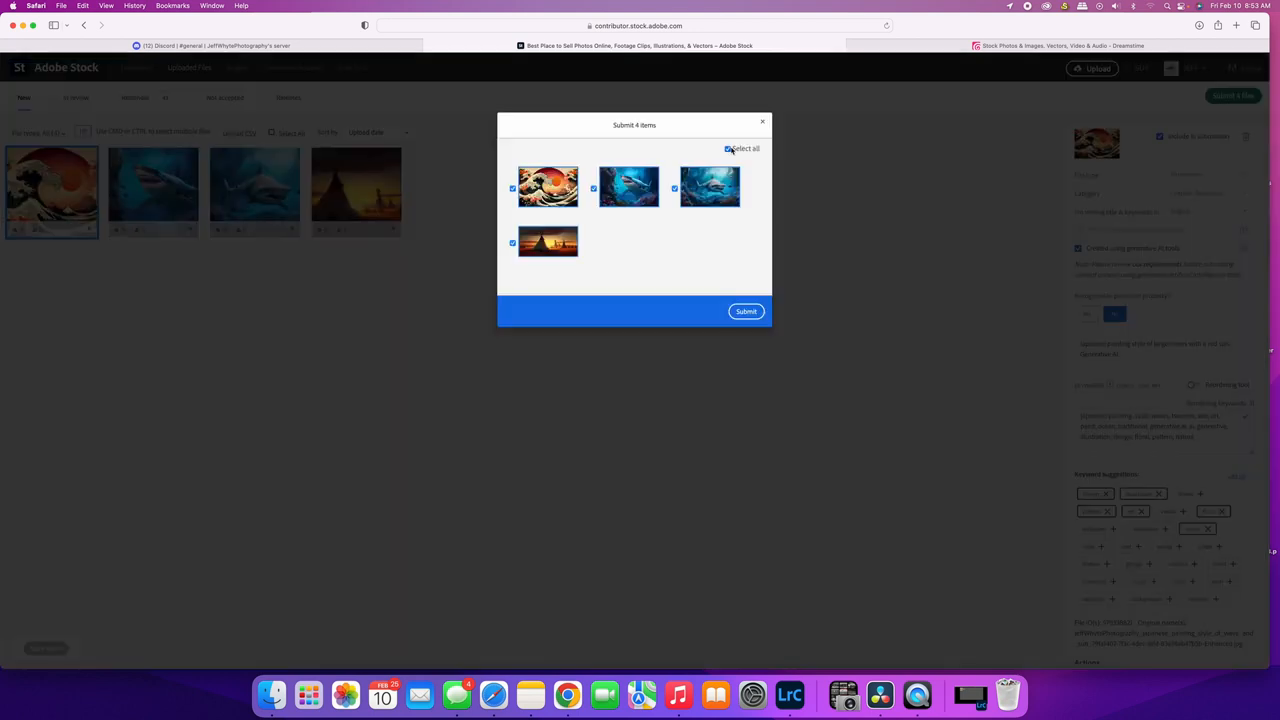
pyautogui.click(728, 148)
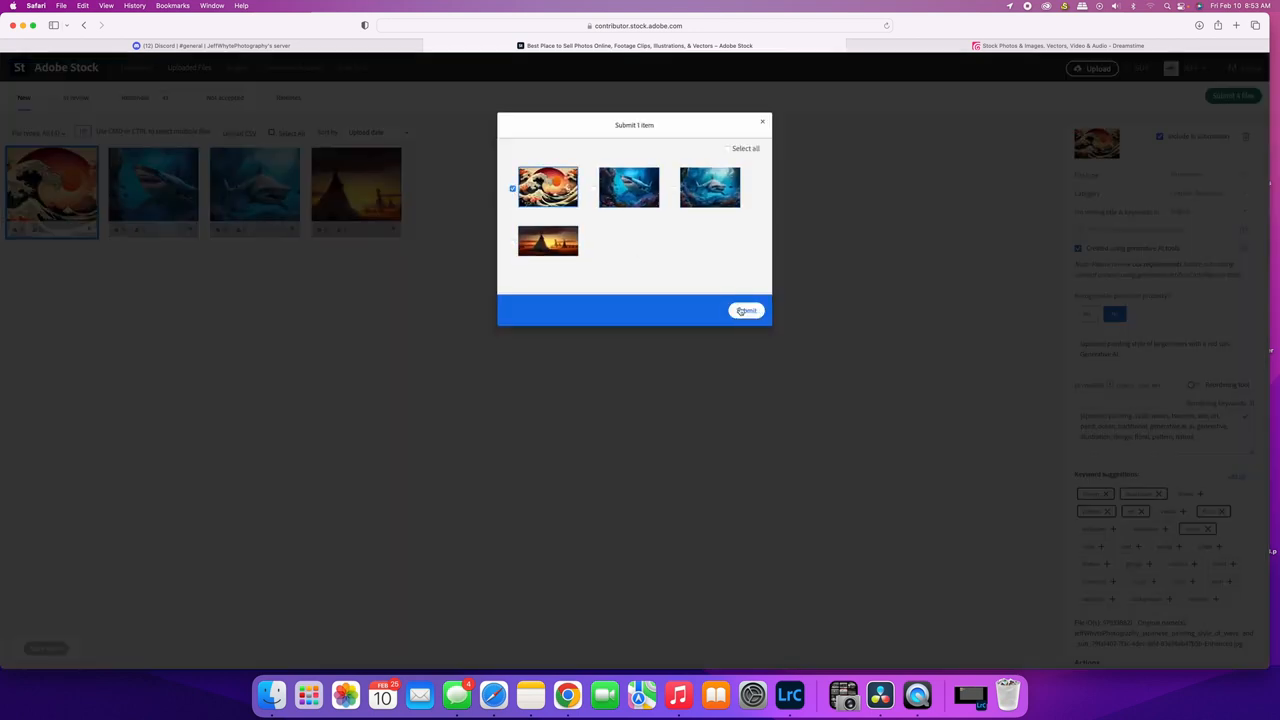
pyautogui.click(746, 310)
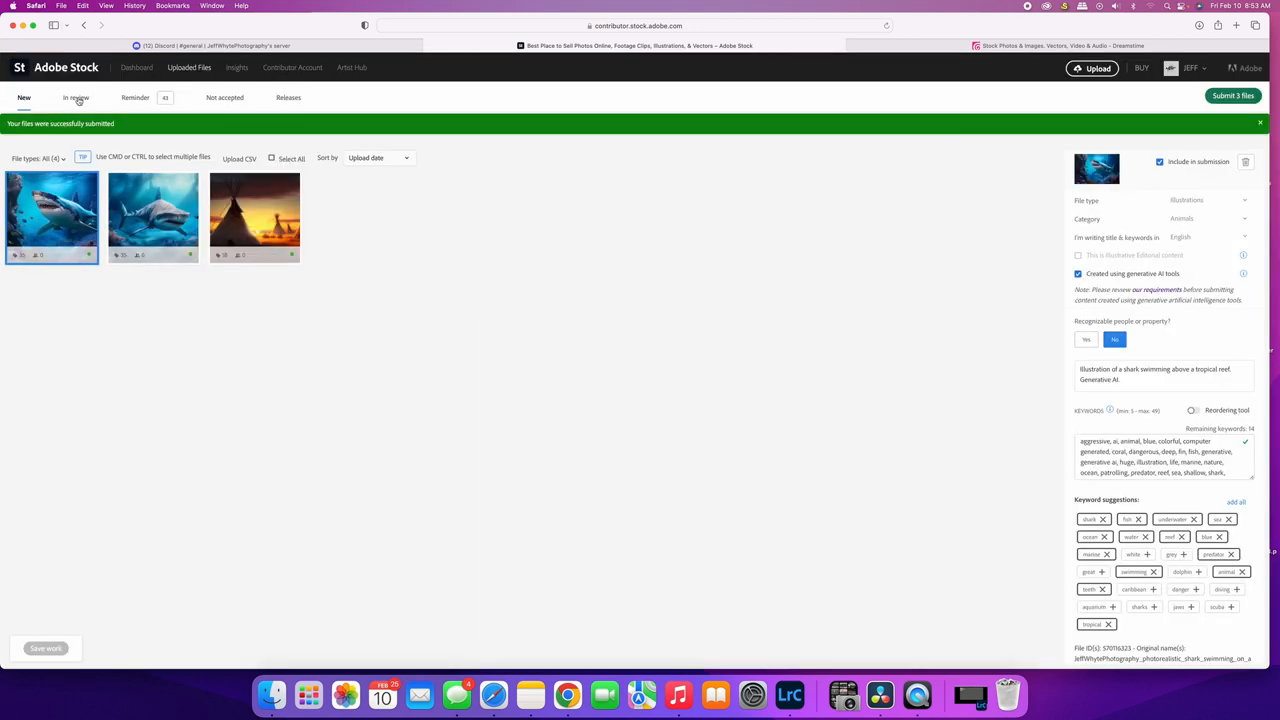
pyautogui.click(76, 96)
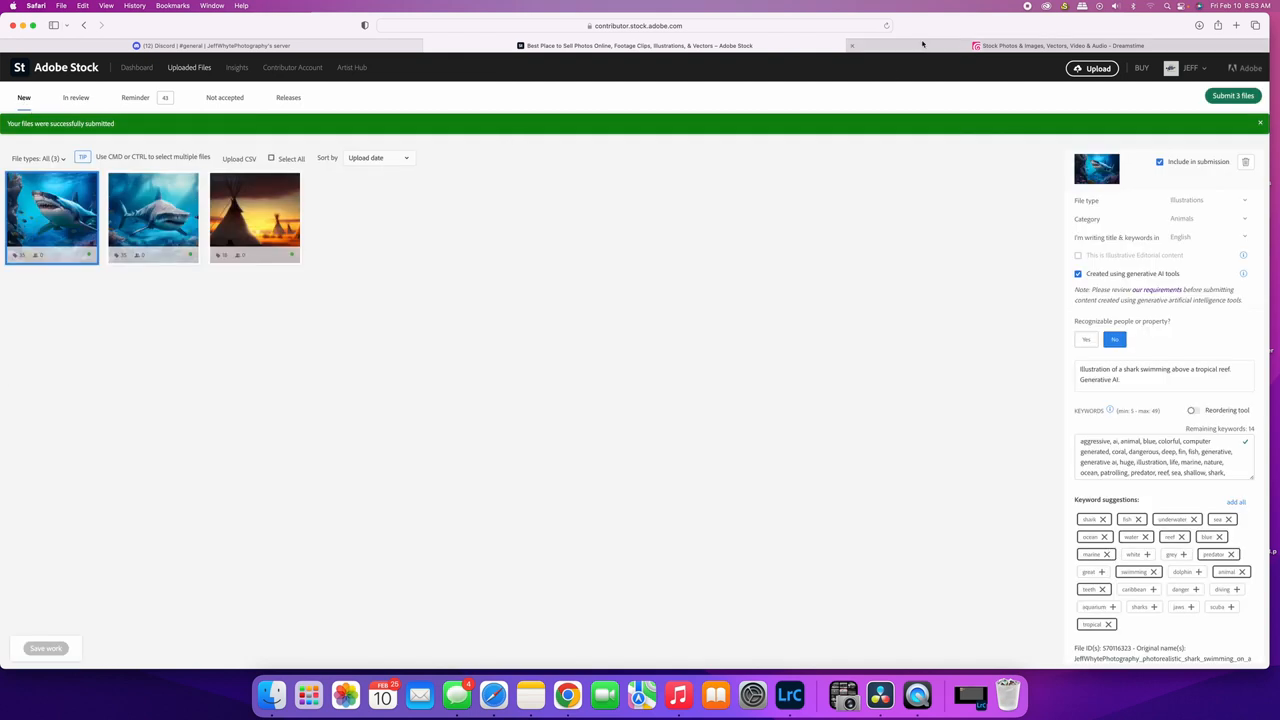
pyautogui.click(1060, 44)
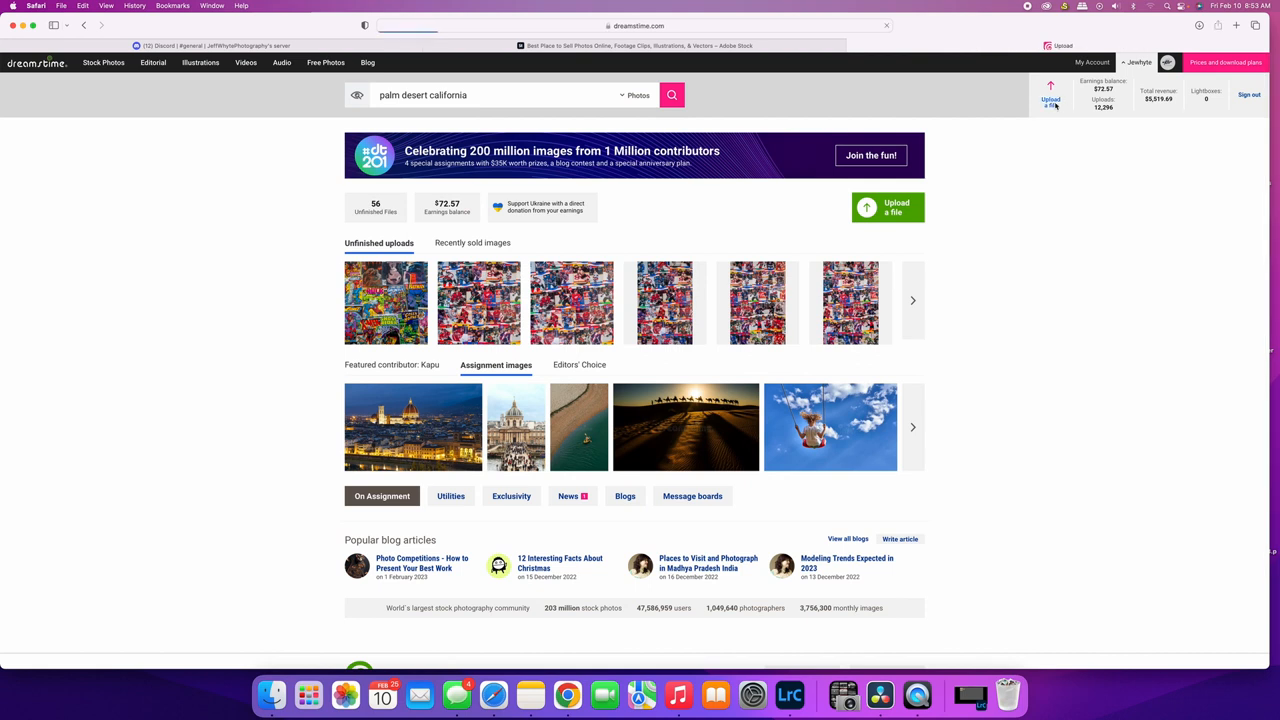
# Upload the exported wave image to Dreamstime and bring up its details form.
pyautogui.click(888, 206)
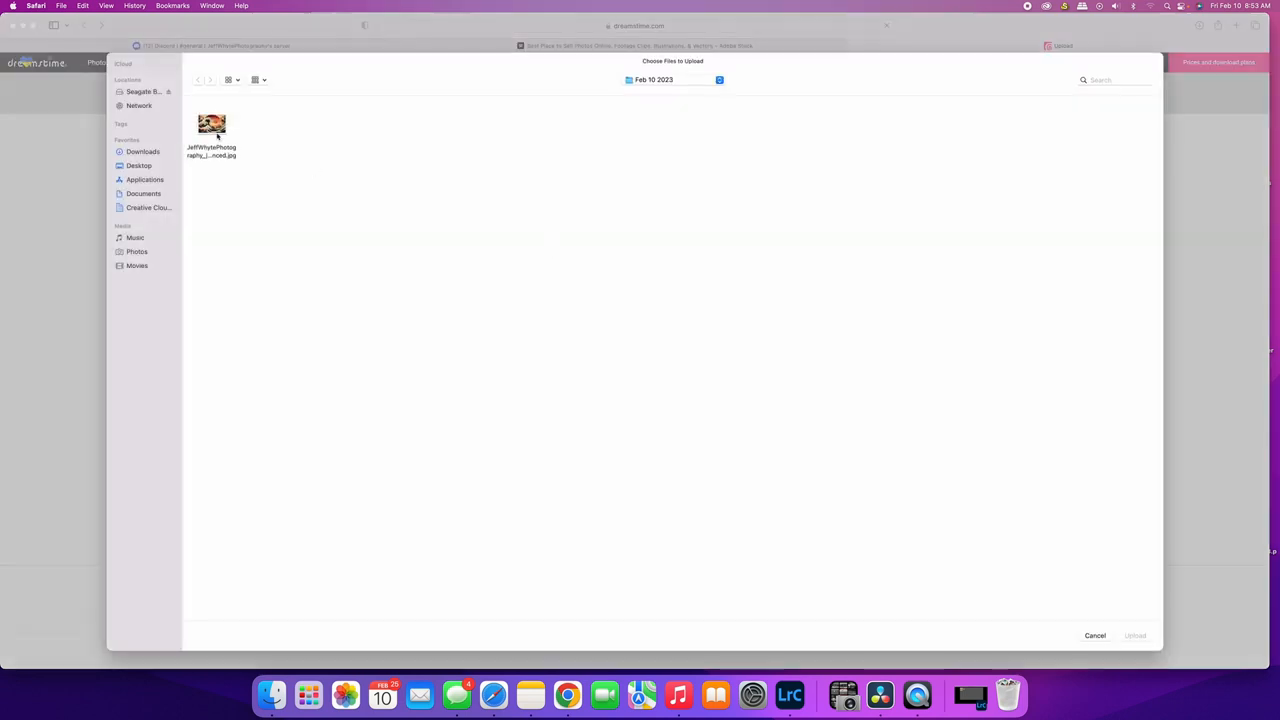
pyautogui.click(1134, 636)
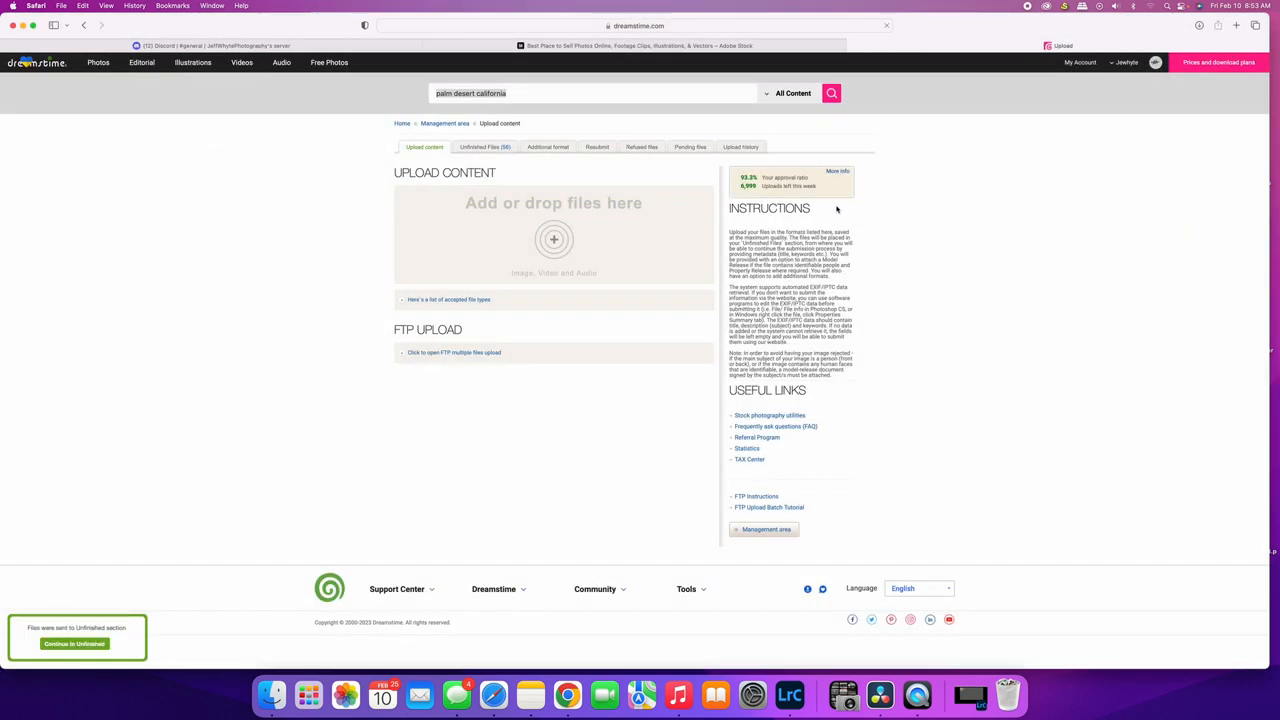
pyautogui.click(74, 644)
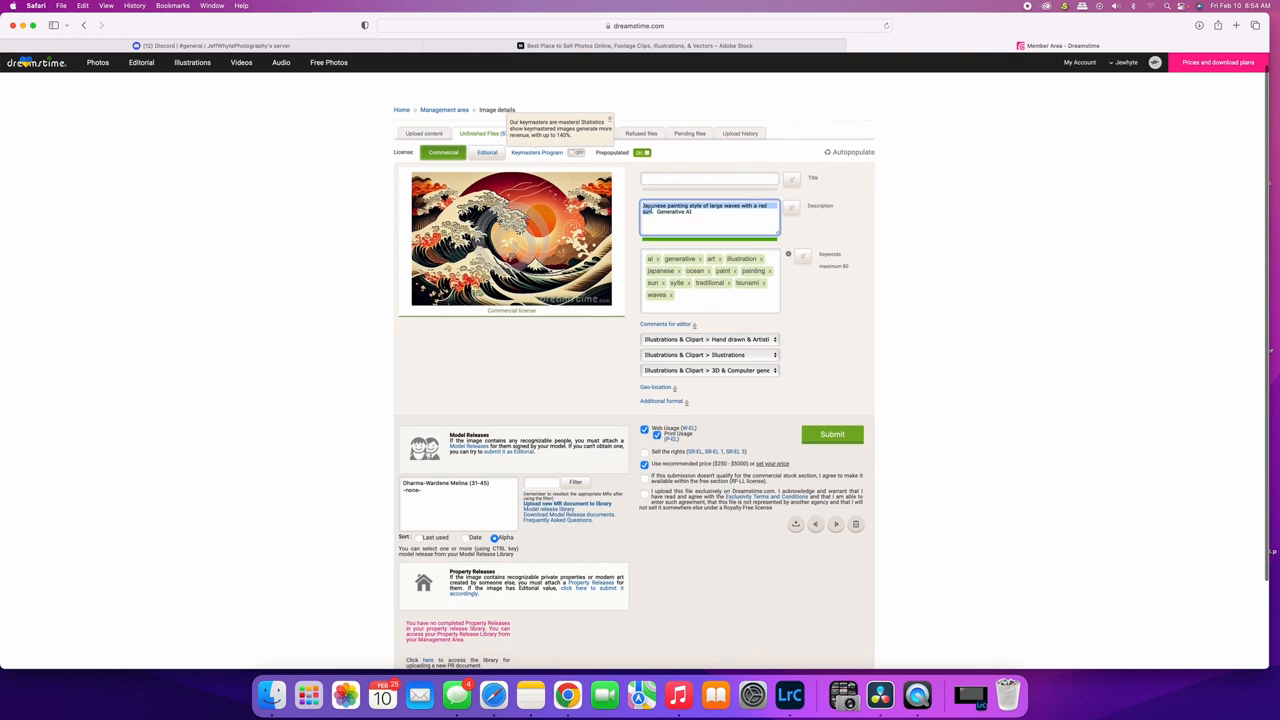
# Paste the description as the title, set category Illustrations & Clipart > AI Generated, and submit.
pyautogui.rightClick(708, 212)
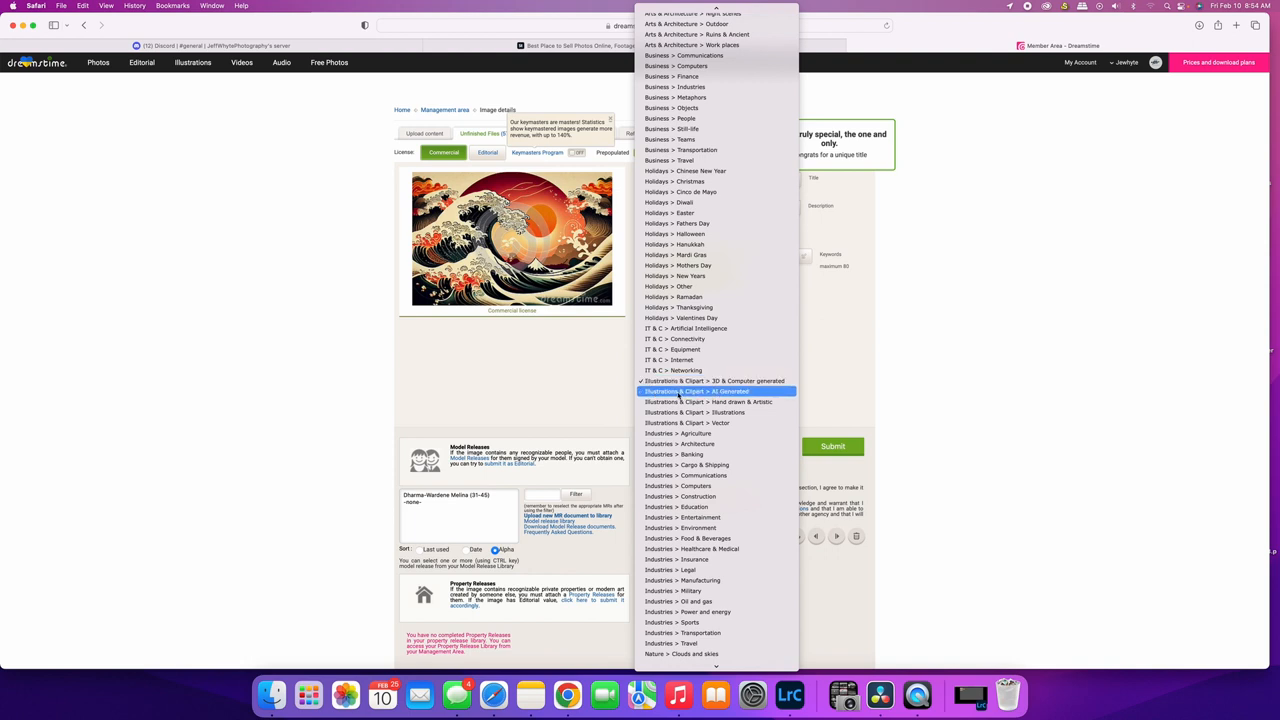
pyautogui.moveTo(712, 390)
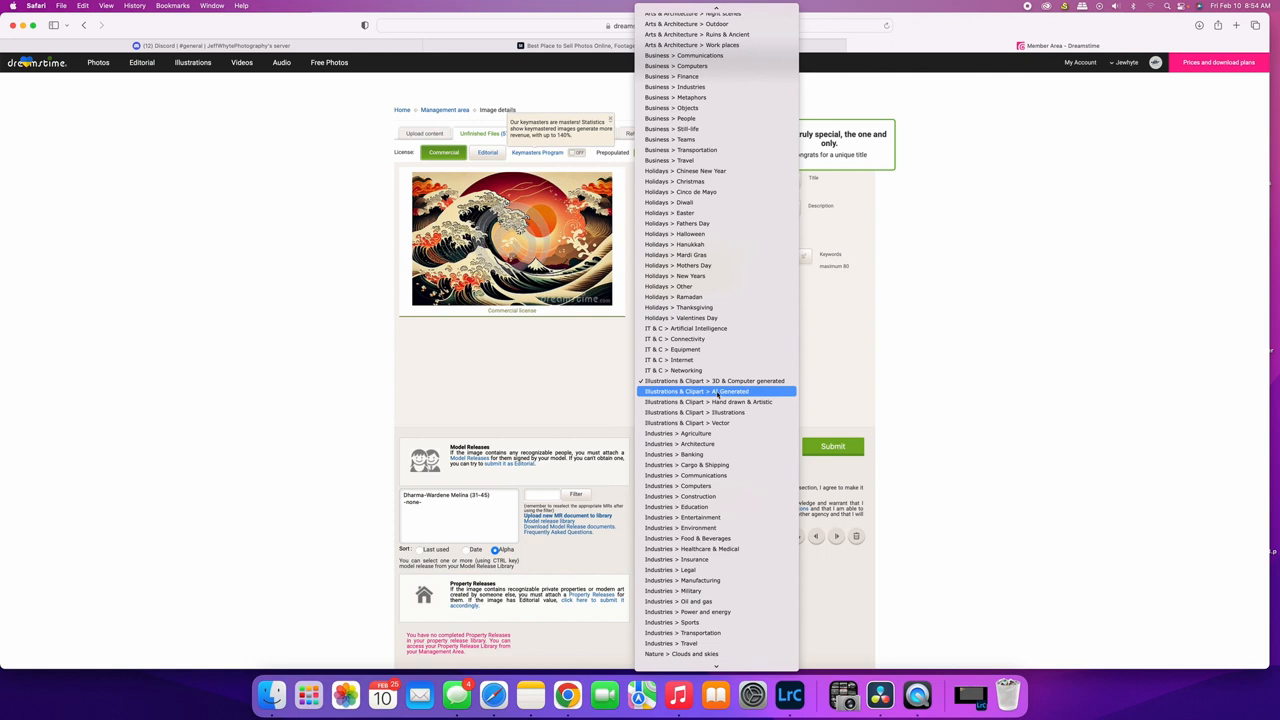
pyautogui.click(714, 390)
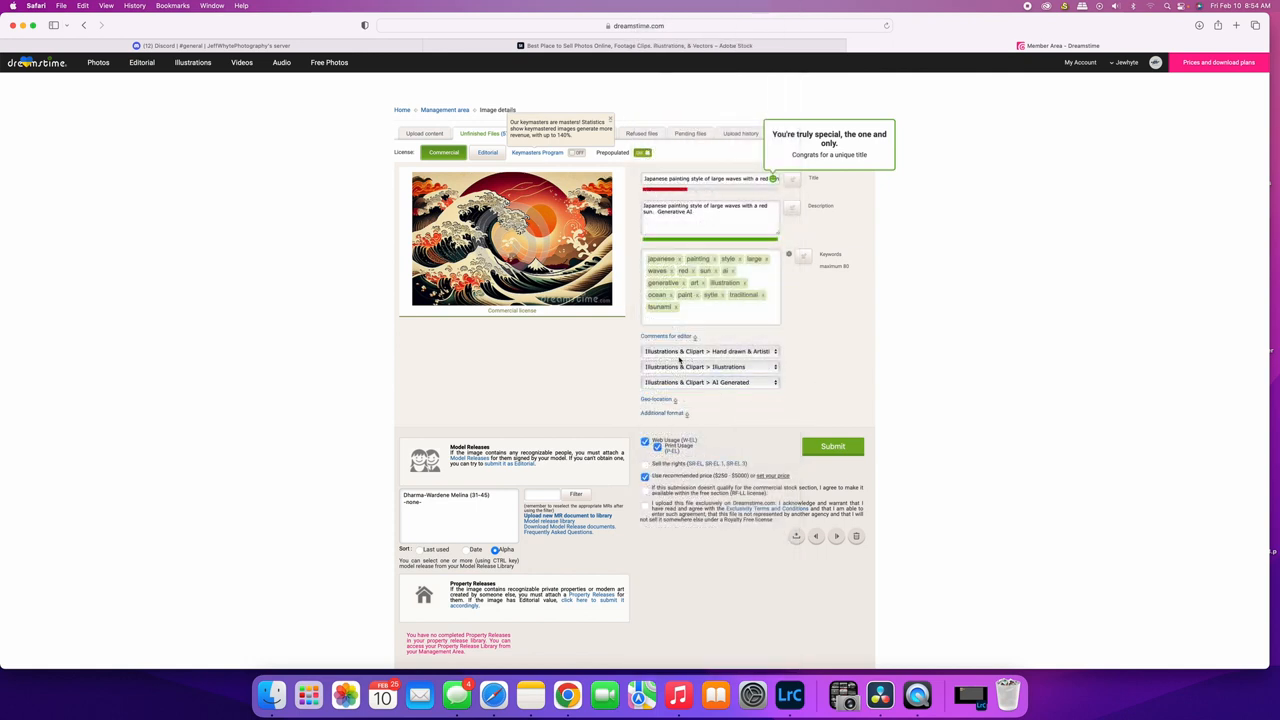
pyautogui.moveTo(836, 404)
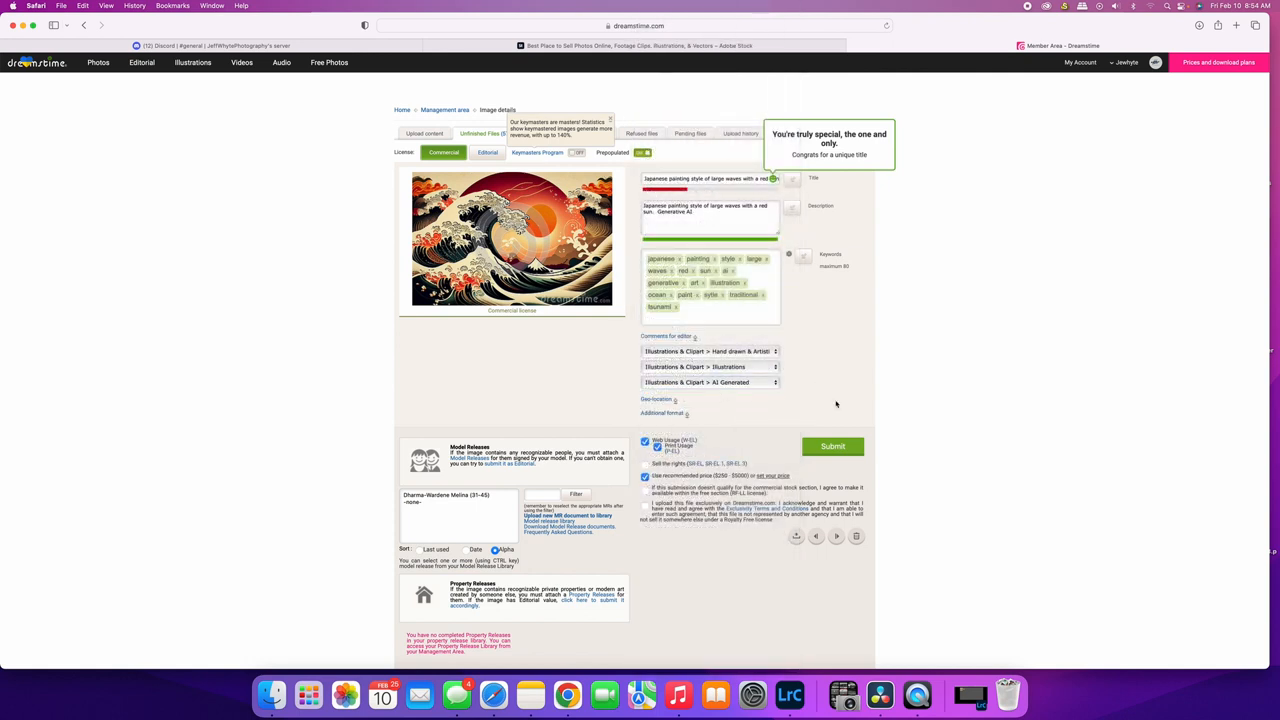
pyautogui.moveTo(826, 350)
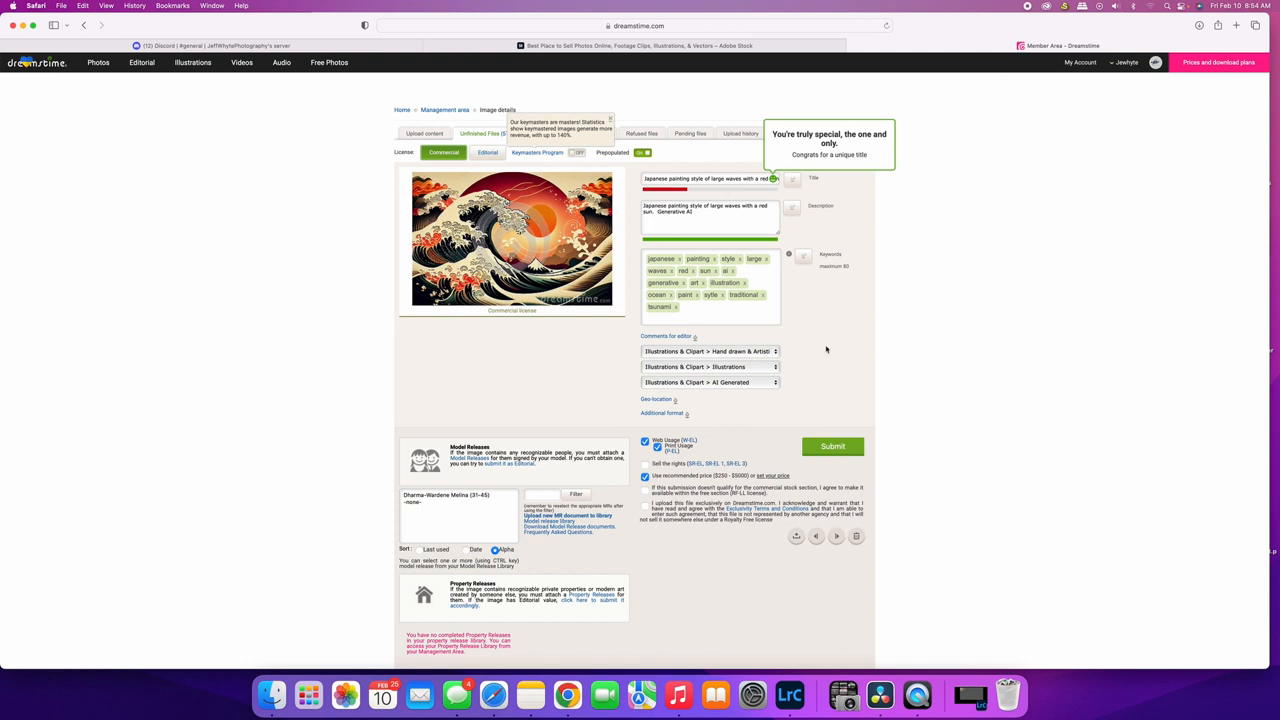
pyautogui.moveTo(630, 172)
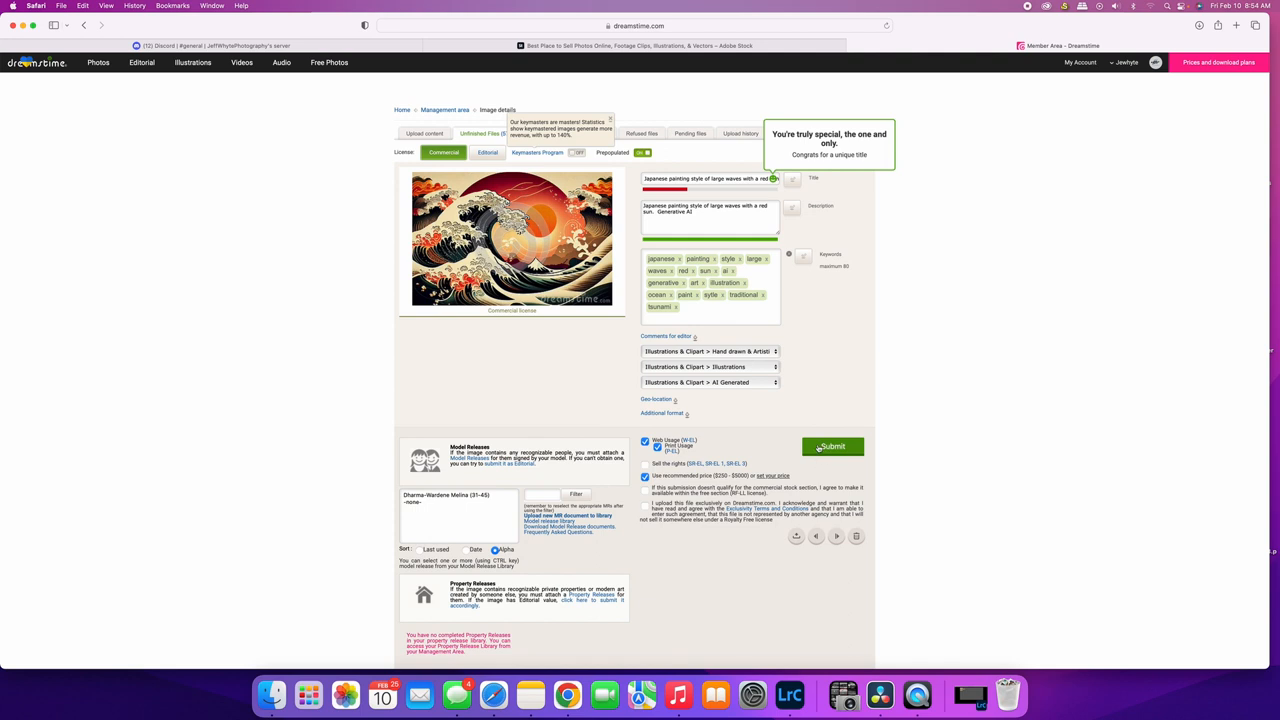
pyautogui.click(832, 446)
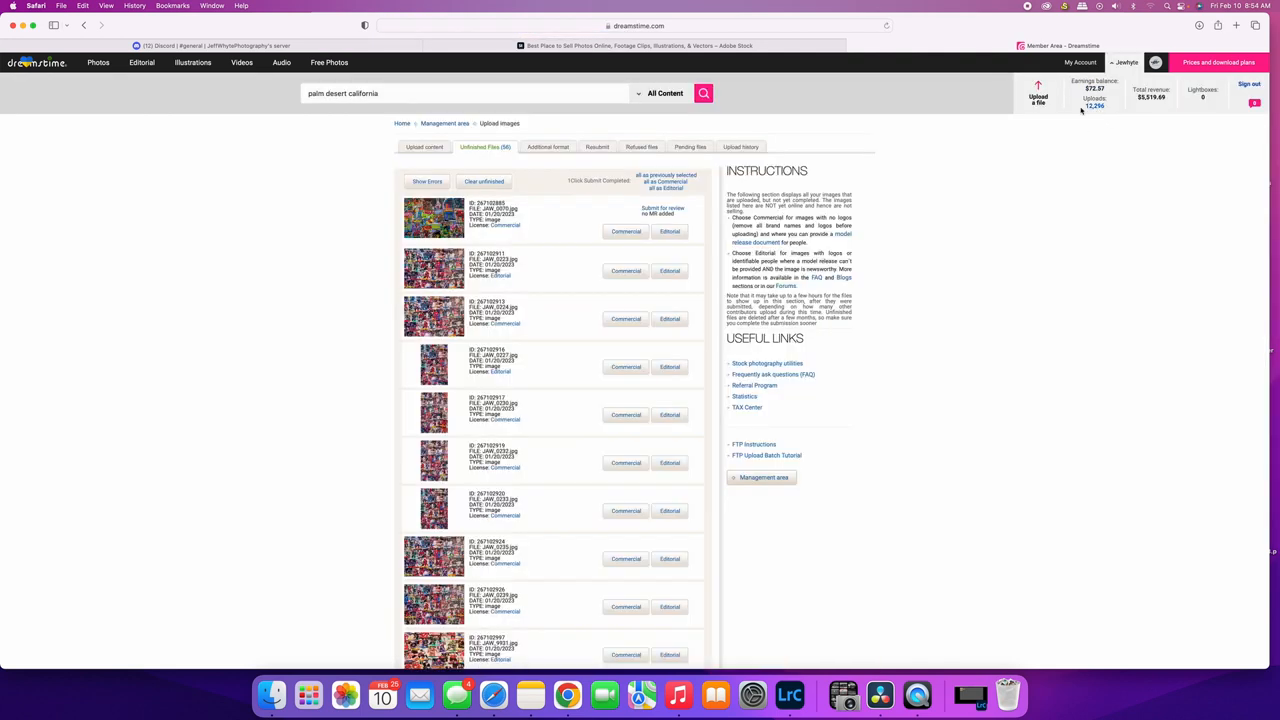